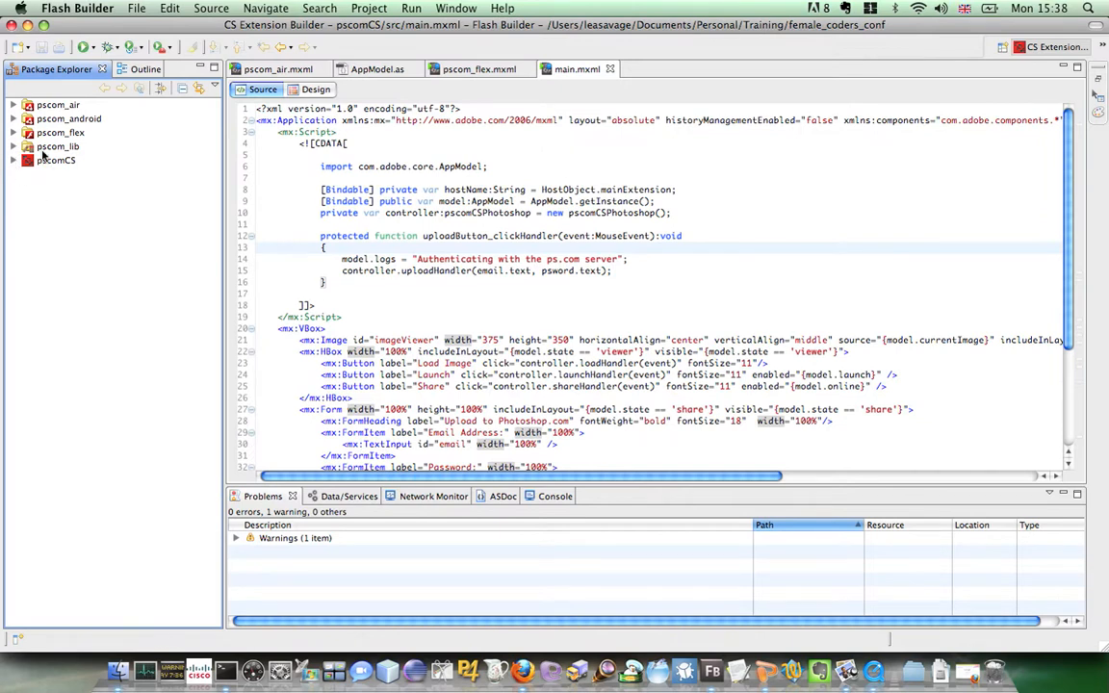
pyautogui.moveTo(46, 114)
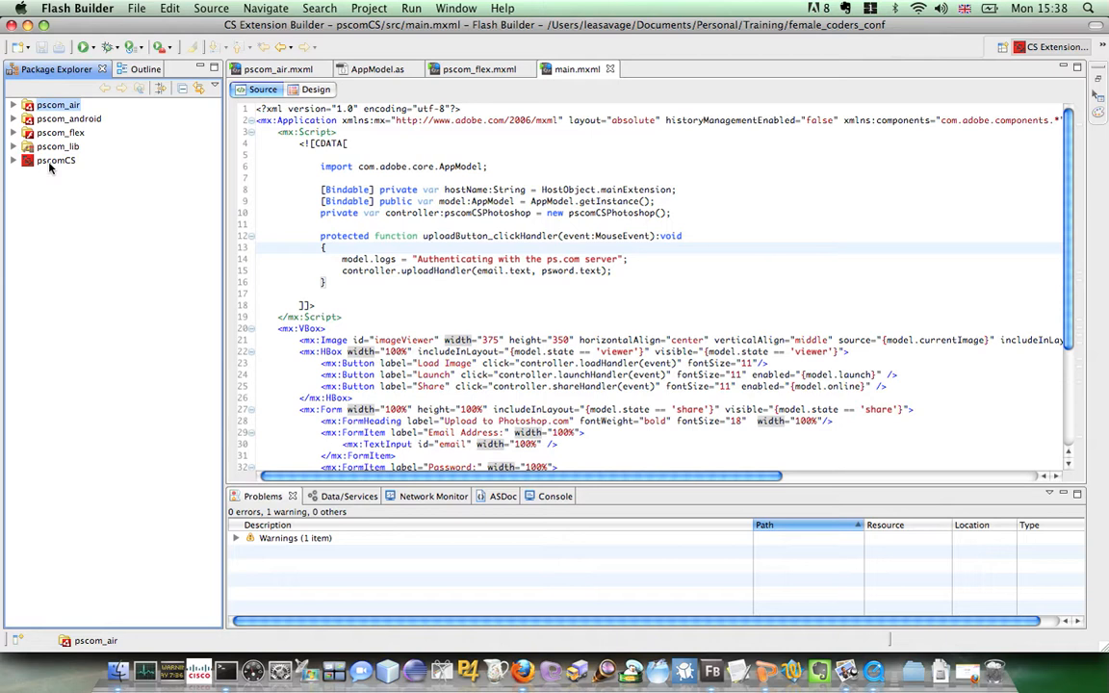
# Expand the pscom_air and pscom_lib projects and open pscom_air.mxml in the editor.
pyautogui.click(58, 146)
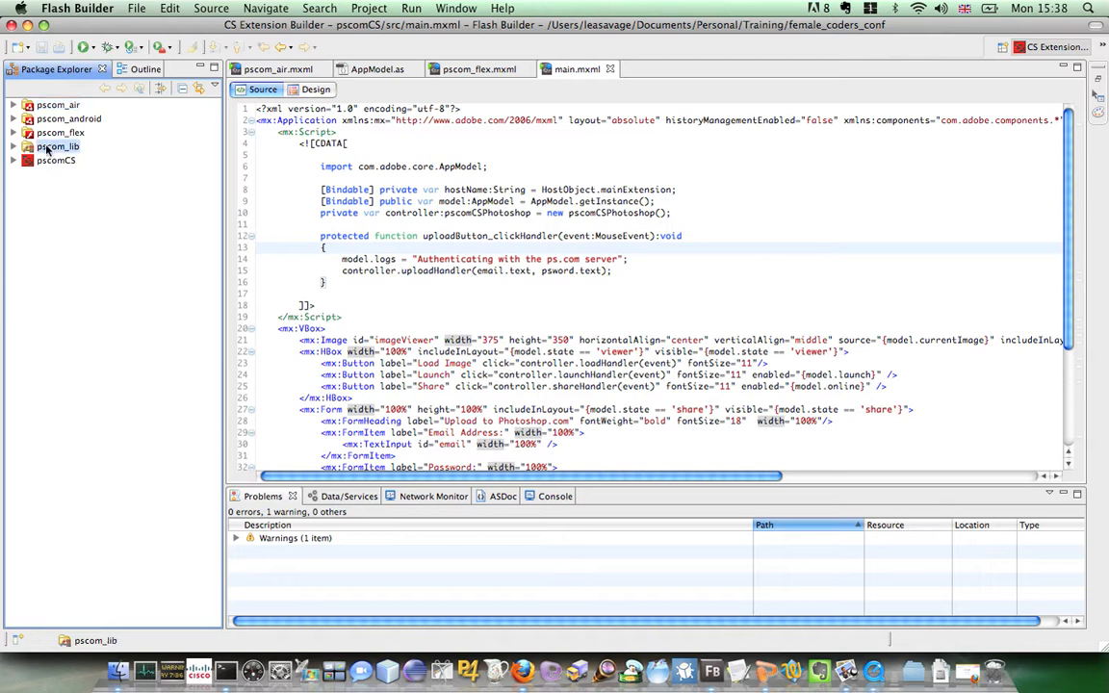
pyautogui.click(16, 146)
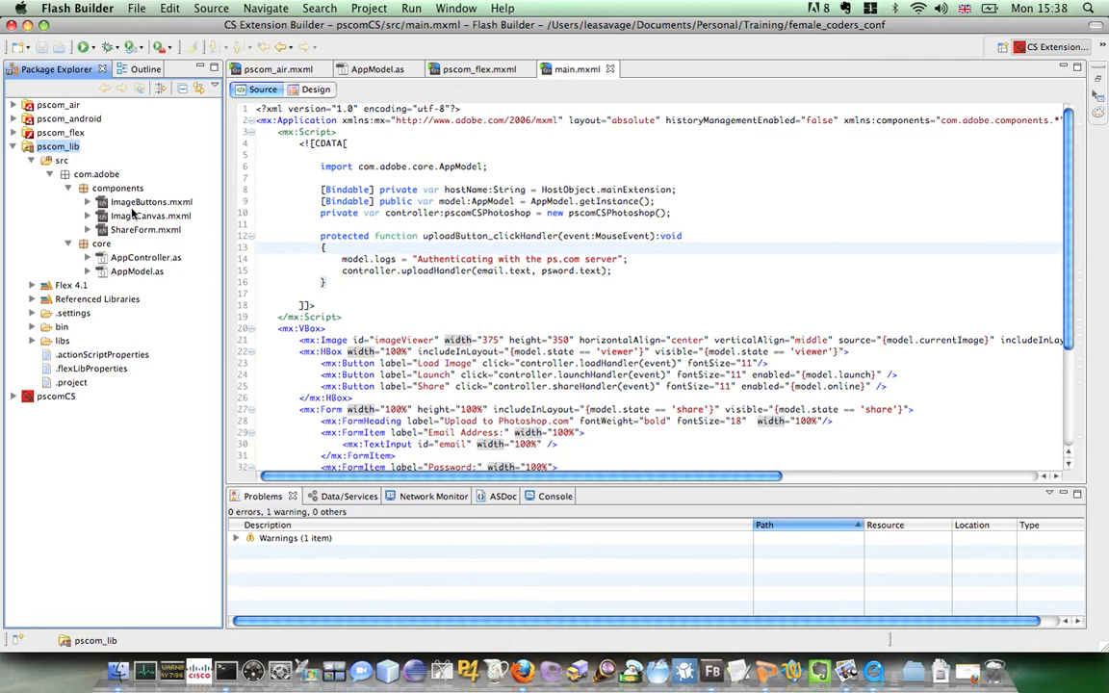
pyautogui.moveTo(140, 205)
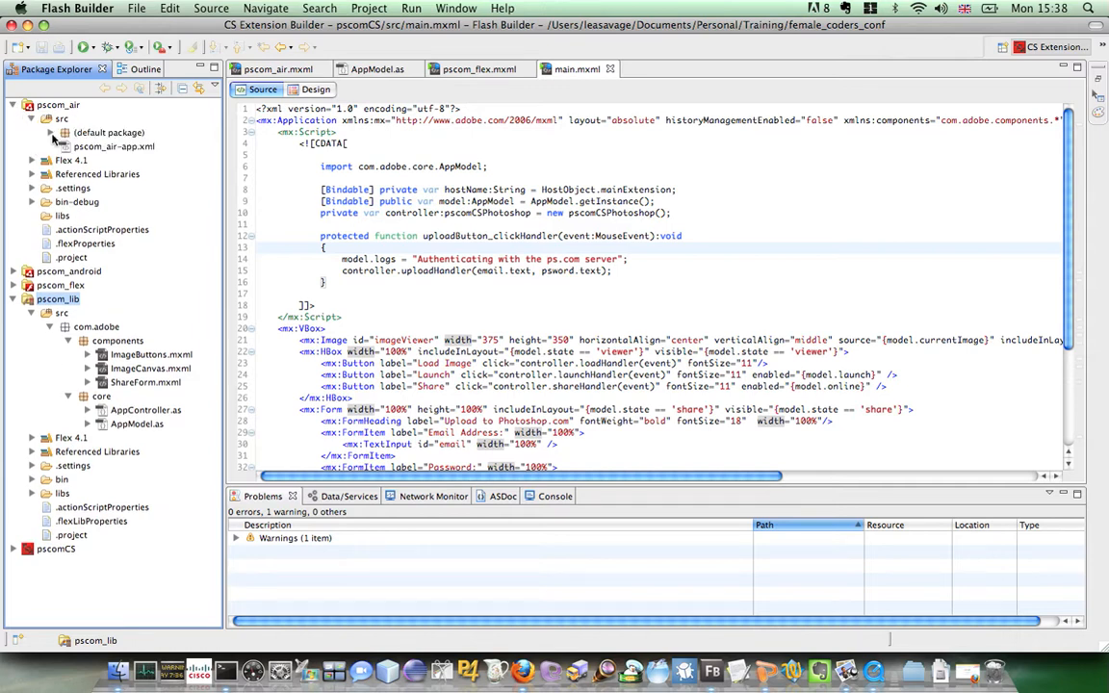
pyautogui.click(81, 132)
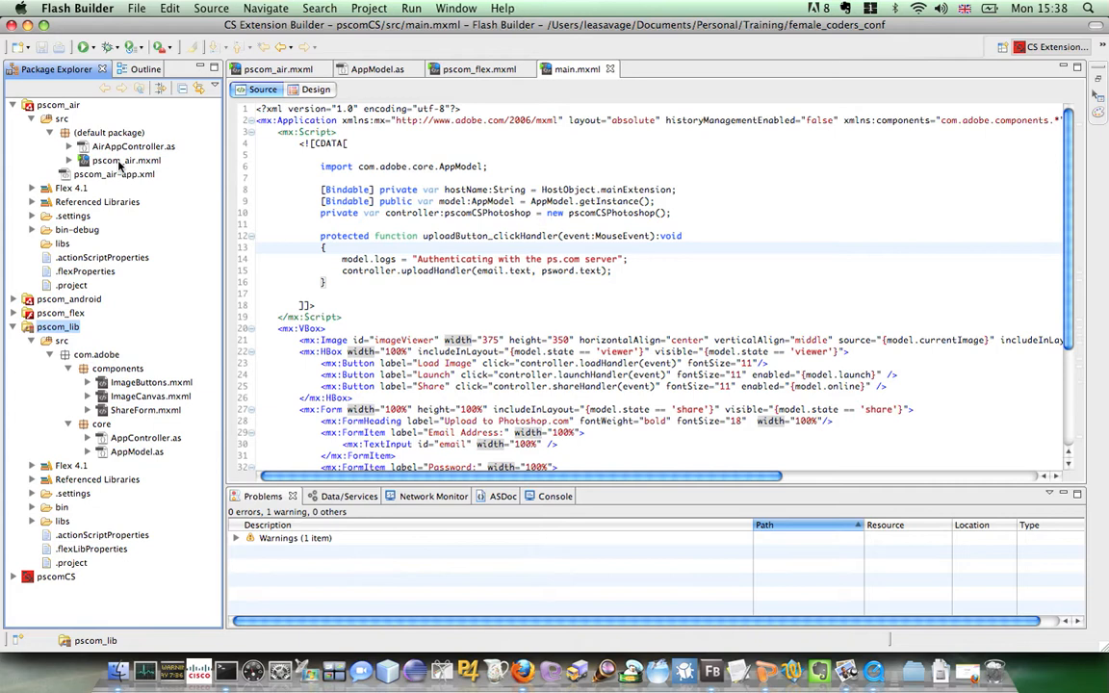
pyautogui.click(278, 68)
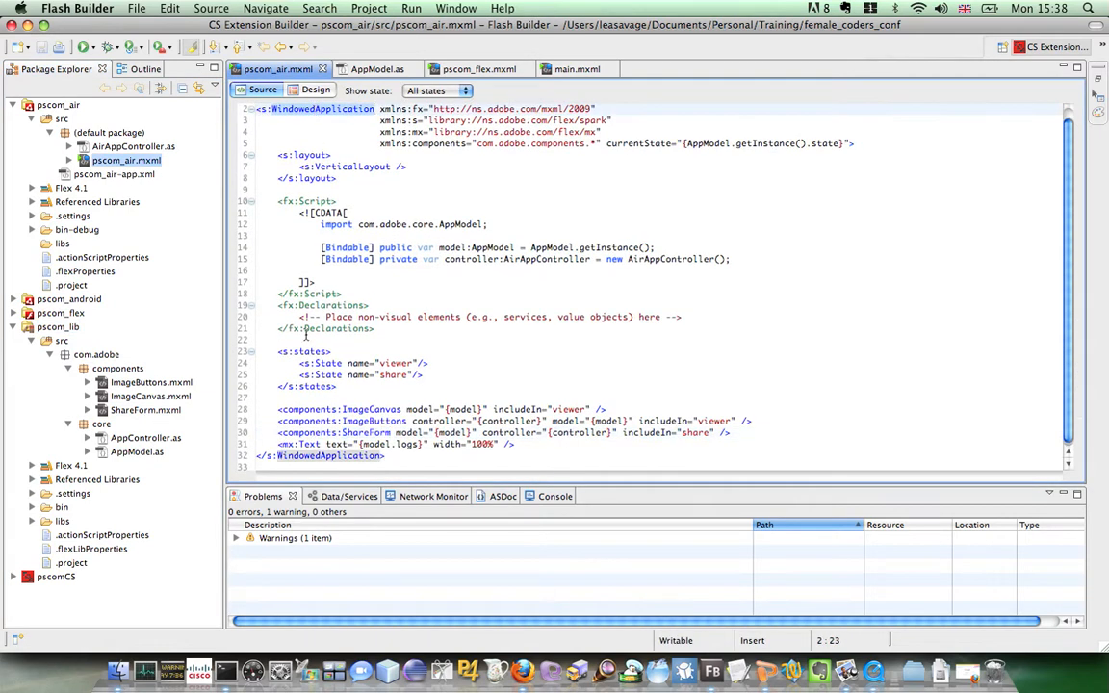
pyautogui.doubleClick(492, 247)
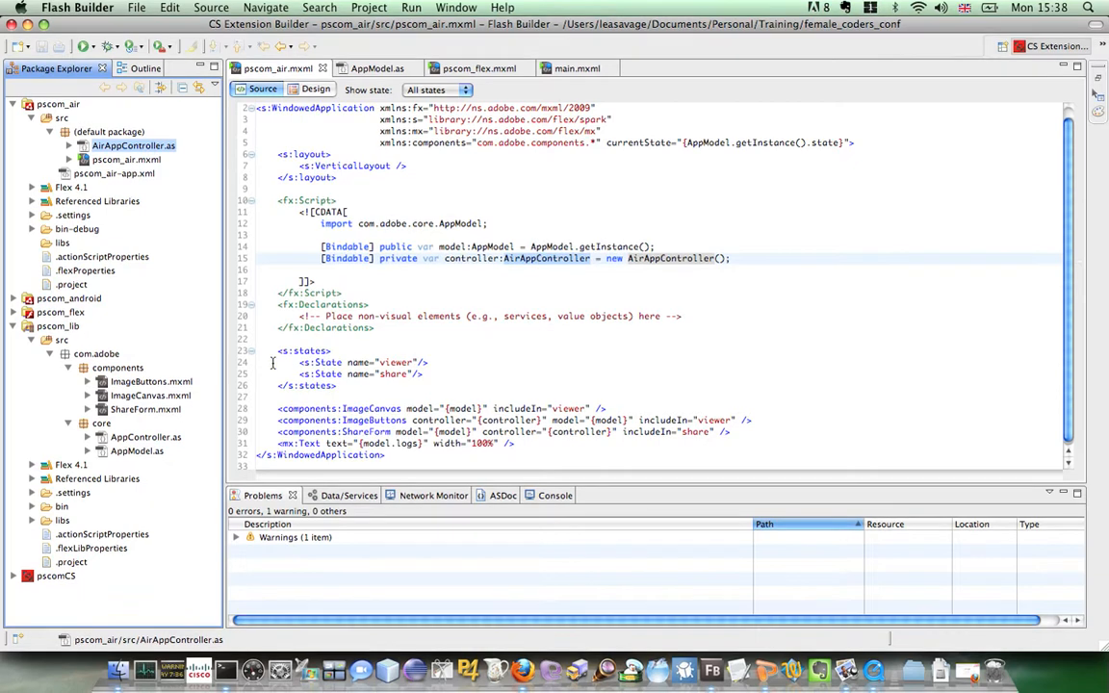
pyautogui.click(147, 436)
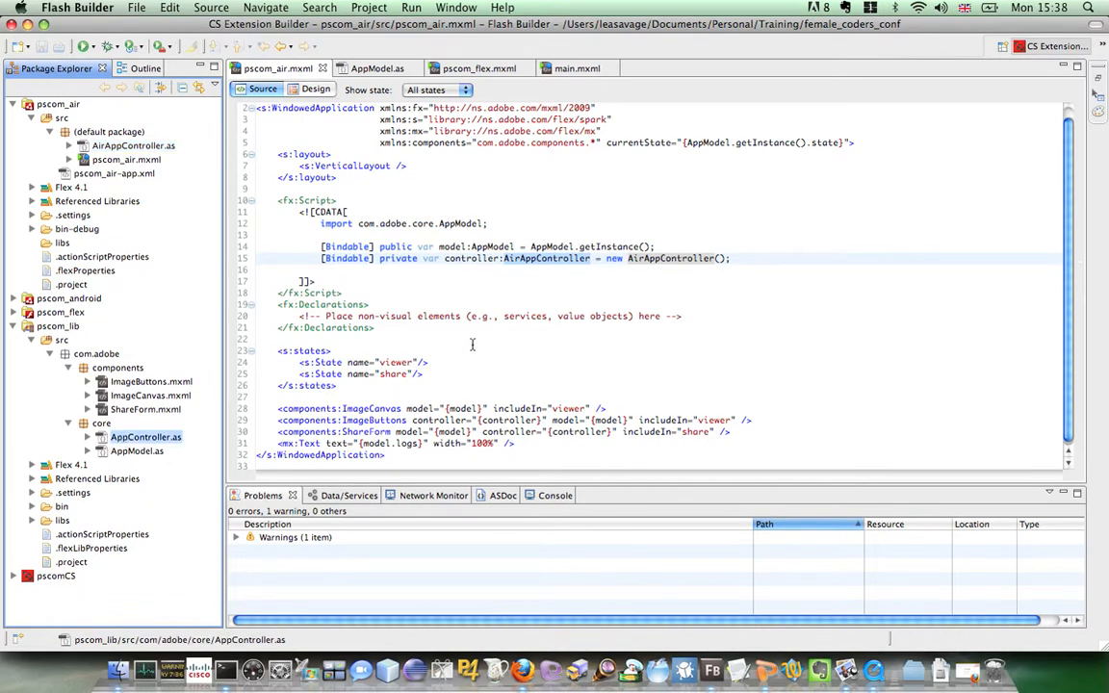
pyautogui.click(293, 408)
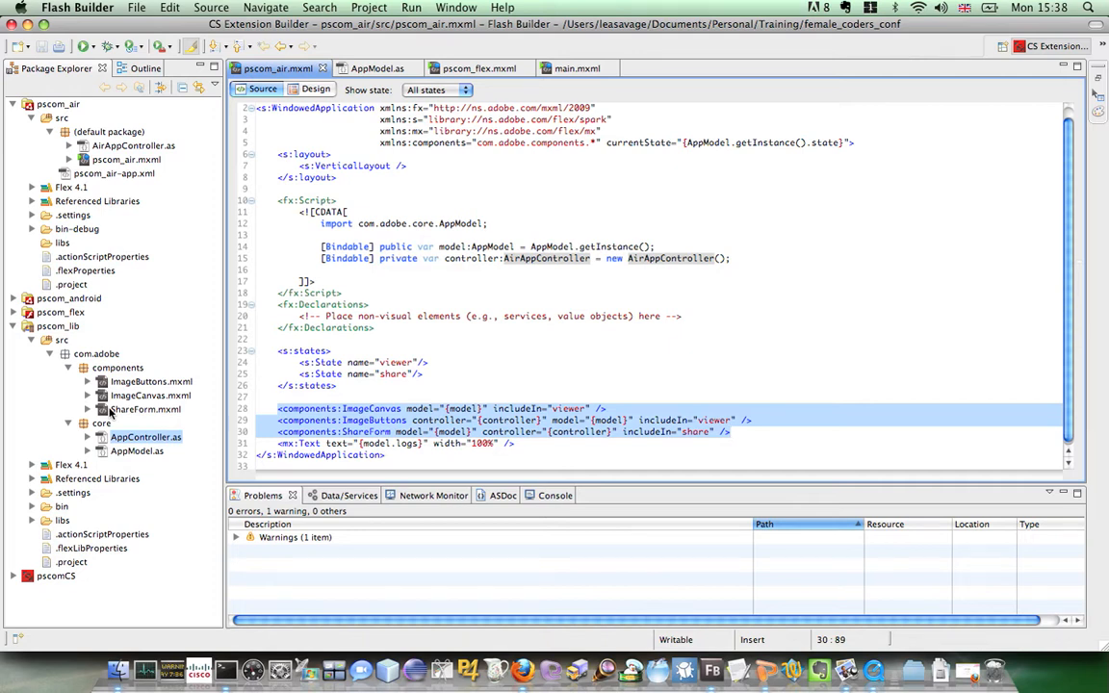
pyautogui.rightClick(47, 104)
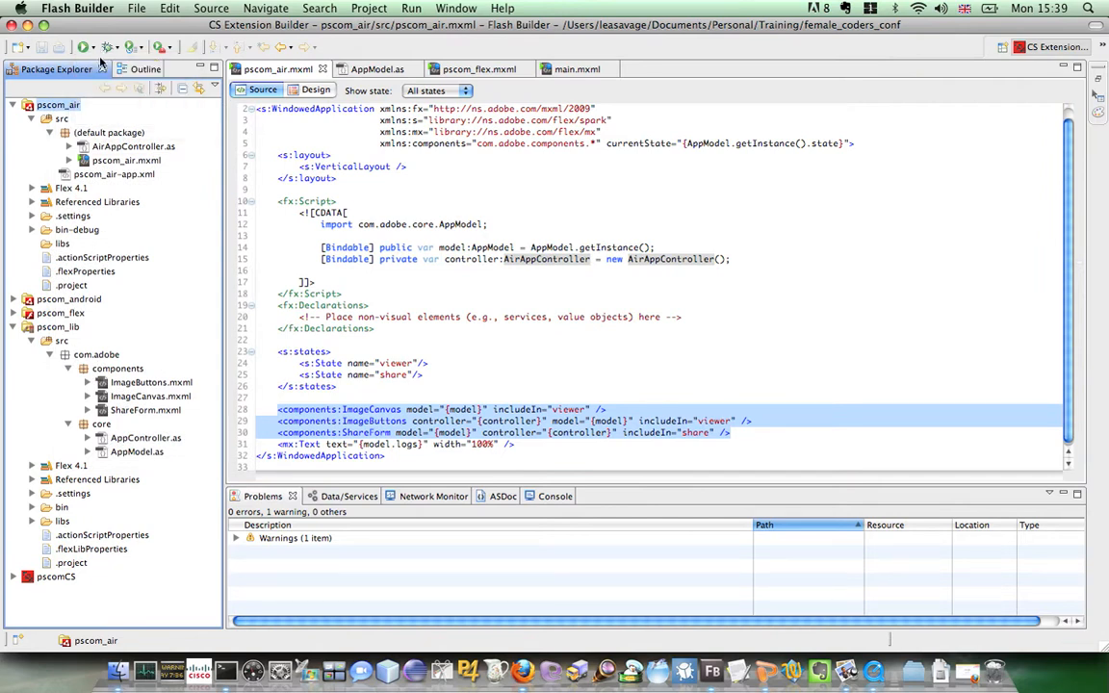
# Run pscom_air and load the photo P4260102.JPG from the Paris 2010 folder.
pyautogui.click(83, 46)
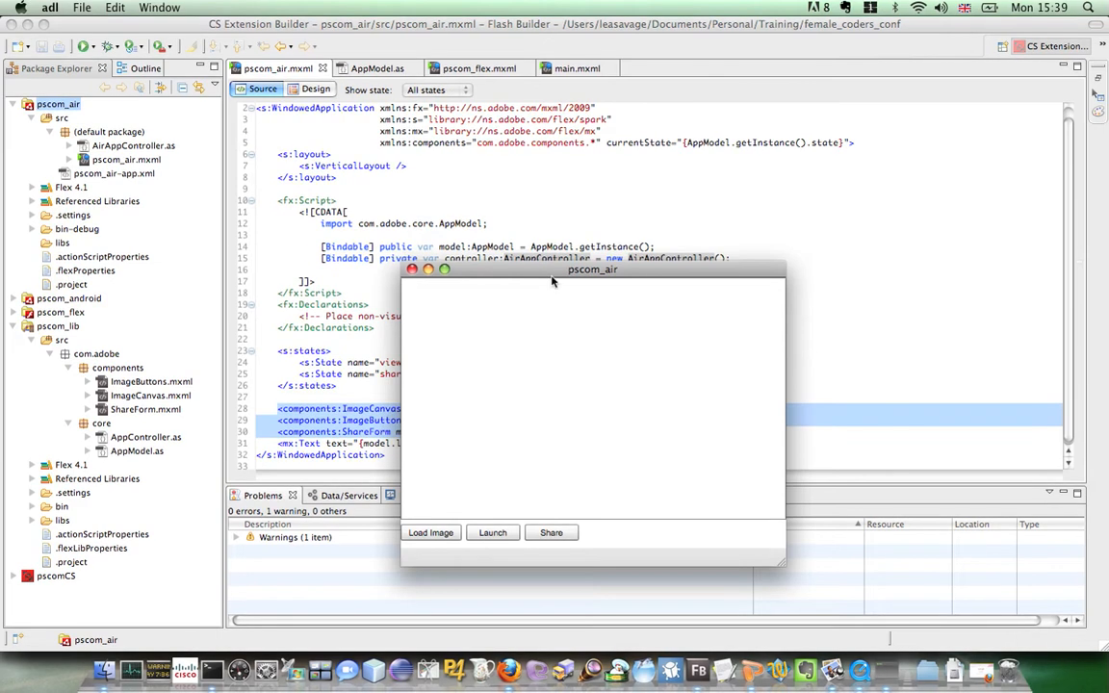
pyautogui.moveTo(537, 374)
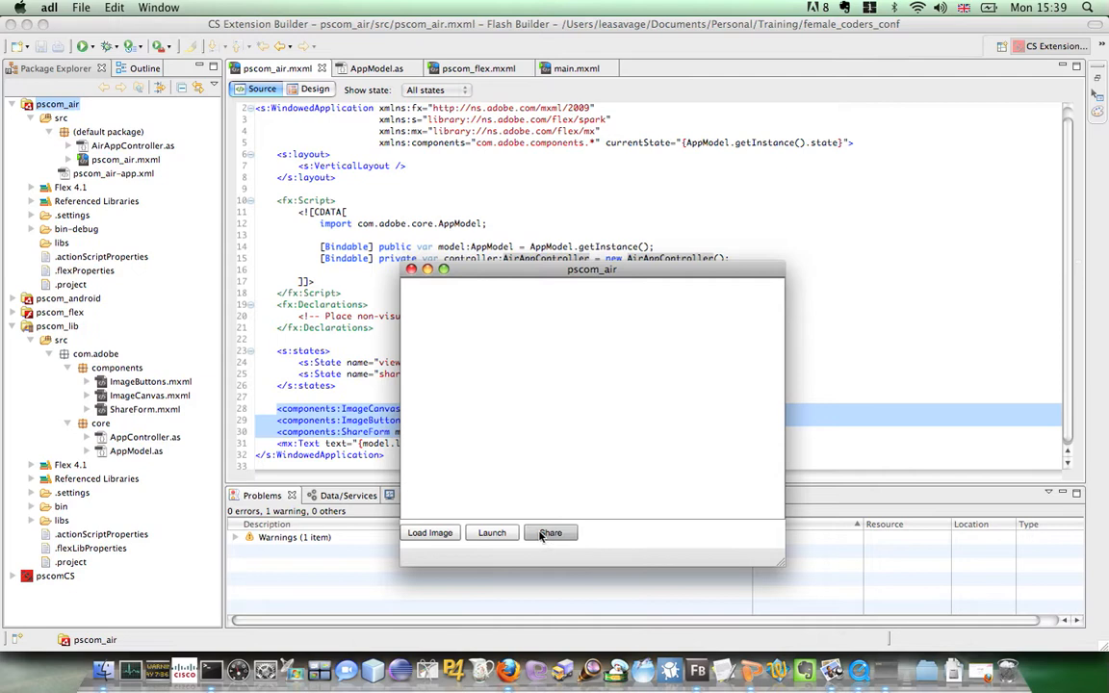
pyautogui.click(430, 532)
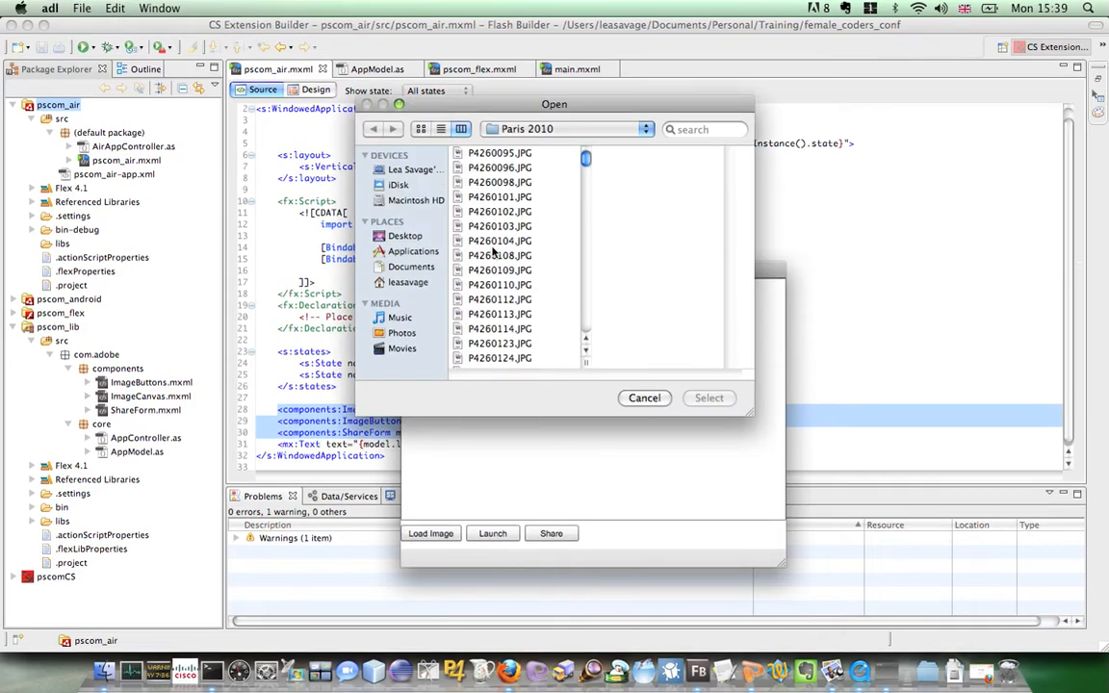
pyautogui.click(500, 211)
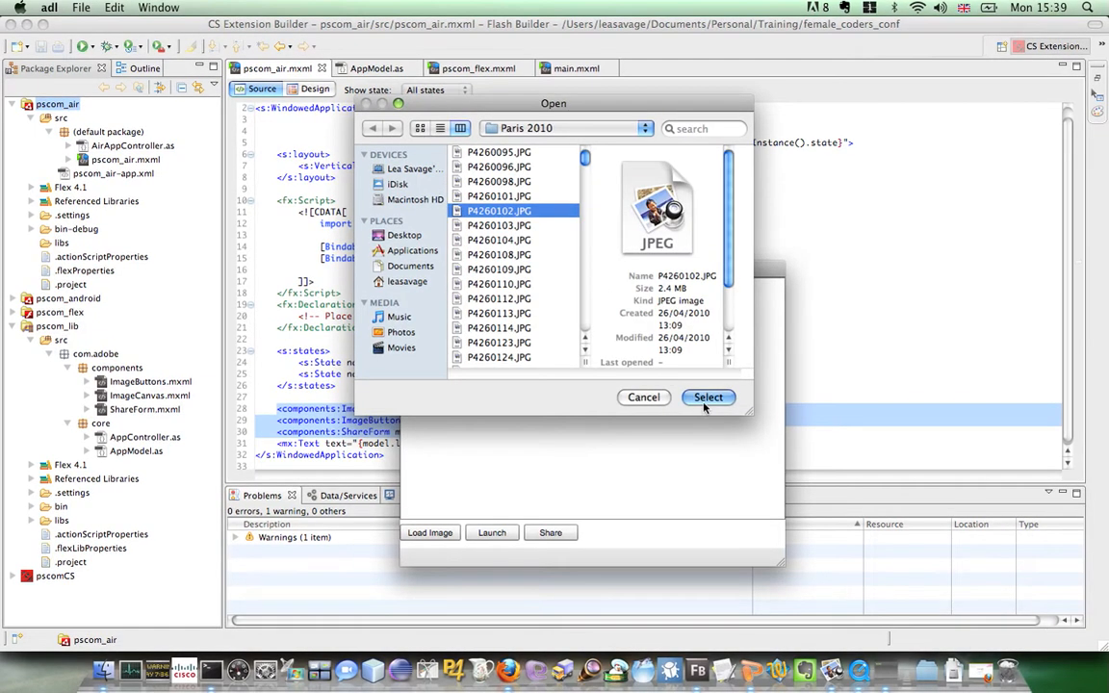
pyautogui.click(708, 396)
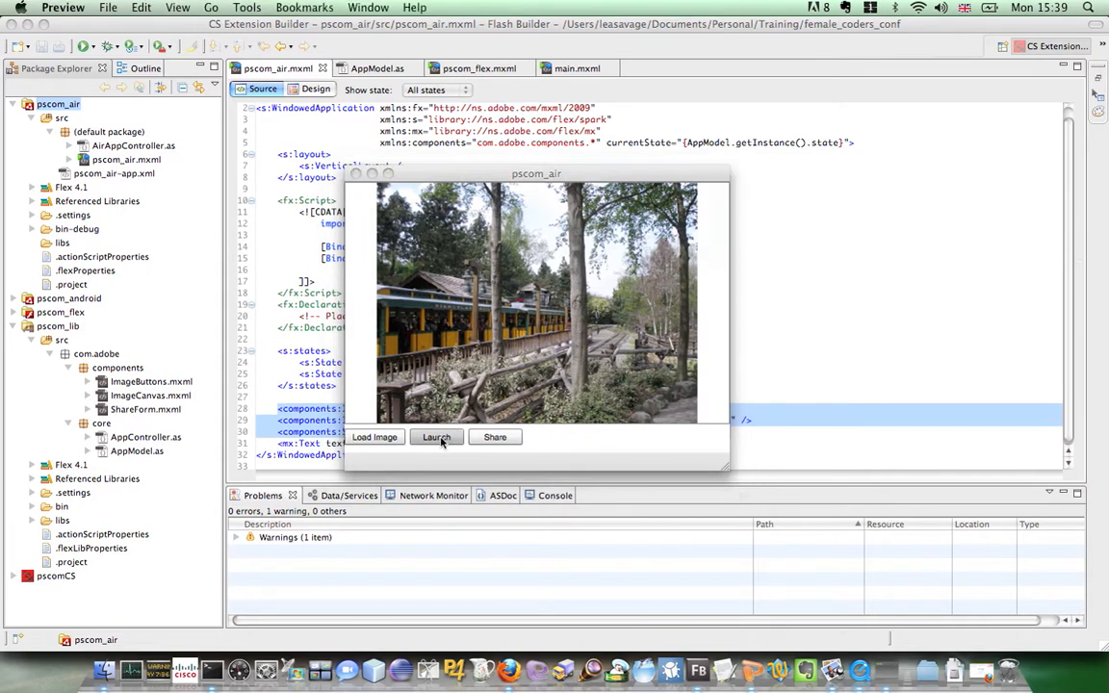
pyautogui.click(437, 437)
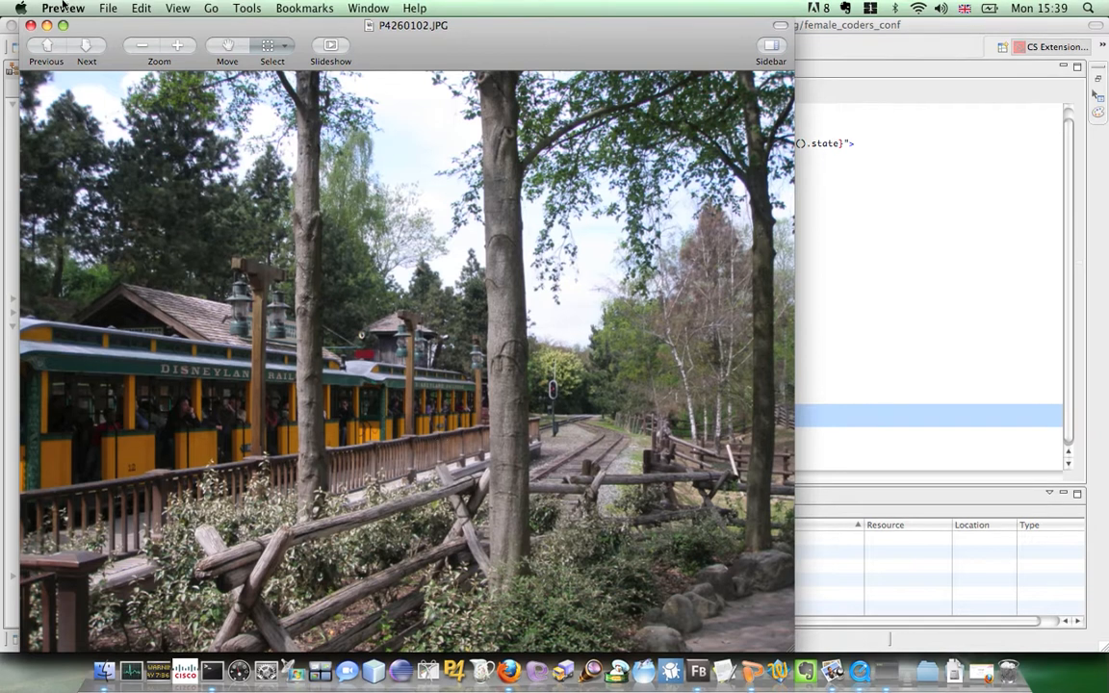
pyautogui.click(63, 7)
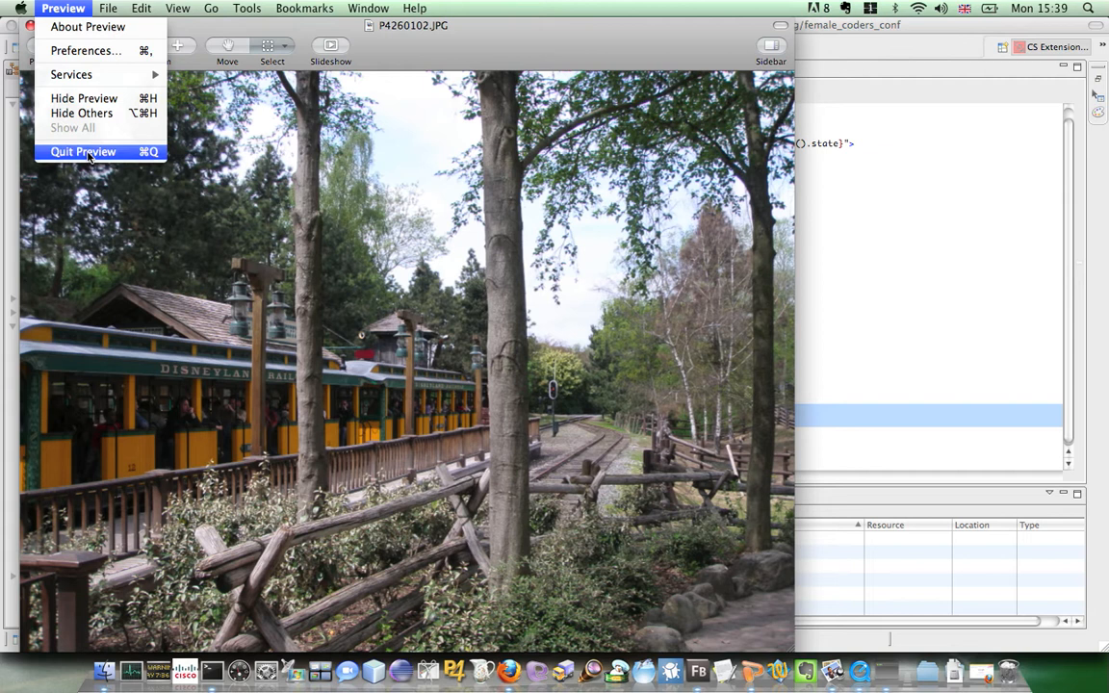
pyautogui.click(83, 151)
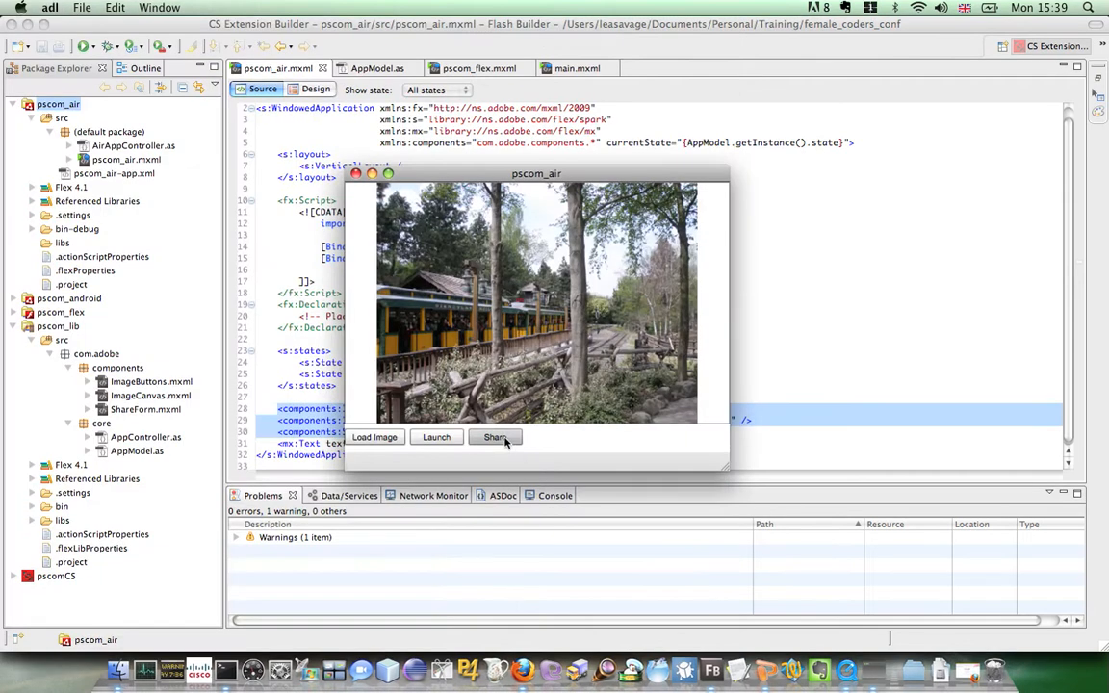
# Share the photo to Photoshop.com with the account login, upload it, then close the app.
pyautogui.click(495, 437)
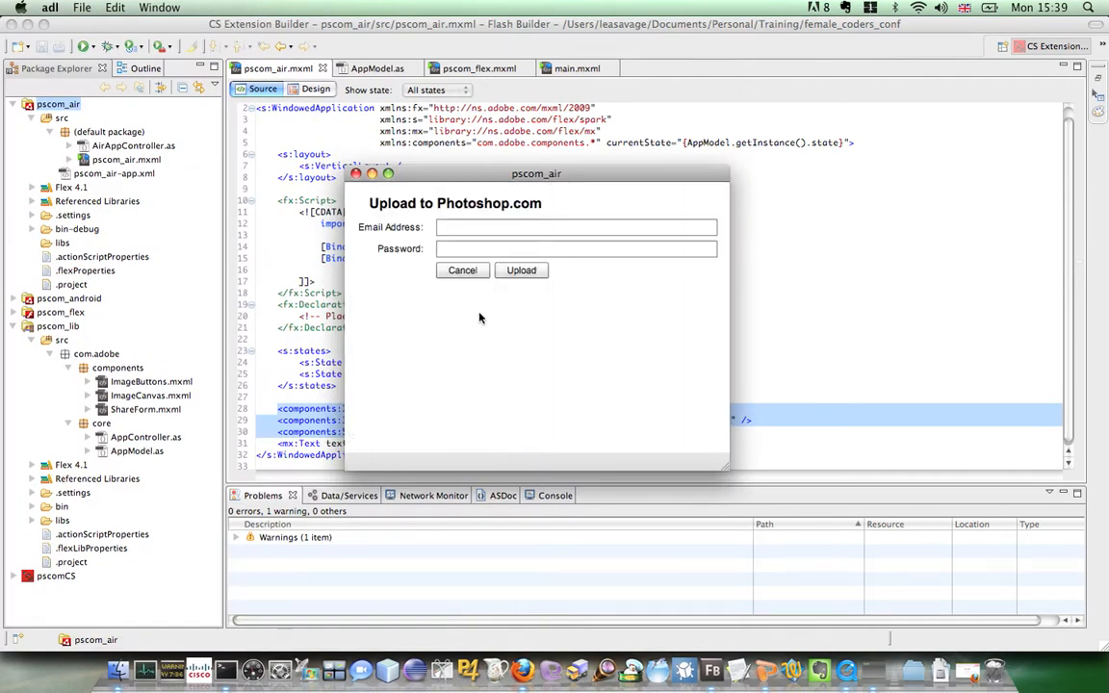
pyautogui.click(576, 227)
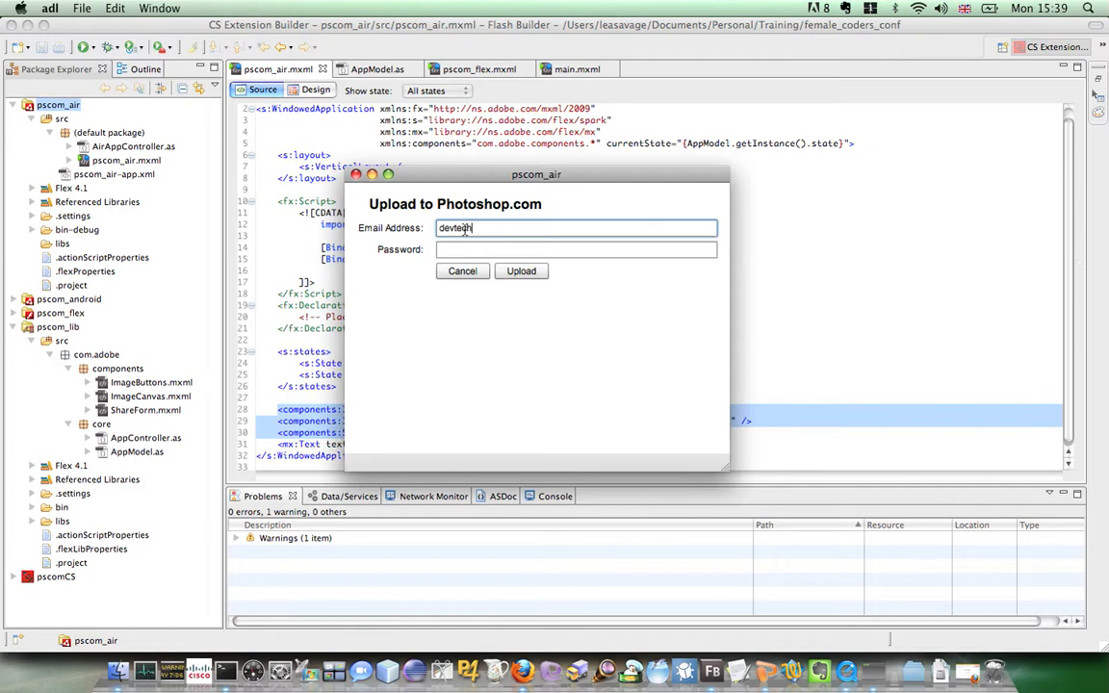
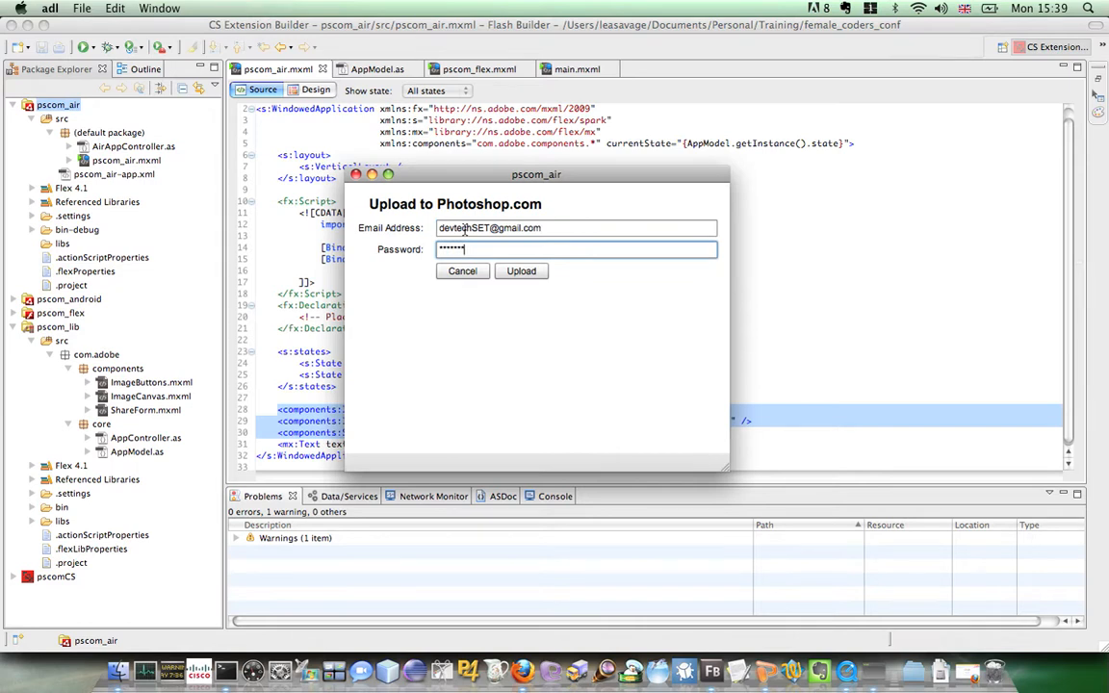
pyautogui.click(520, 271)
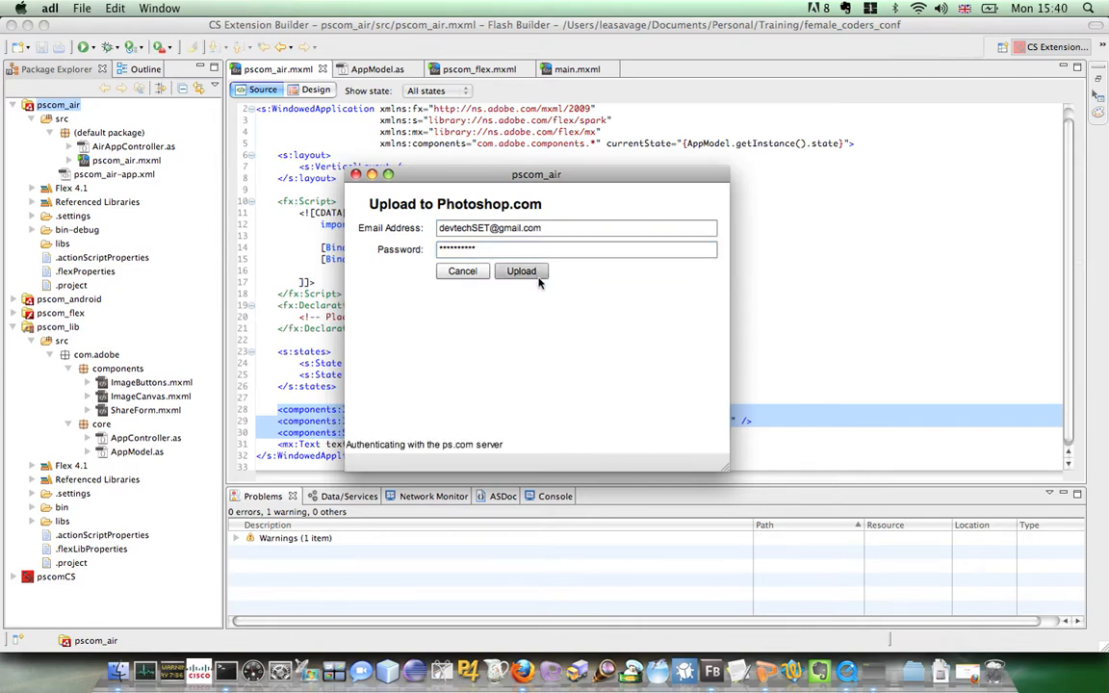
pyautogui.click(520, 271)
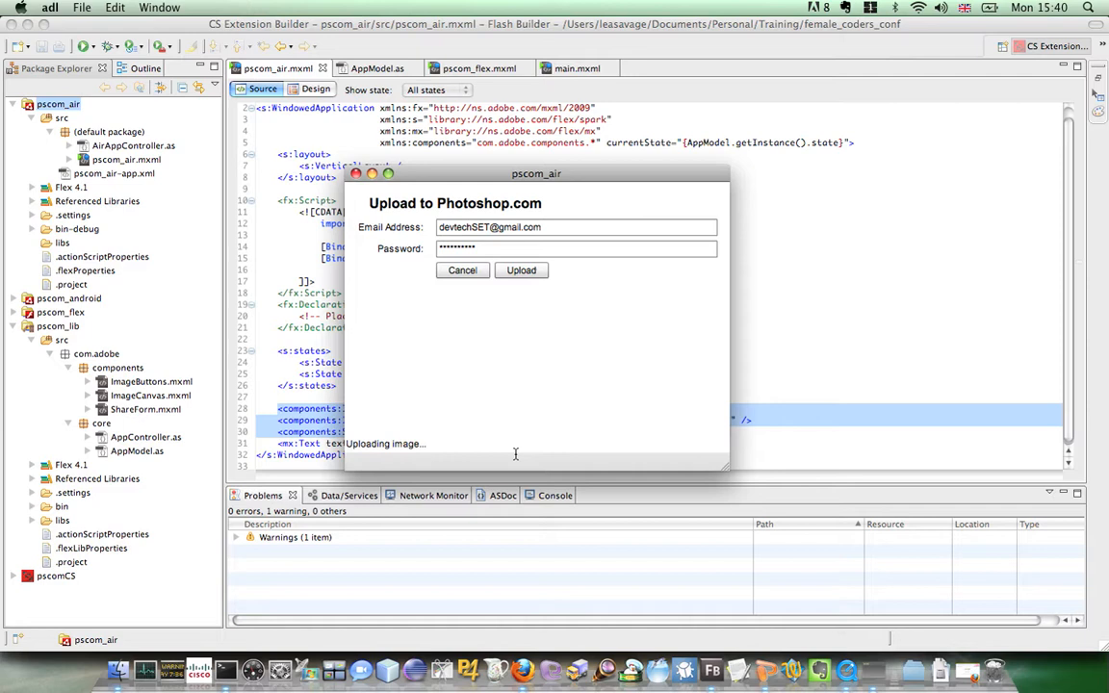
pyautogui.click(521, 270)
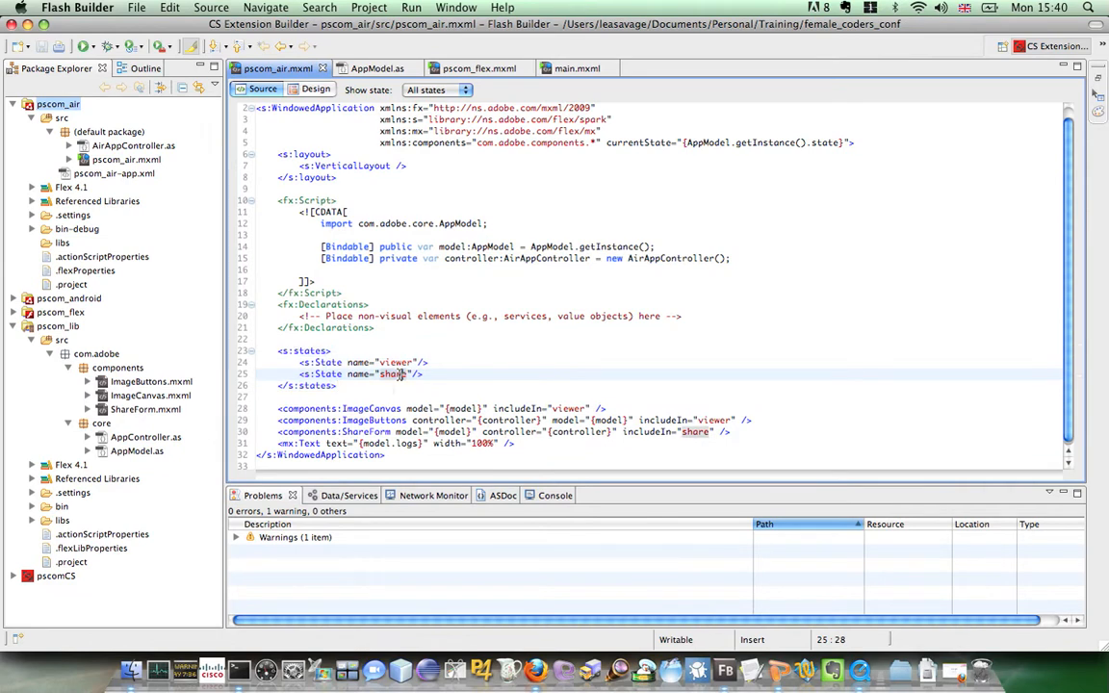
# Expand pscom_flex and its default package, then open pscom_flex.mxml.
pyautogui.click(395, 362)
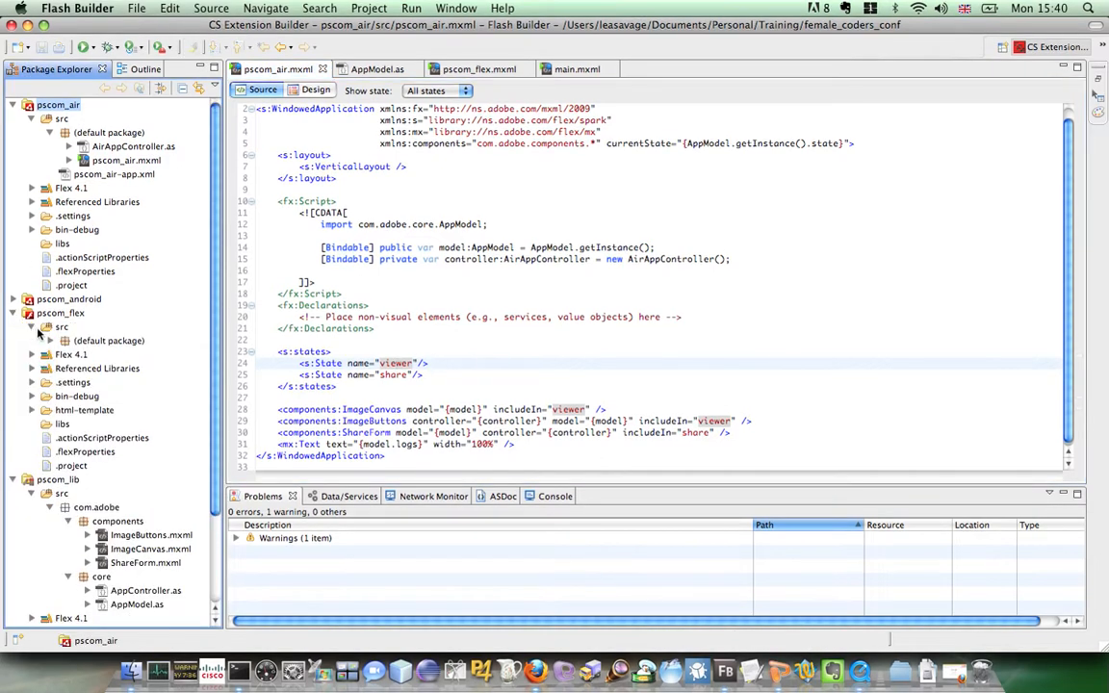
pyautogui.click(50, 340)
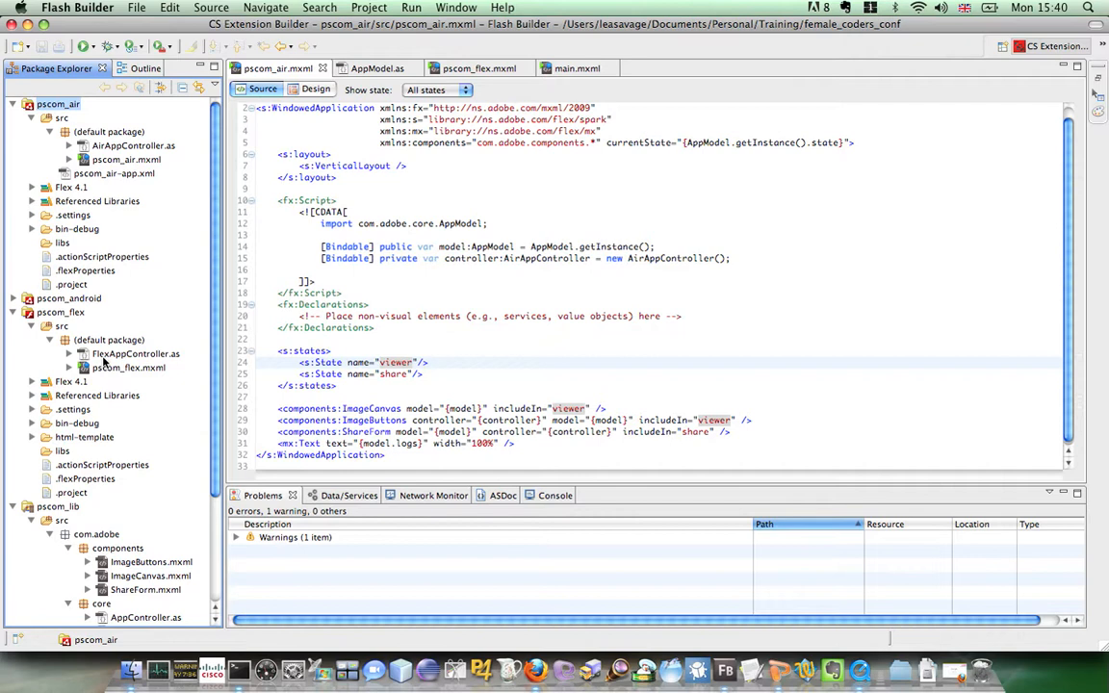
pyautogui.click(479, 68)
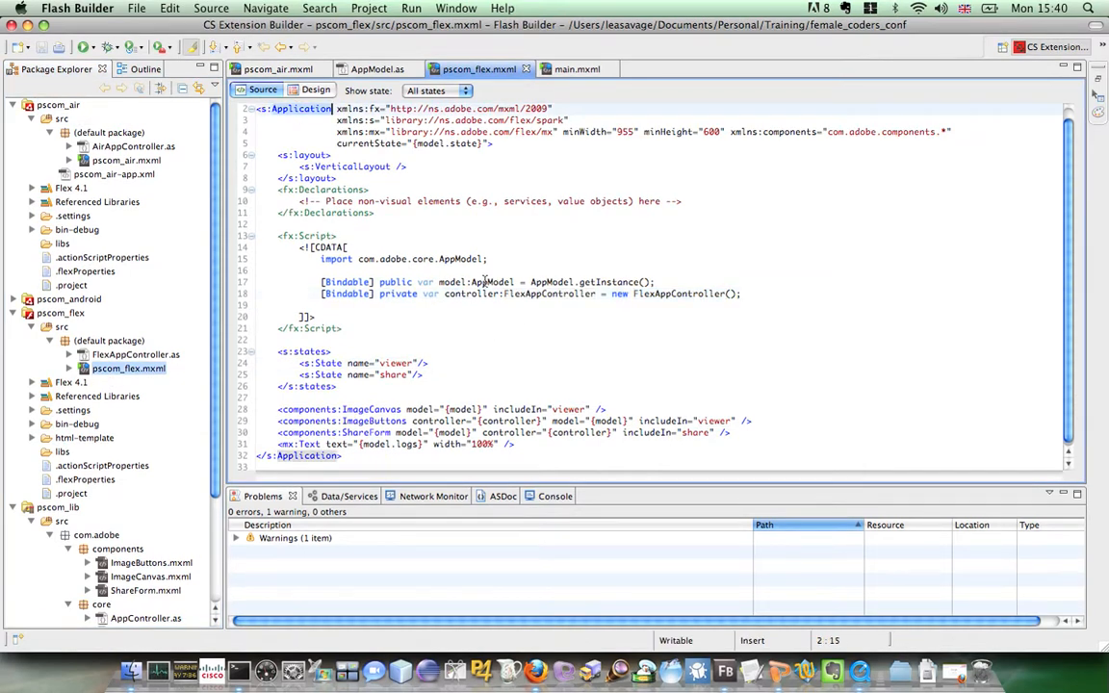
pyautogui.click(542, 293)
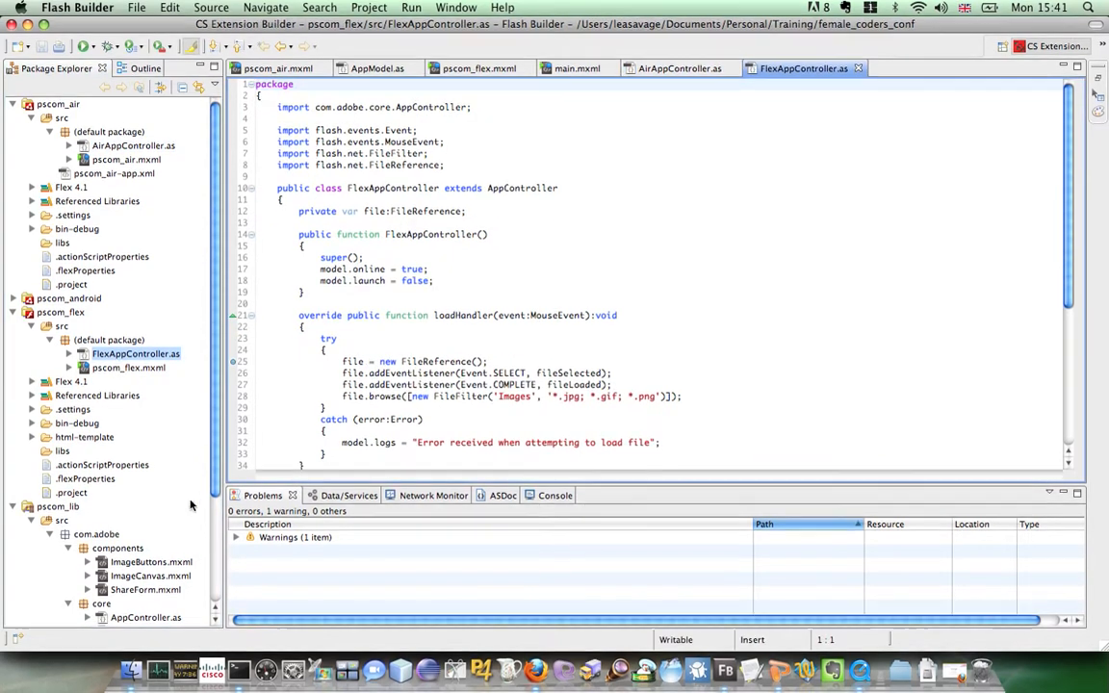
pyautogui.scroll(-3)
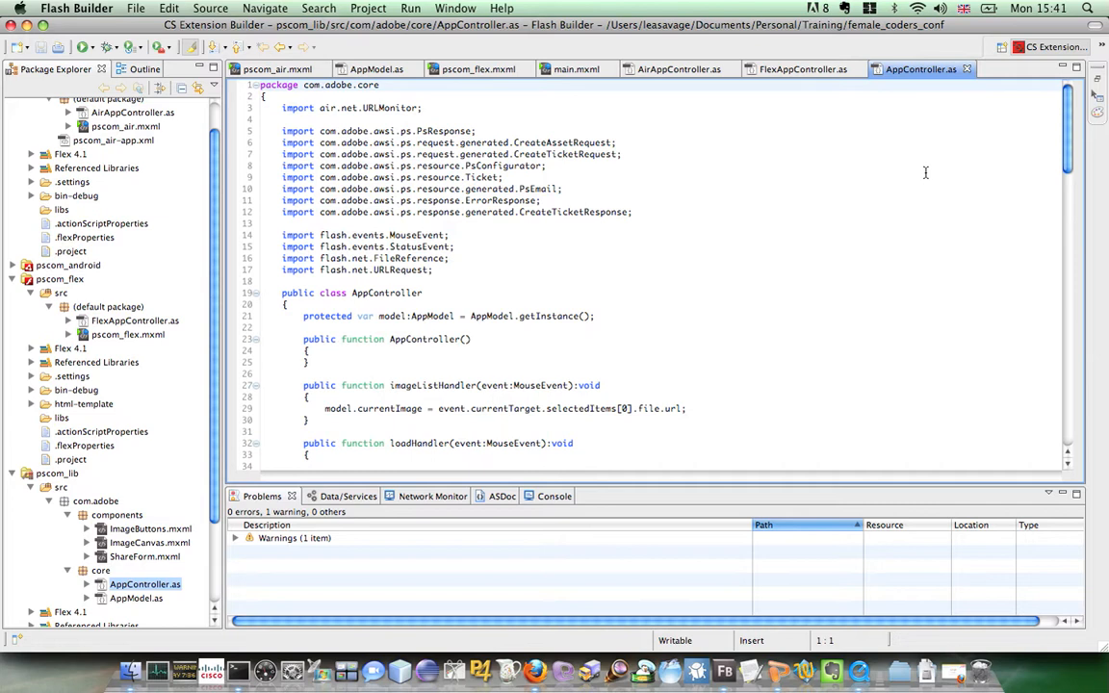
pyautogui.scroll(-3)
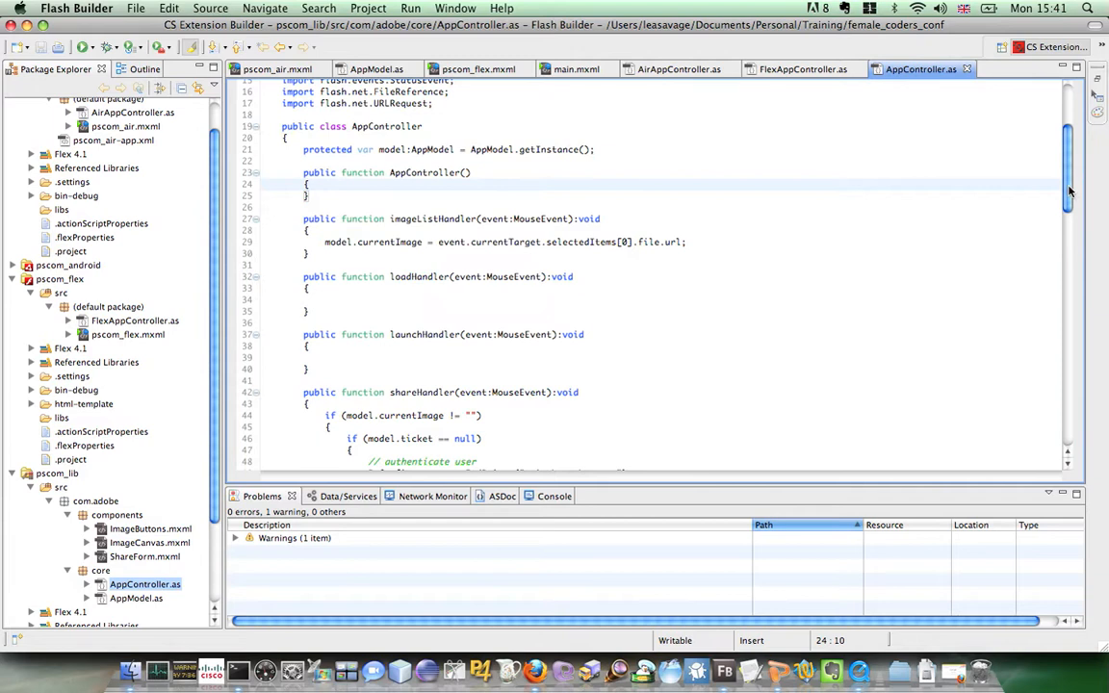
pyautogui.scroll(-3)
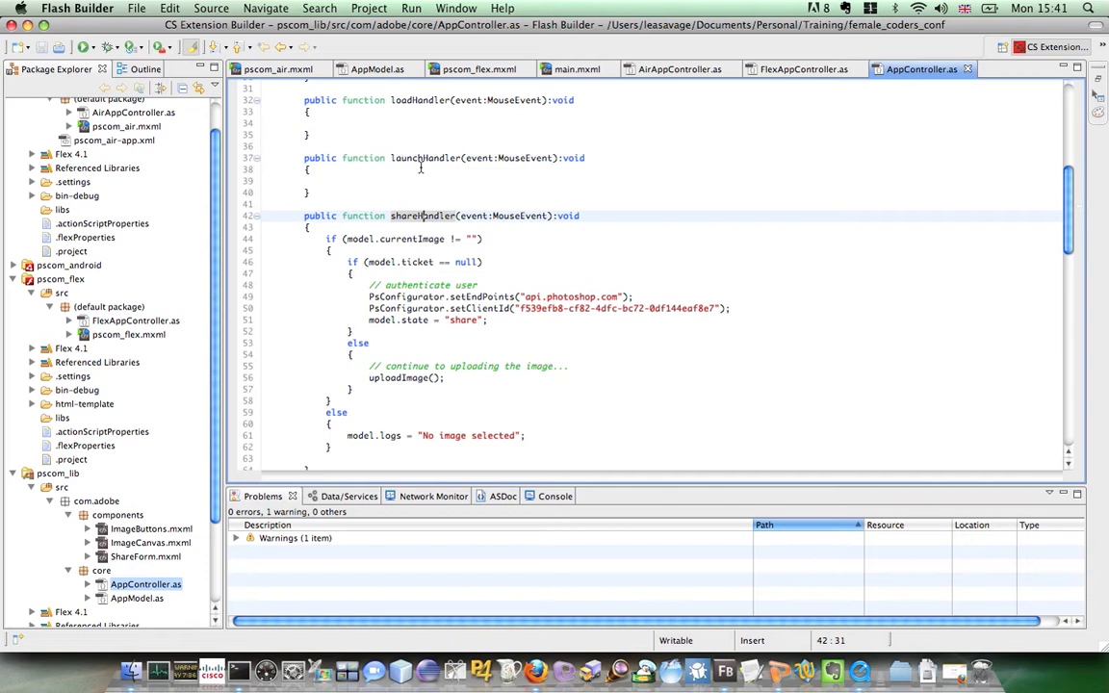
pyautogui.moveTo(358, 126)
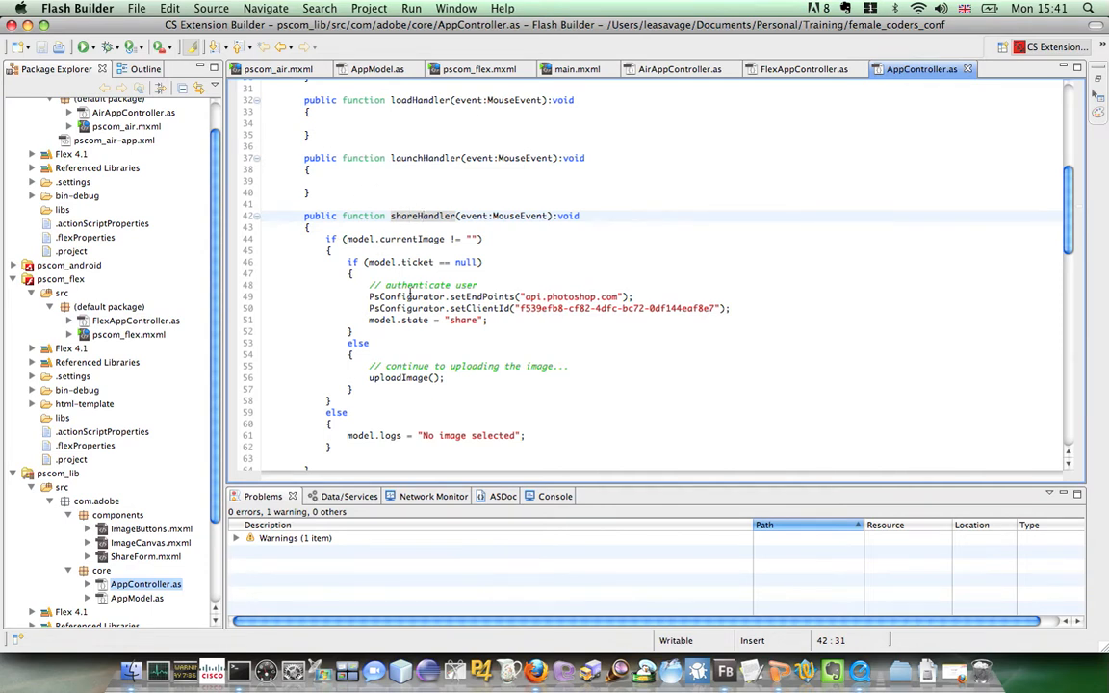
pyautogui.click(411, 285)
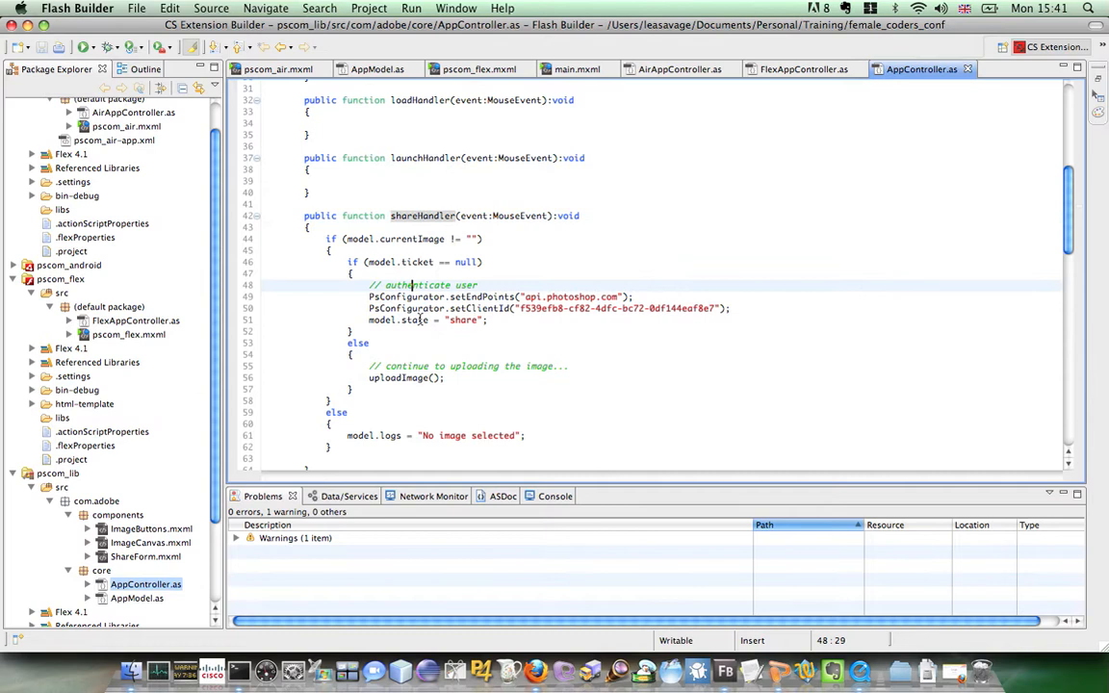
pyautogui.scroll(-3)
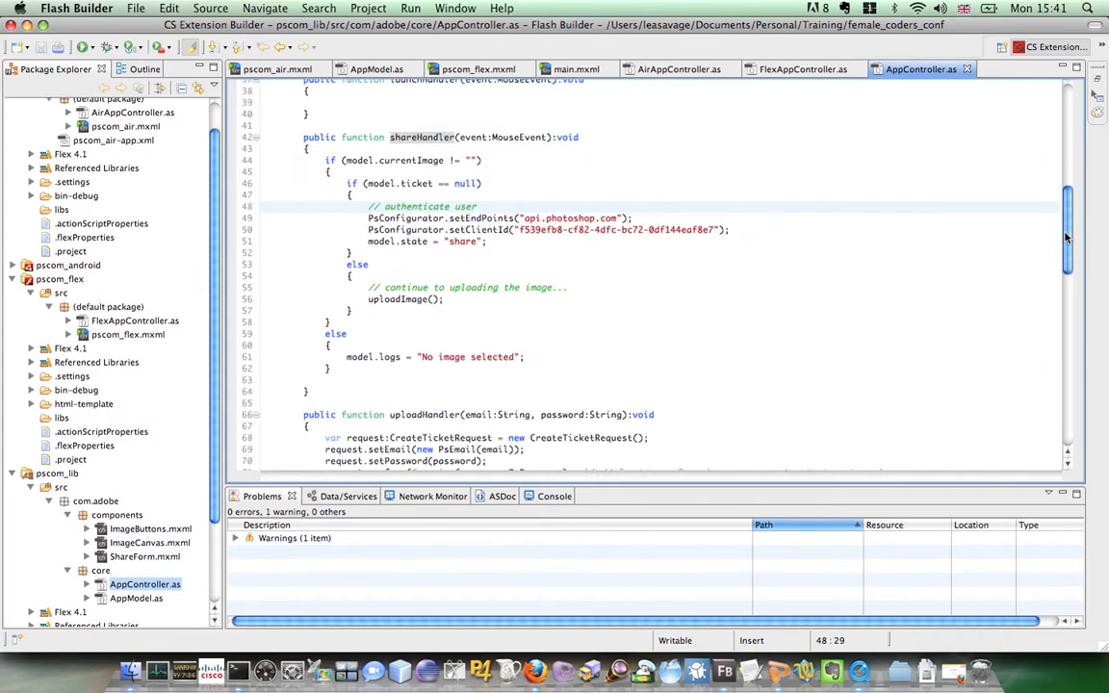
pyautogui.scroll(-3)
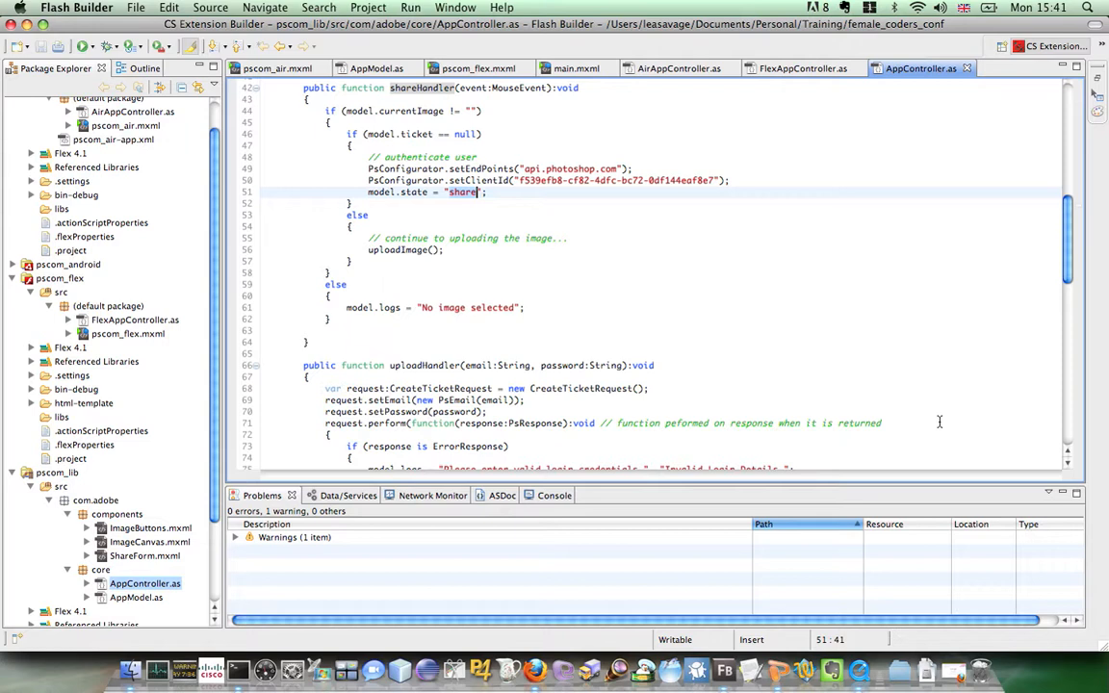
pyautogui.scroll(-3)
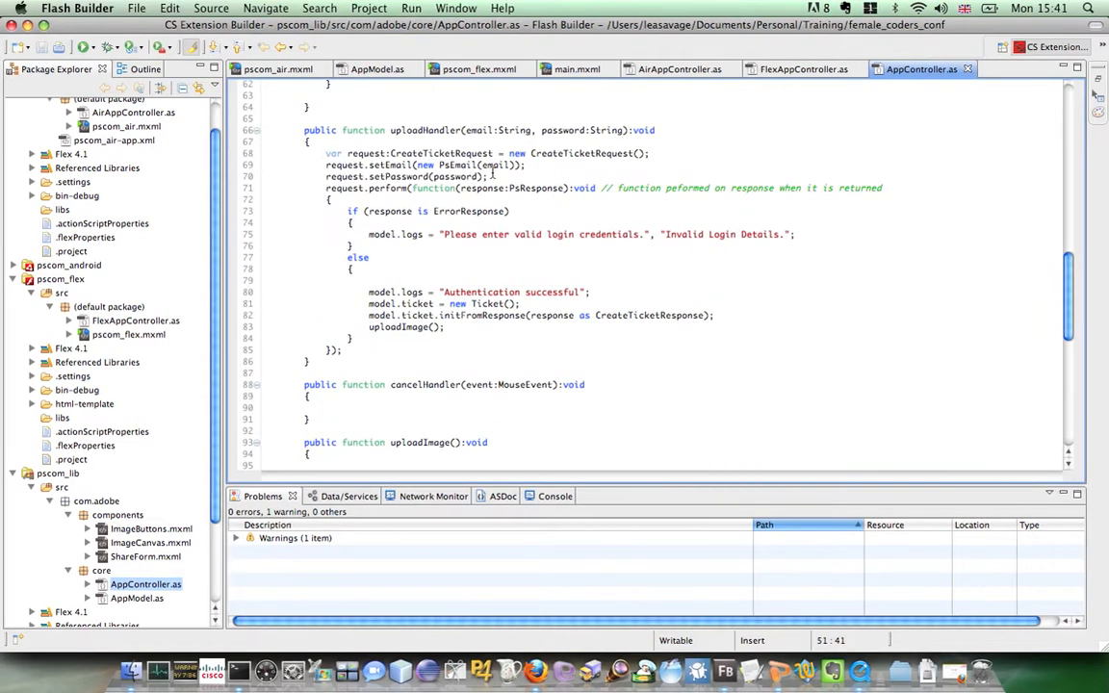
pyautogui.click(423, 130)
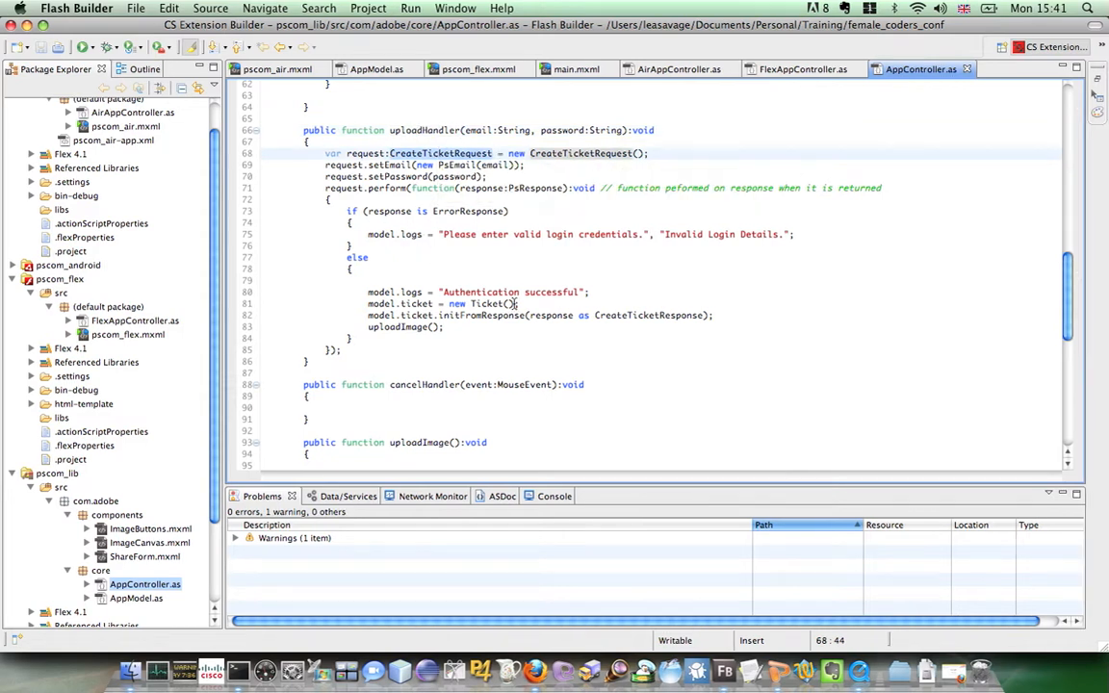
pyautogui.scroll(-3)
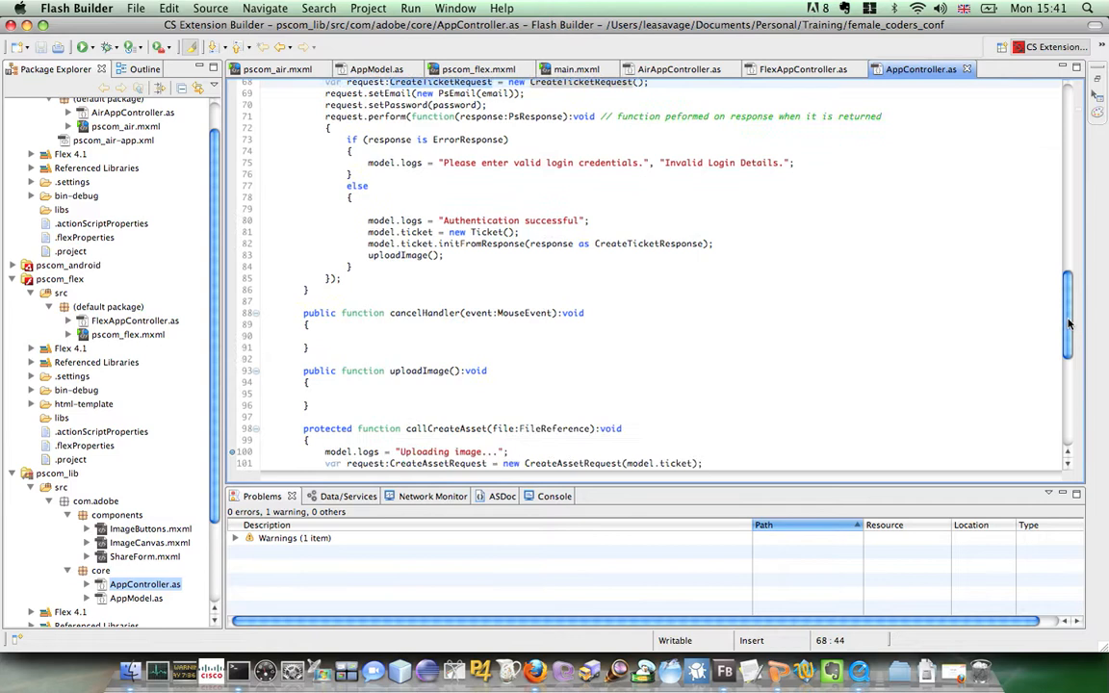
pyautogui.scroll(-3)
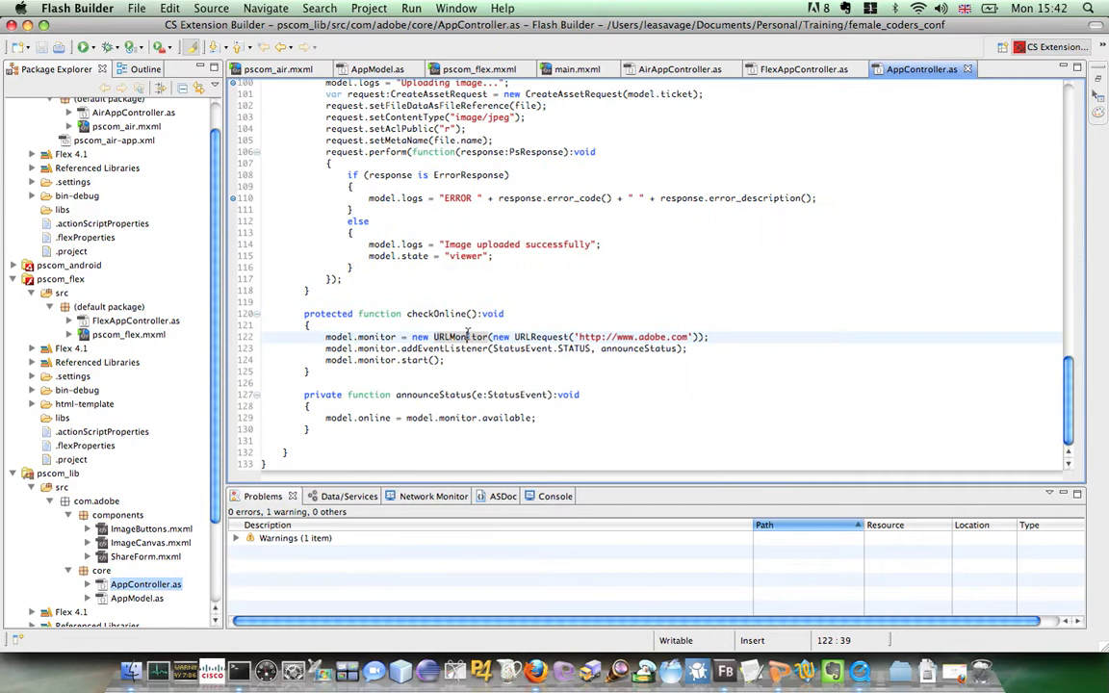
pyautogui.moveTo(466, 336)
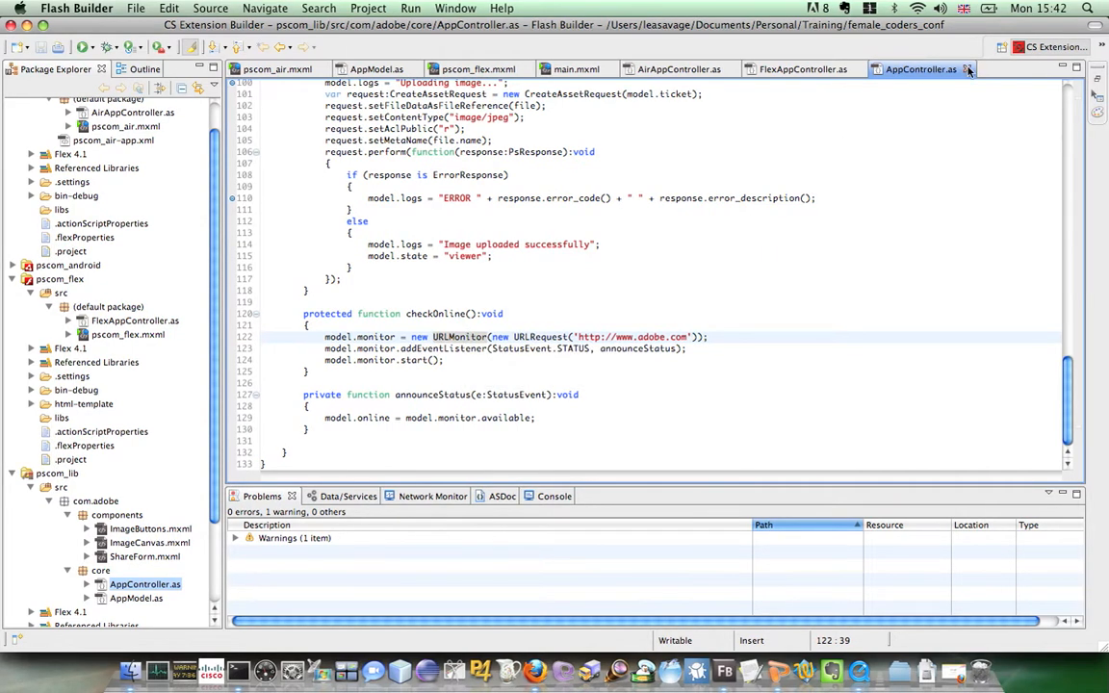
# Close AppController.as, review AirAppController.as's load handler and external image opening, then close it.
pyautogui.click(679, 68)
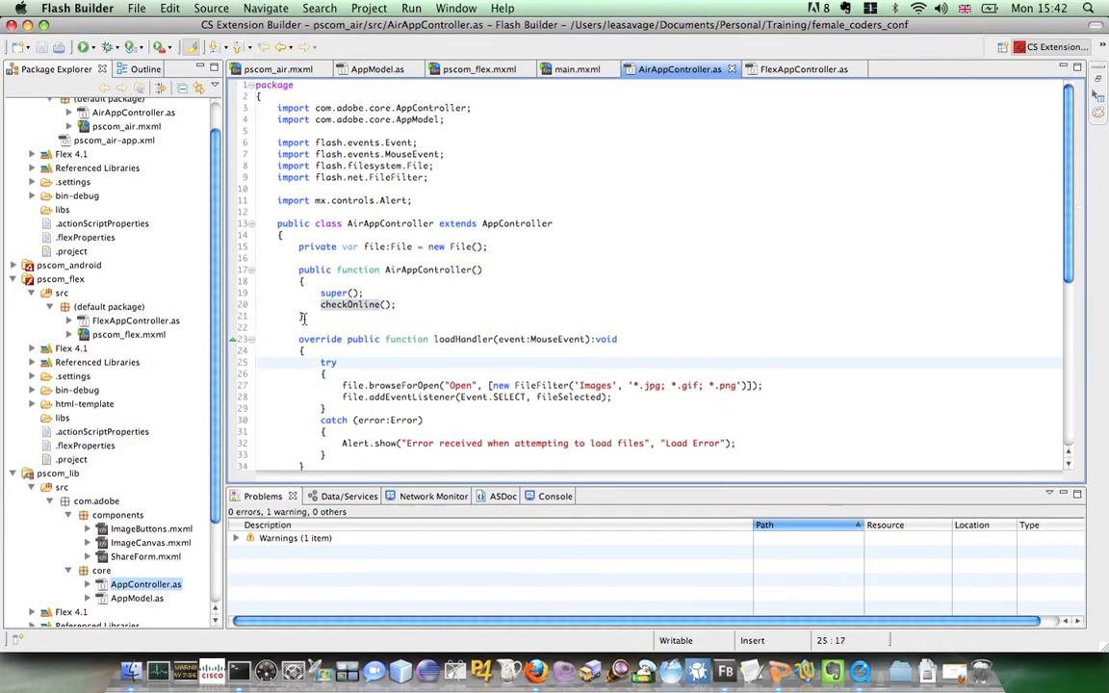
pyautogui.click(317, 339)
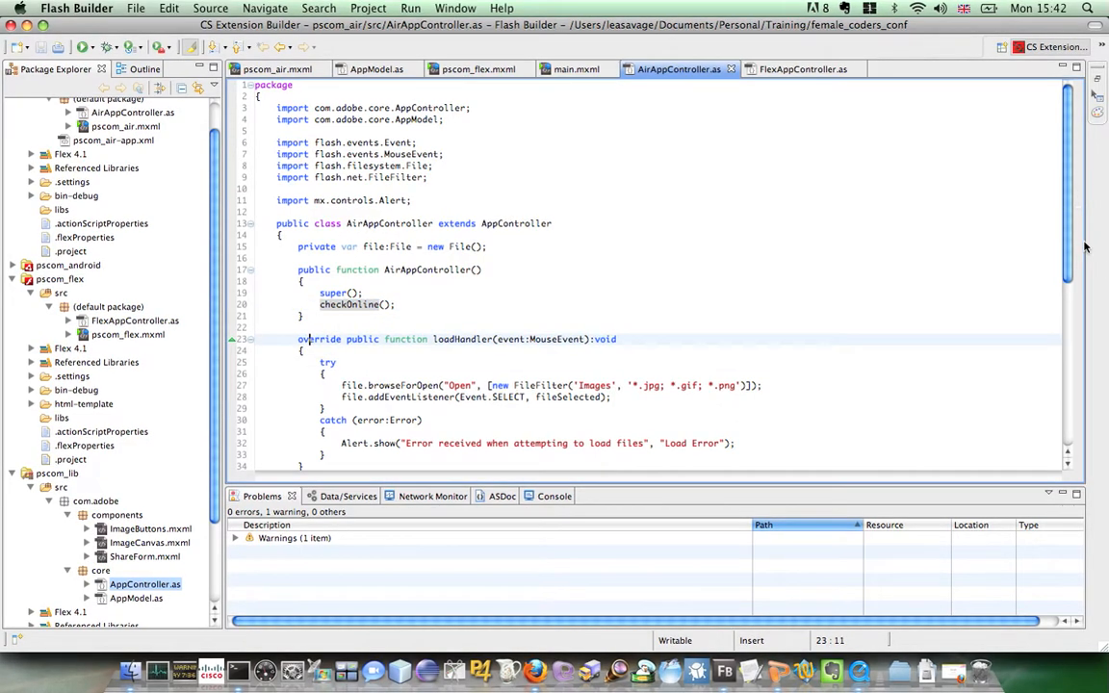
pyautogui.scroll(-3)
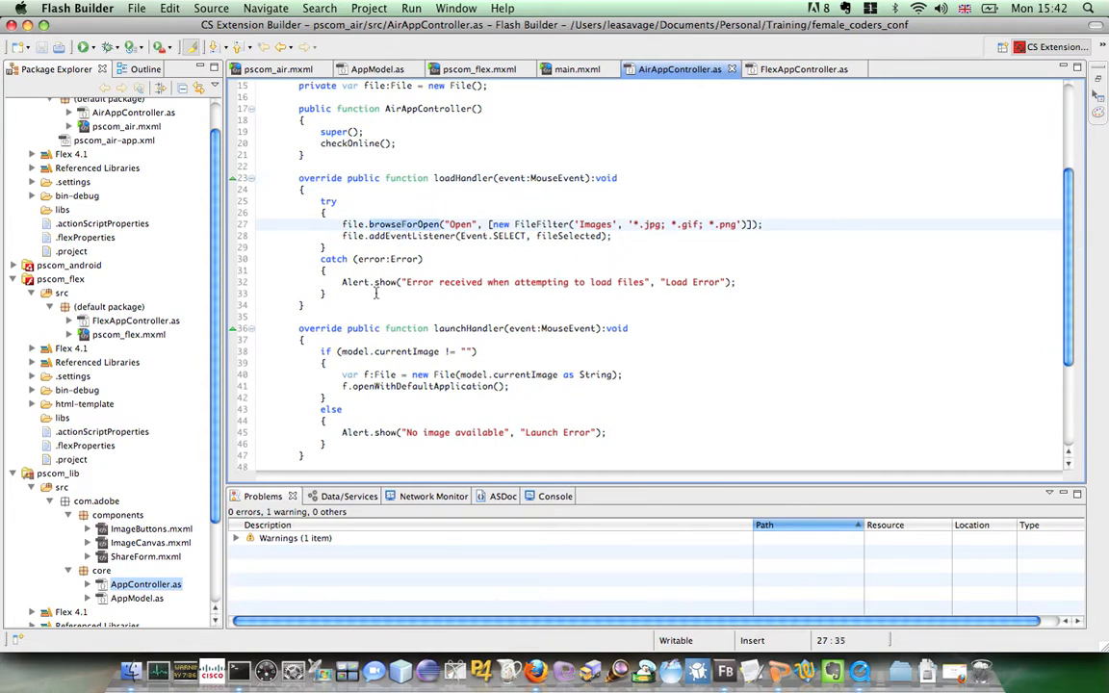
pyautogui.click(394, 385)
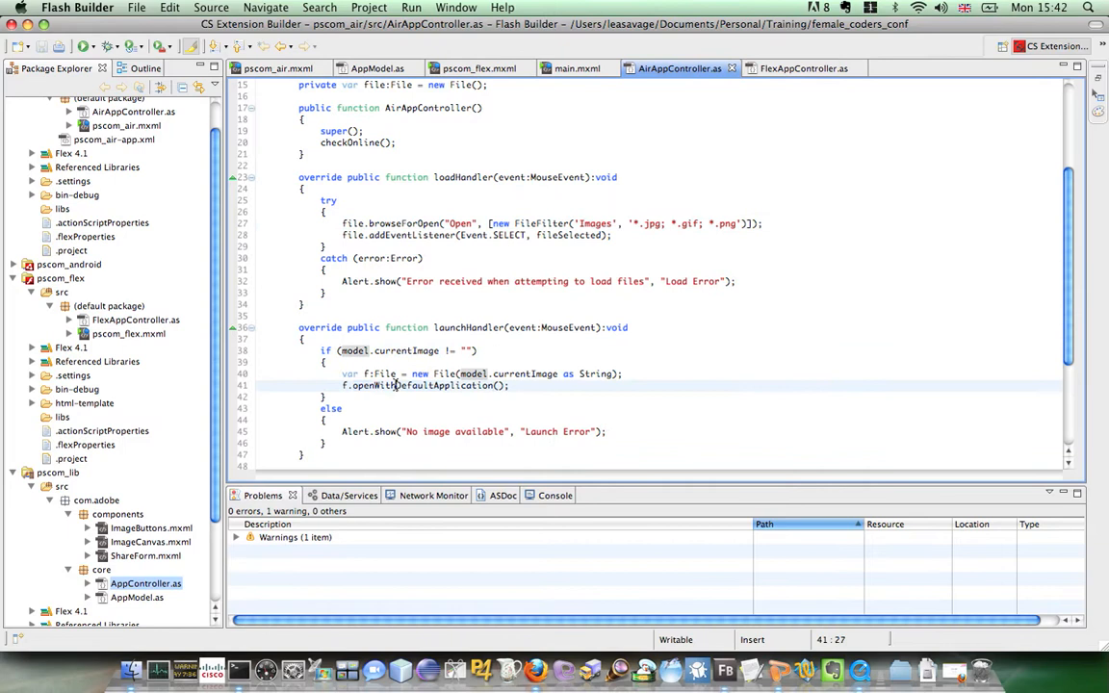
pyautogui.scroll(-3)
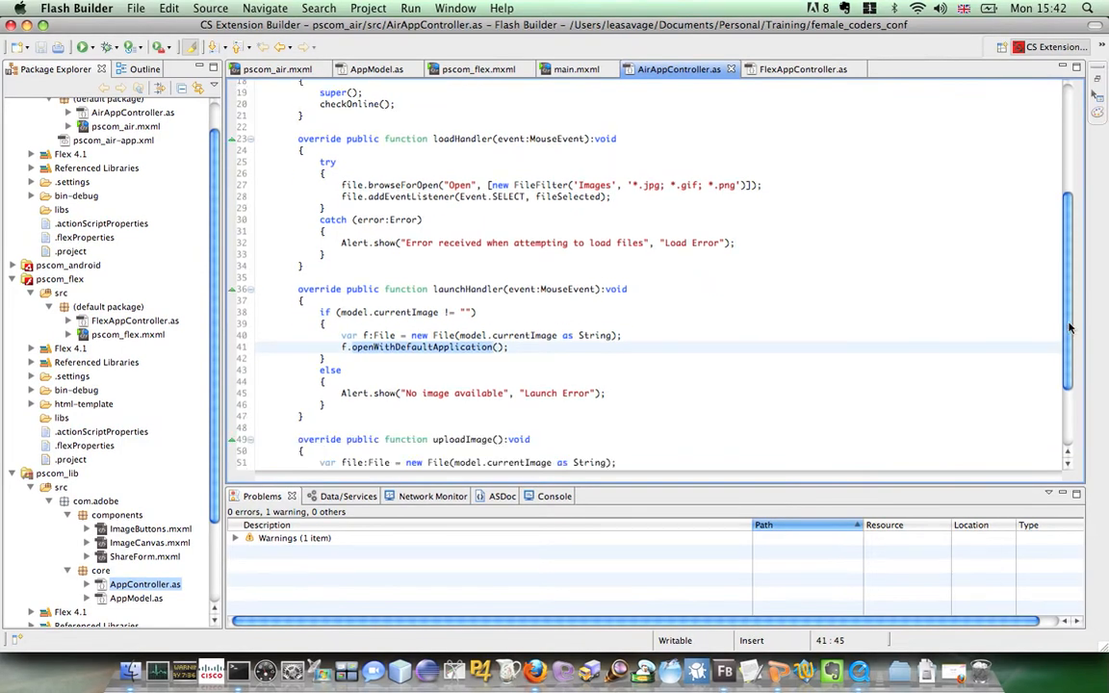
pyautogui.scroll(-3)
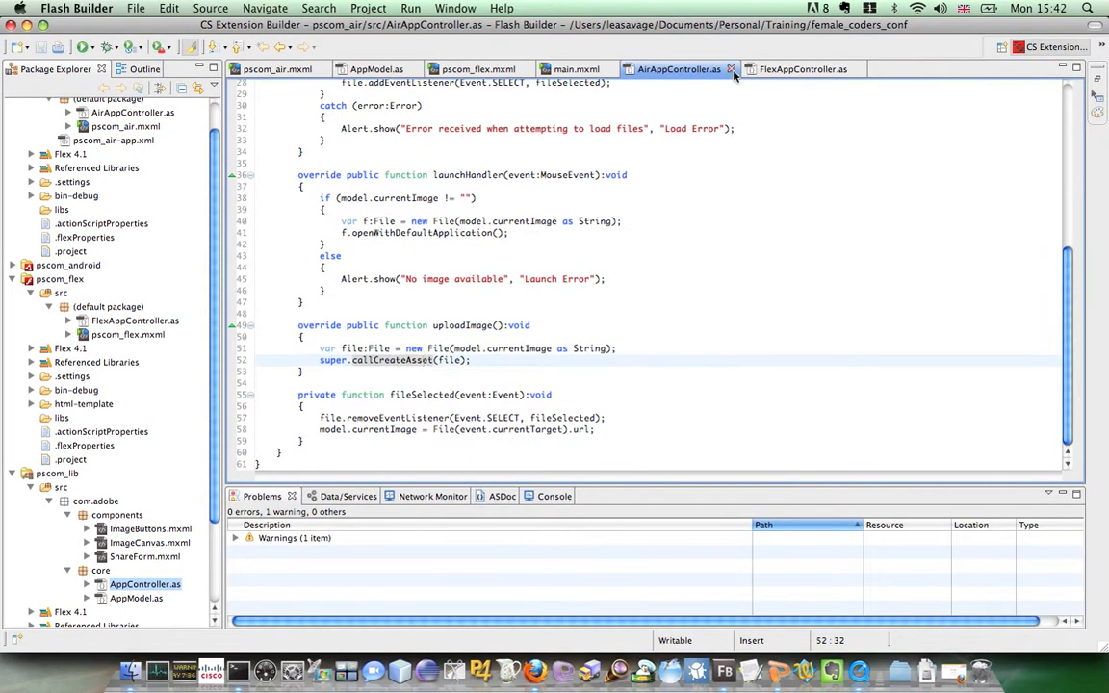
pyautogui.click(803, 68)
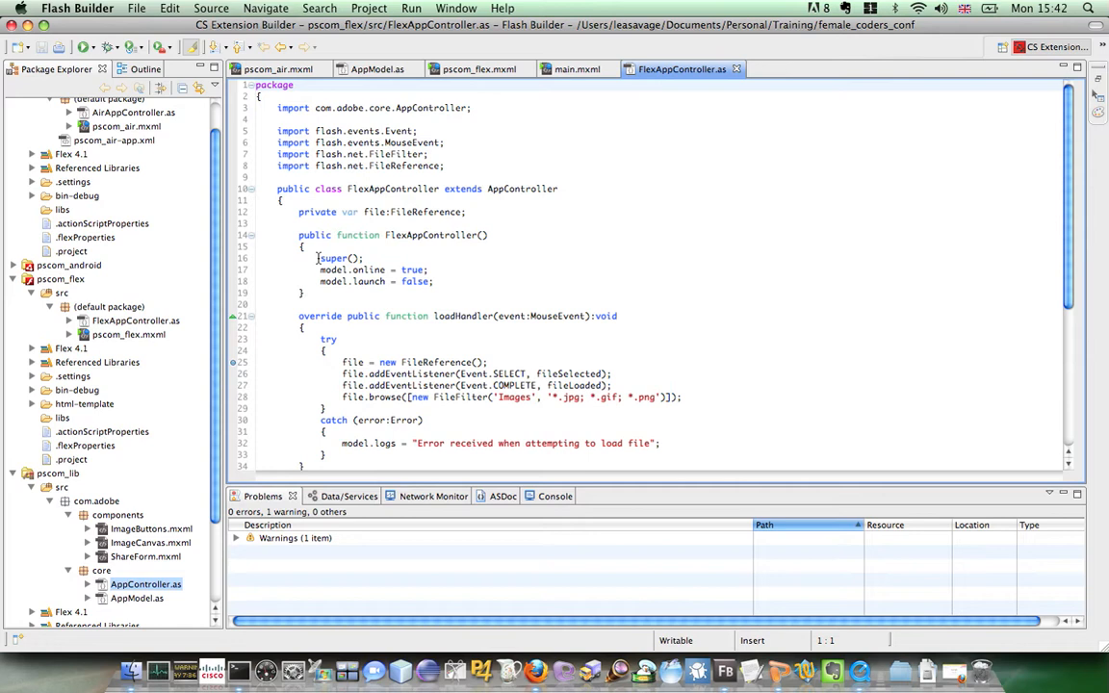
# Review FlexAppController.as's online flag and FileReference creation, then close the file.
pyautogui.click(320, 259)
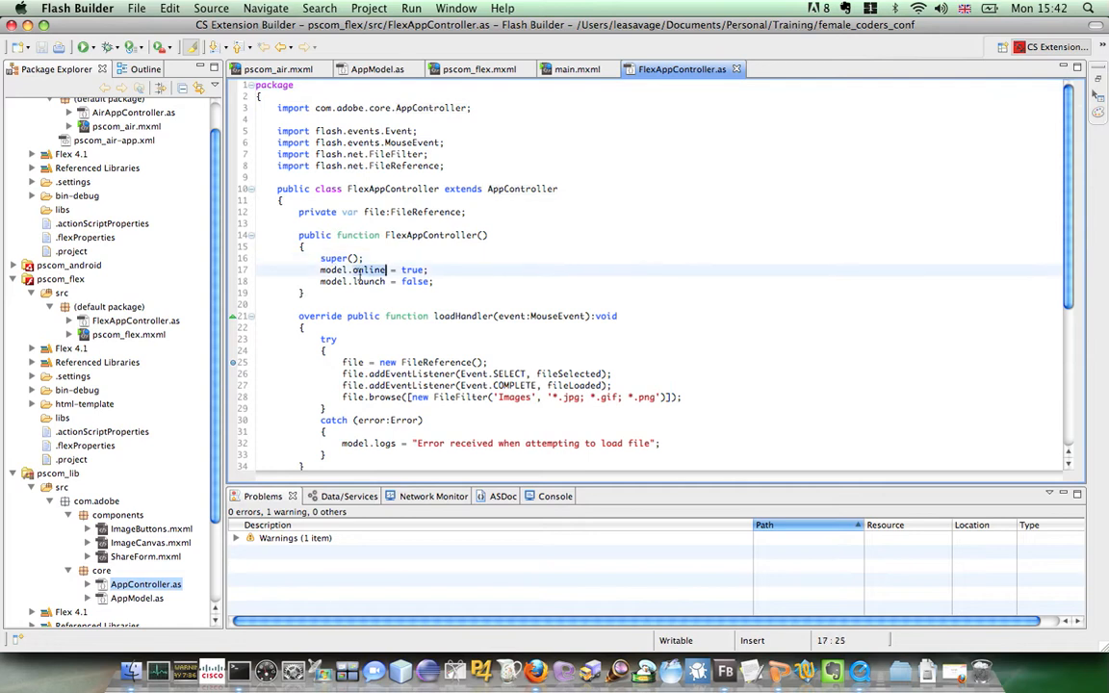
pyautogui.moveTo(371, 269)
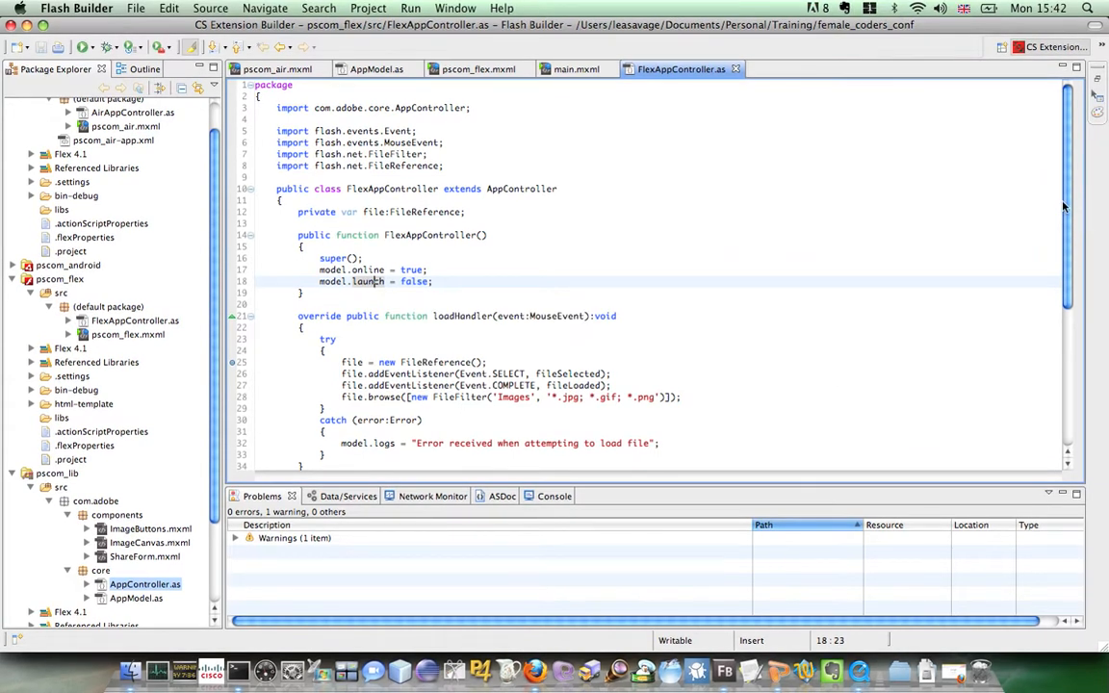
pyautogui.scroll(-3)
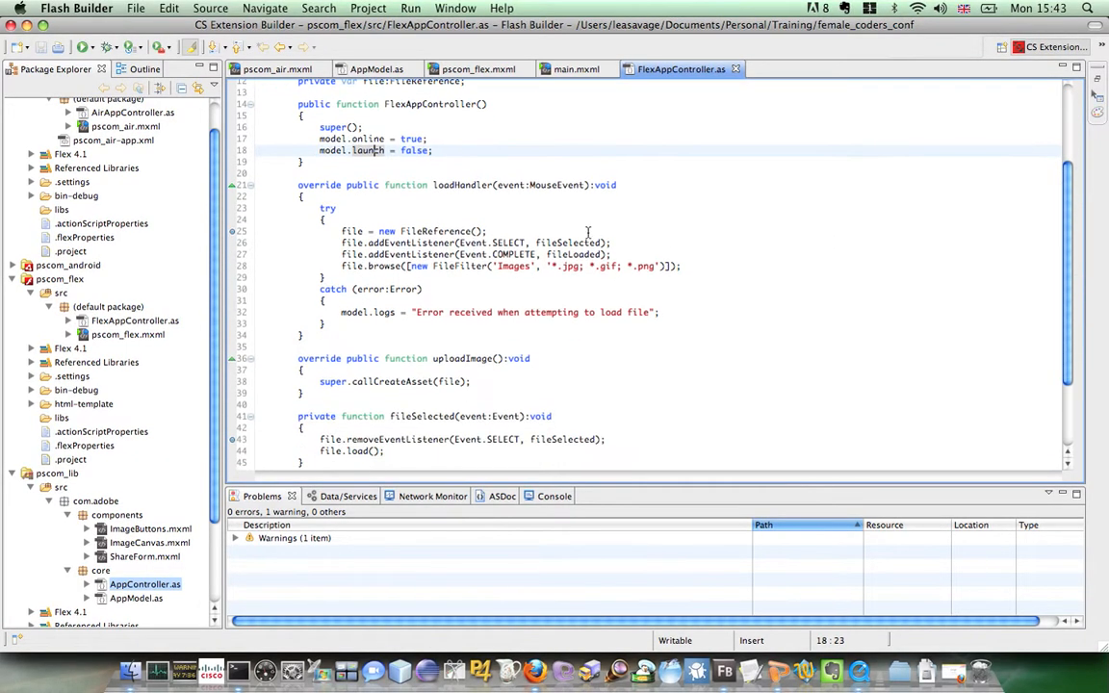
pyautogui.click(455, 254)
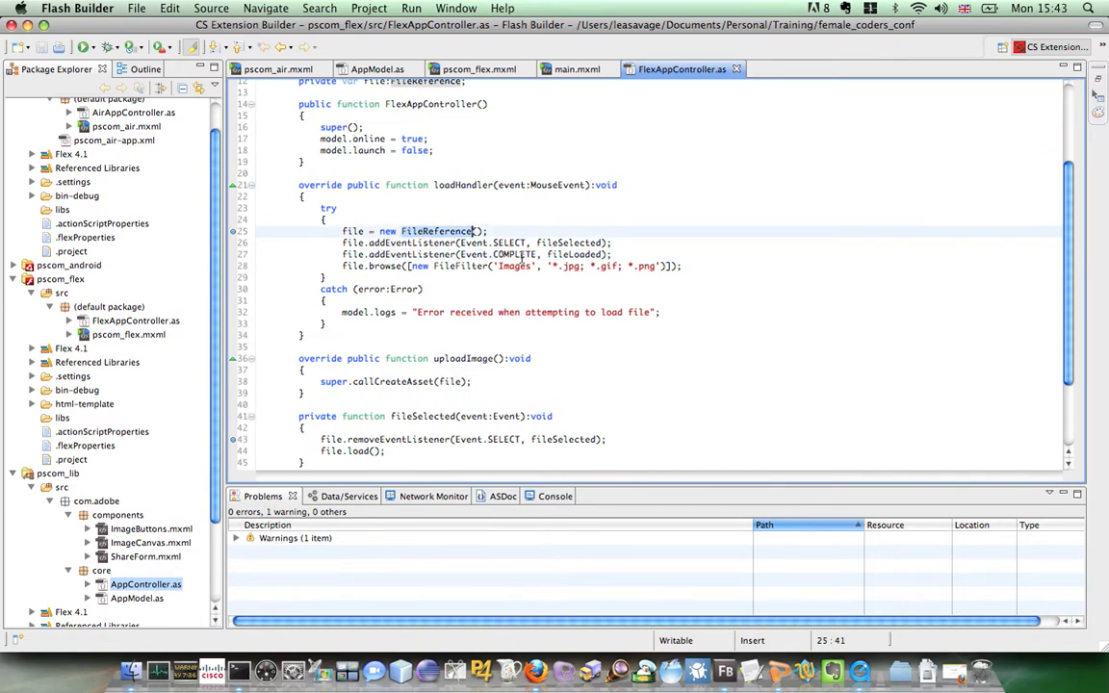
pyautogui.scroll(-3)
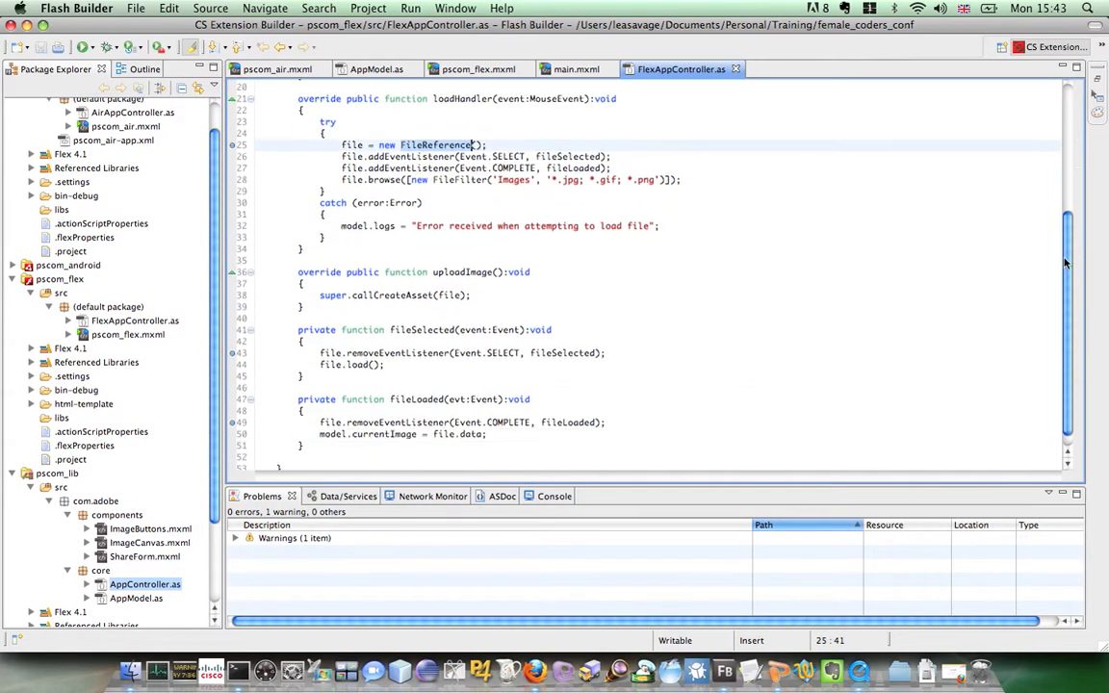
pyautogui.click(385, 295)
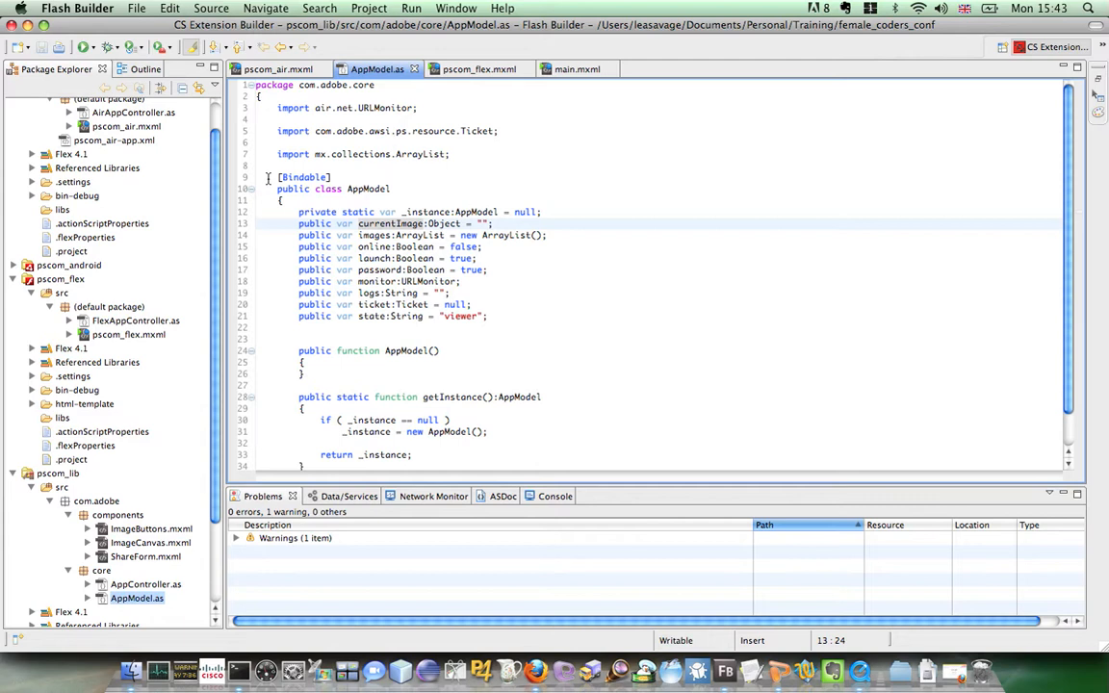
# Close the AppModel.as editor tab.
pyautogui.click(305, 178)
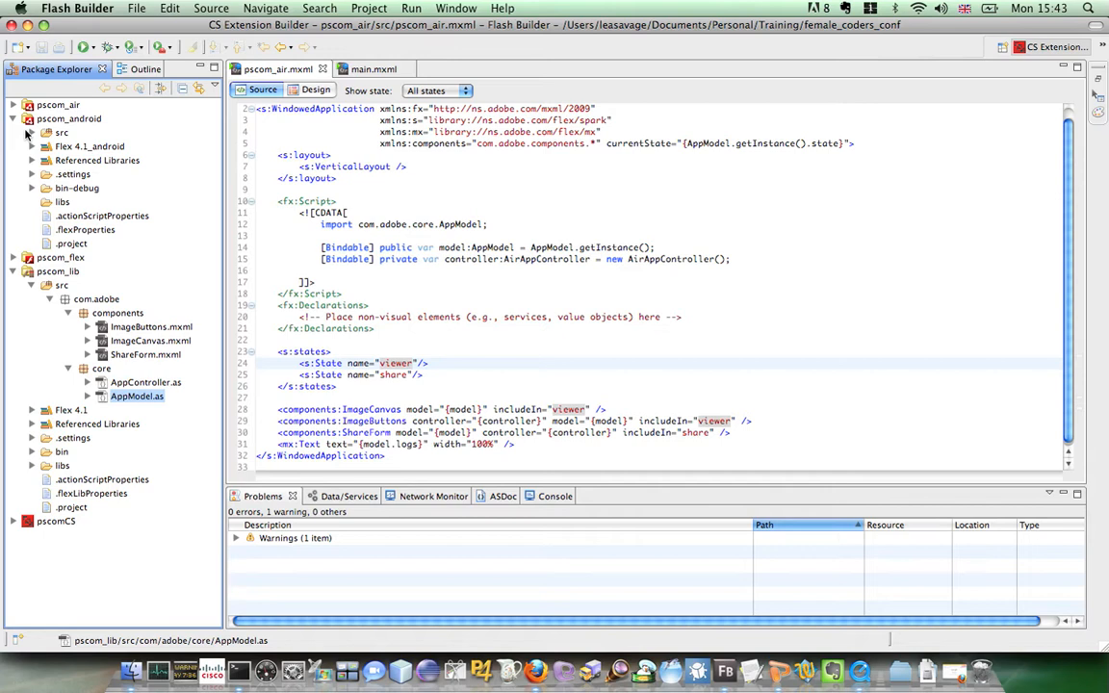
# Expand pscom_android's src folder and default package, then open pscom_android-app.xml.
pyautogui.click(33, 131)
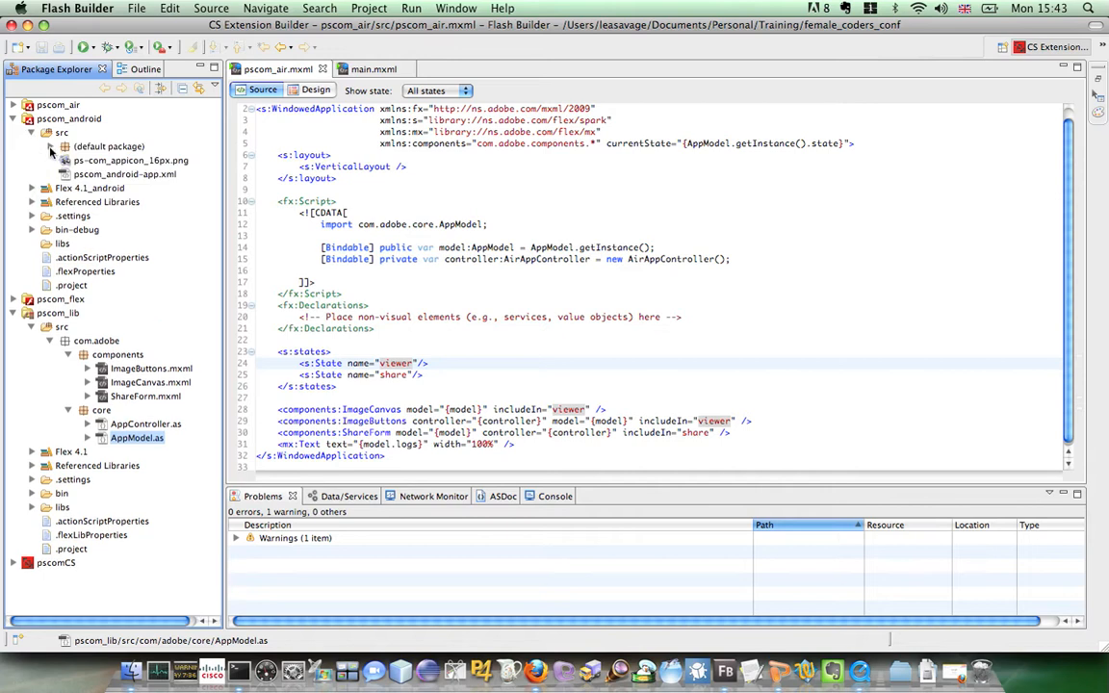
pyautogui.click(50, 145)
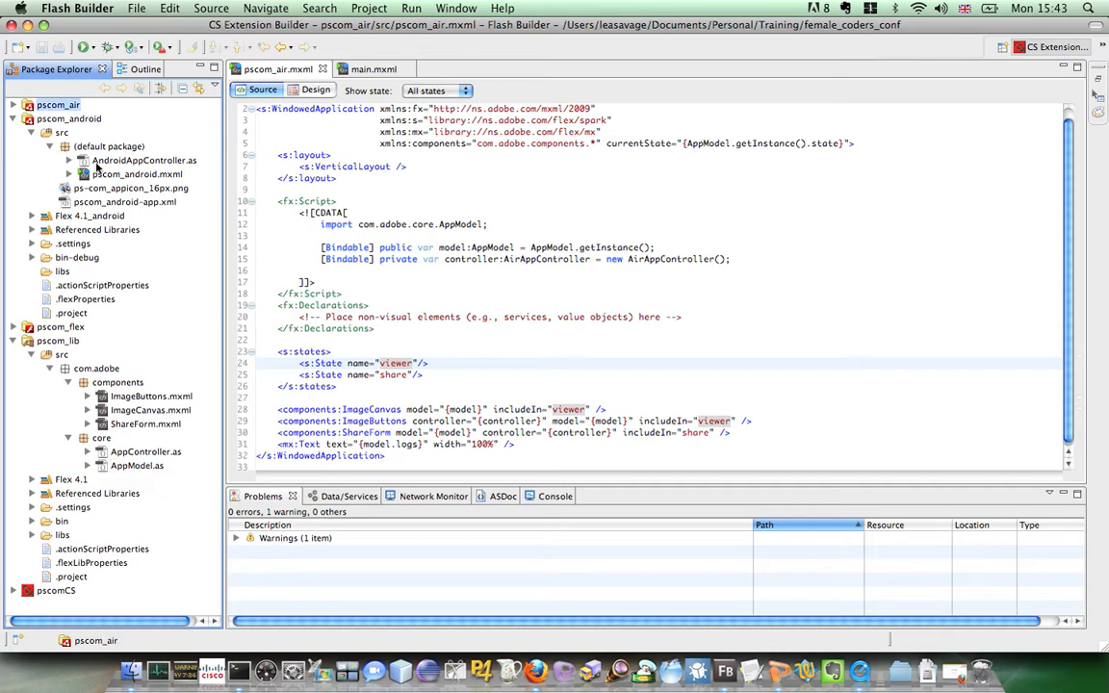
pyautogui.click(125, 201)
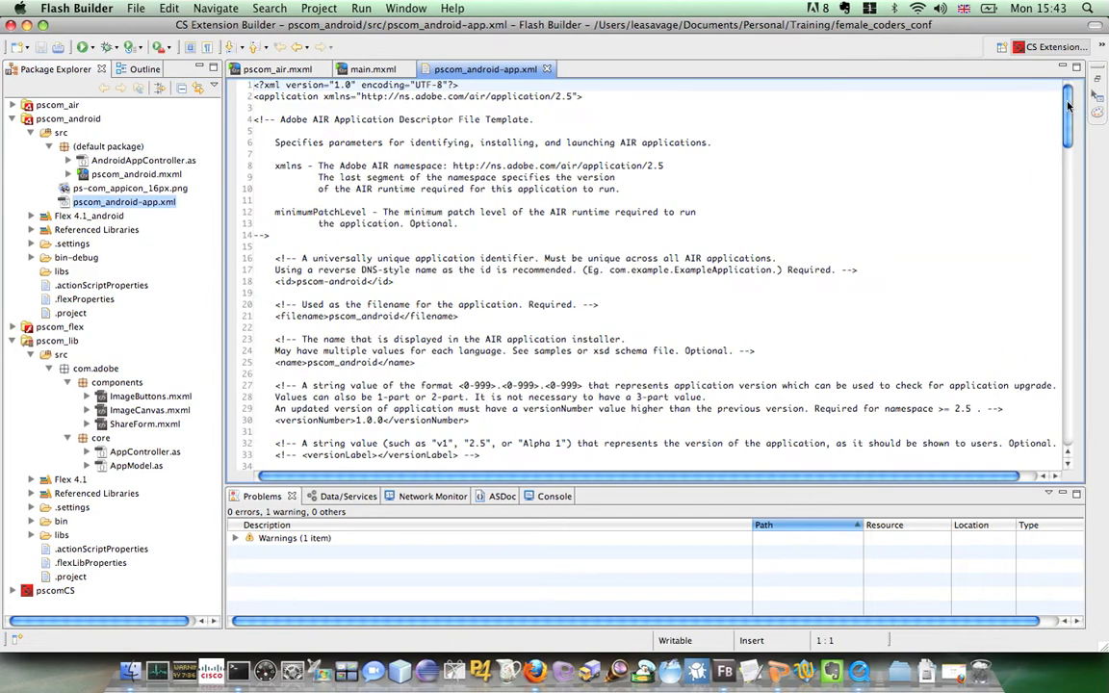
# Scroll to the Android manifest permissions in pscom_android-app.xml, then close the descriptor.
pyautogui.scroll(-3)
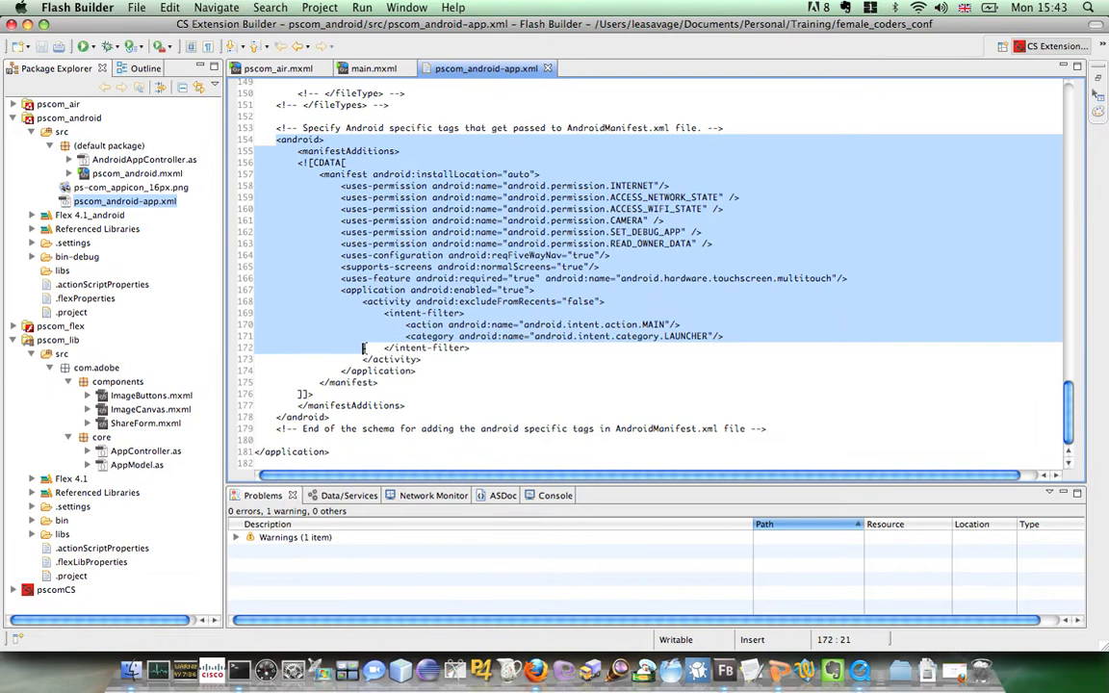
pyautogui.click(332, 417)
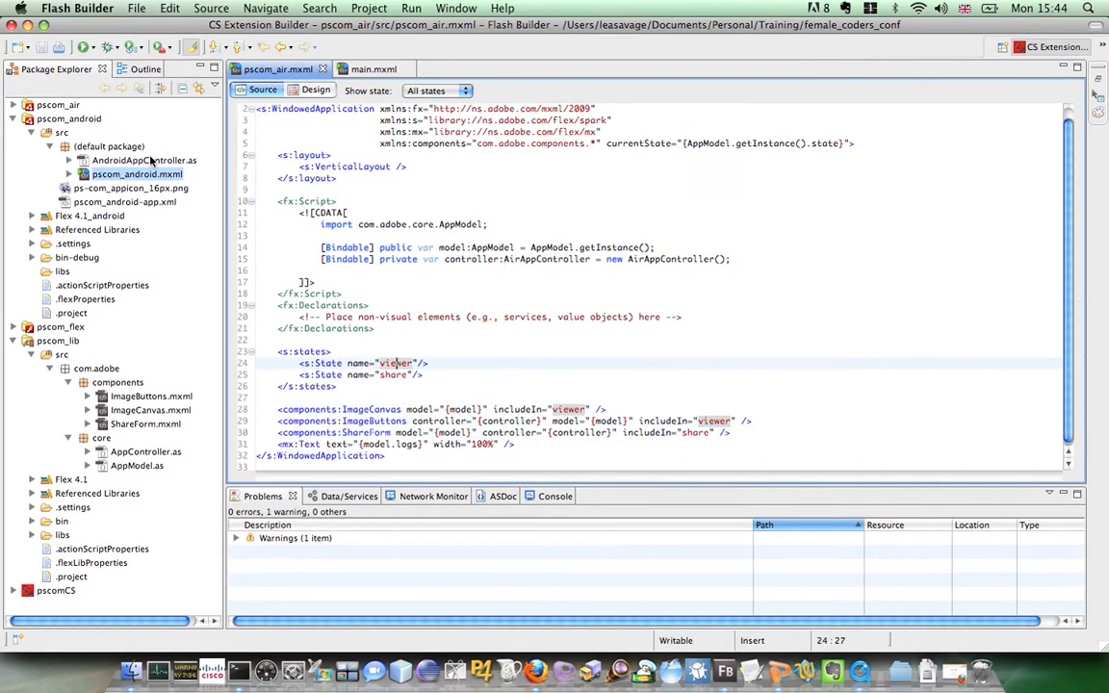
# Open AndroidAppController.as and review its online check, disabled password flag, and upload handlers.
pyautogui.doubleClick(143, 159)
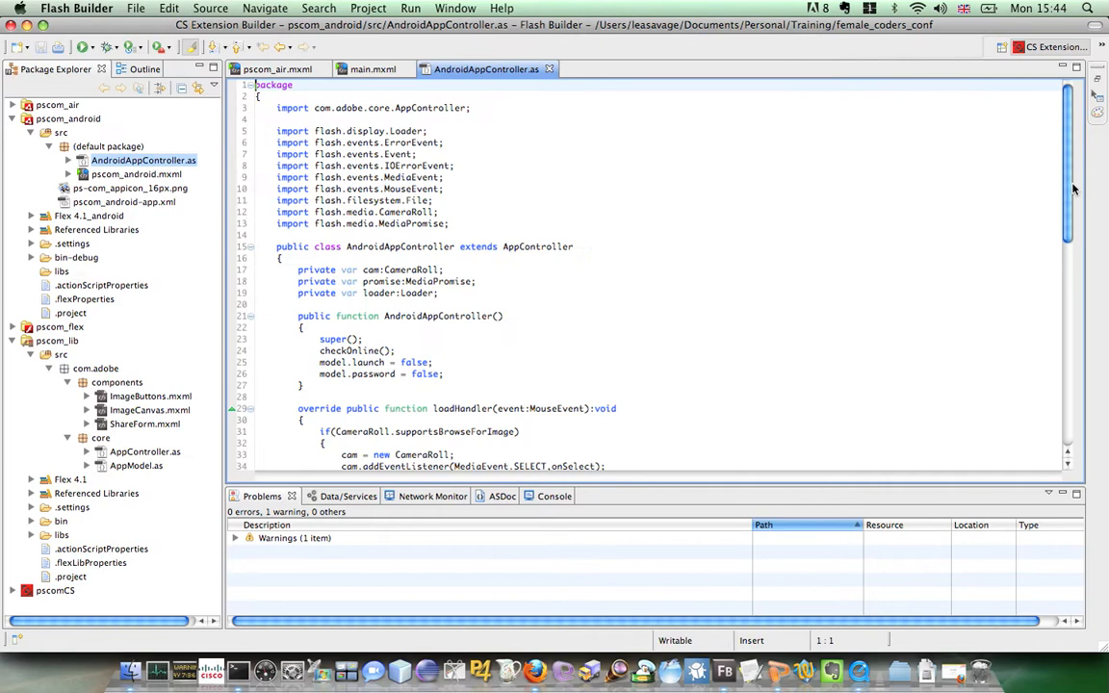
pyautogui.scroll(-3)
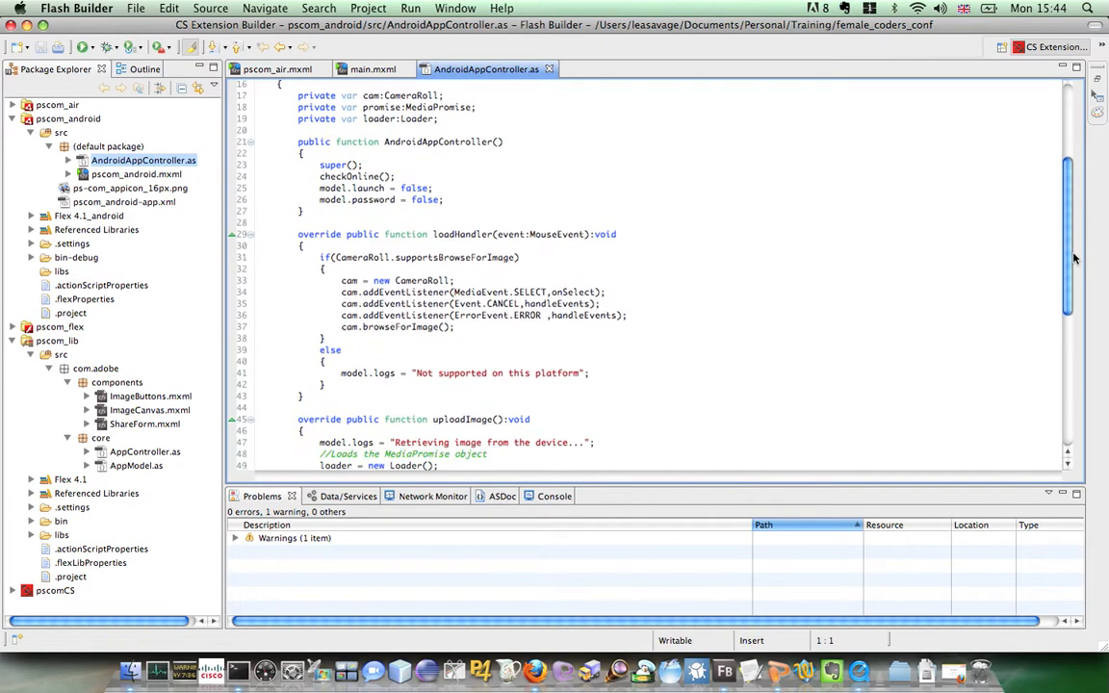
pyautogui.click(381, 177)
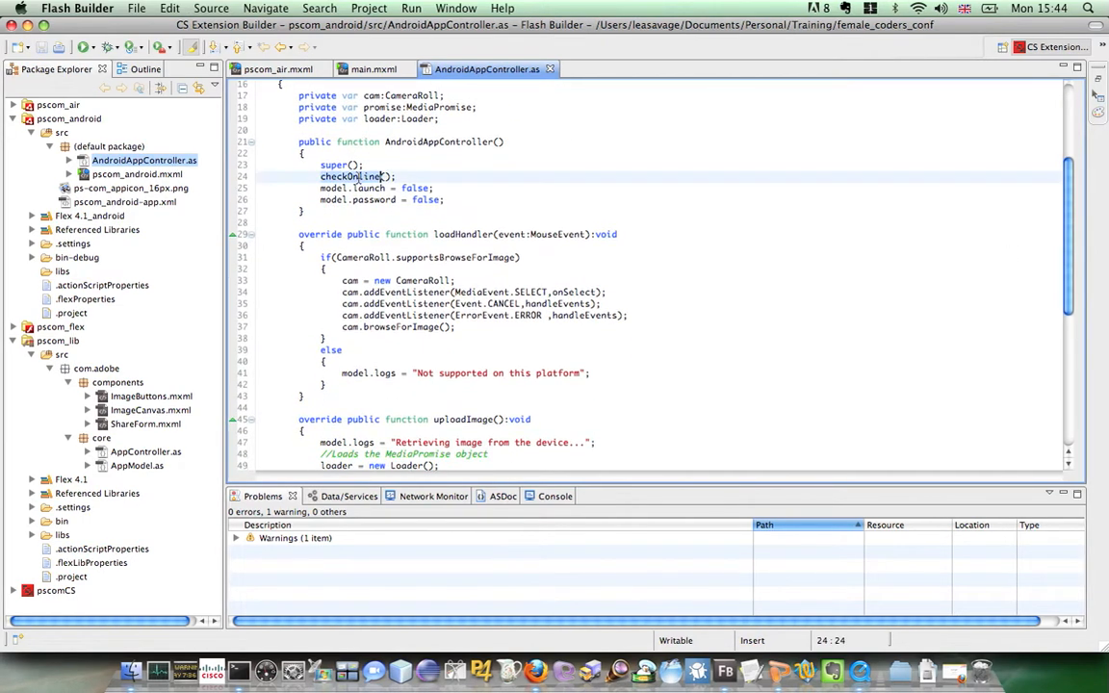
pyautogui.click(368, 188)
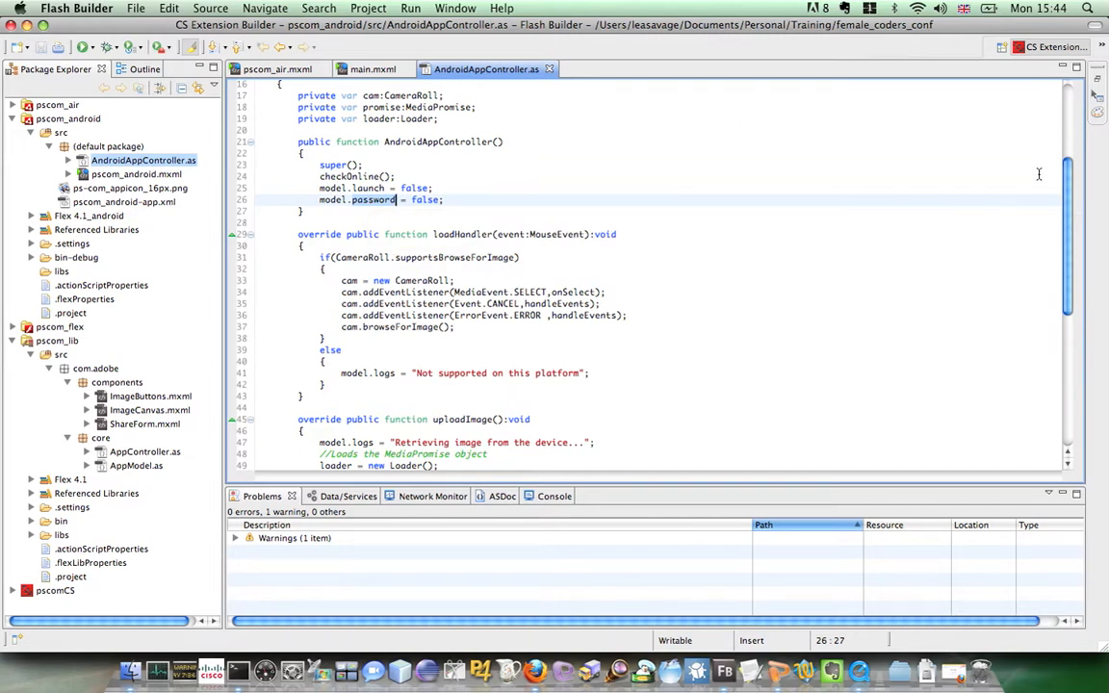
pyautogui.scroll(-3)
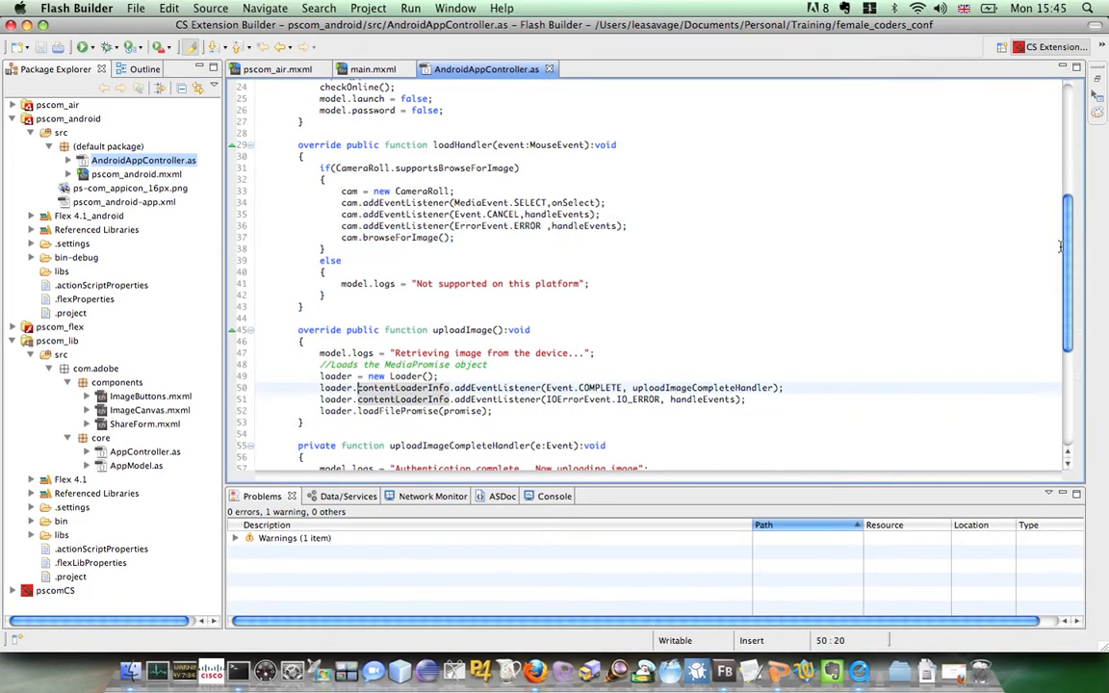
pyautogui.scroll(-3)
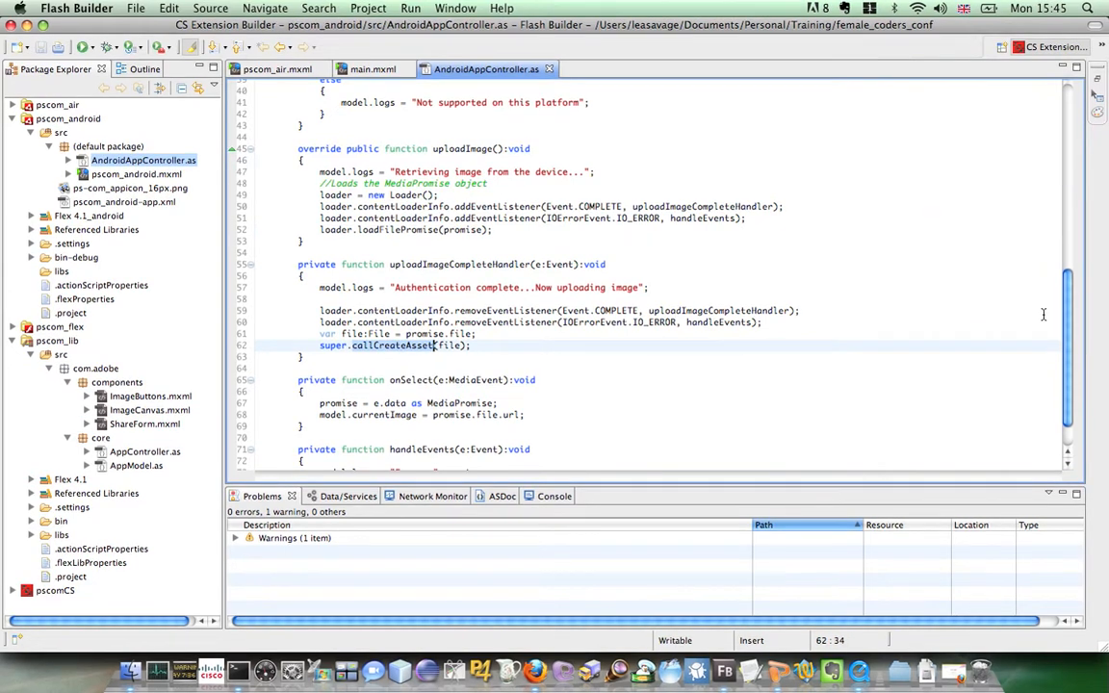
pyautogui.scroll(3)
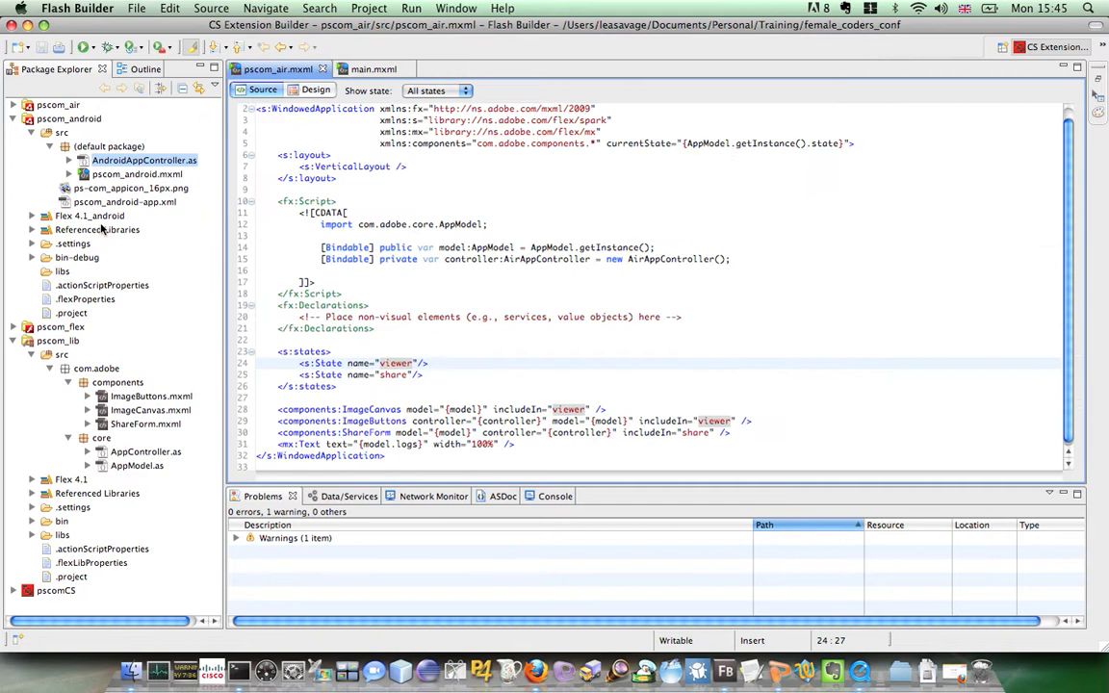
# Expand pscom_android's bin-debug folder and open its build.xml Ant script in the editor.
pyautogui.click(32, 257)
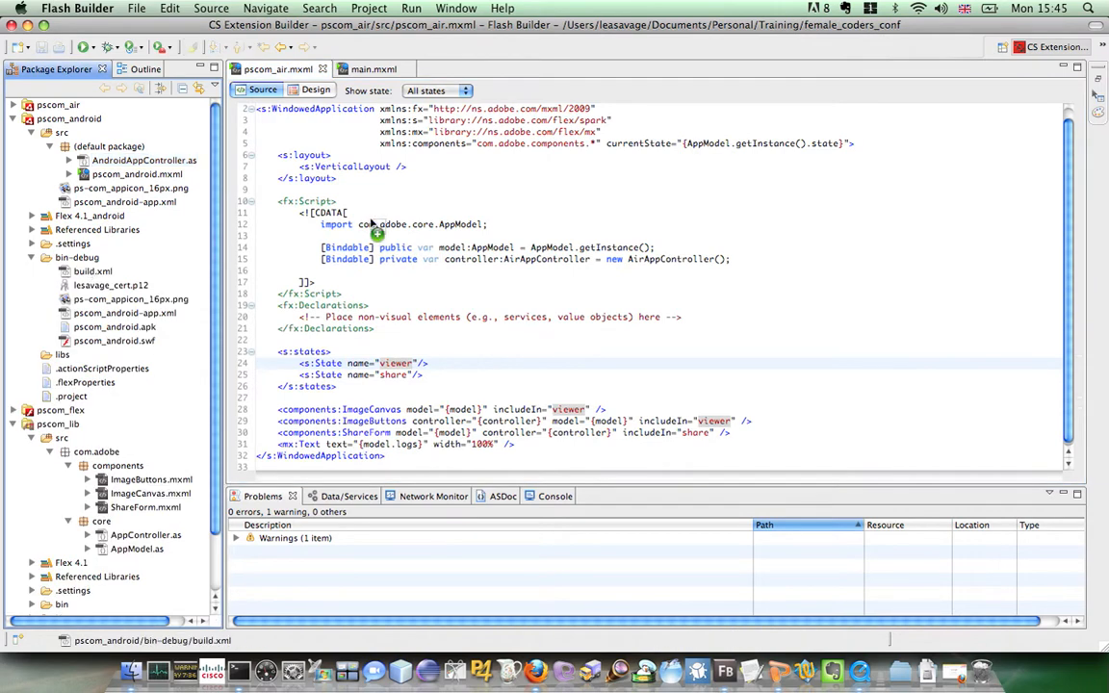
pyautogui.click(111, 285)
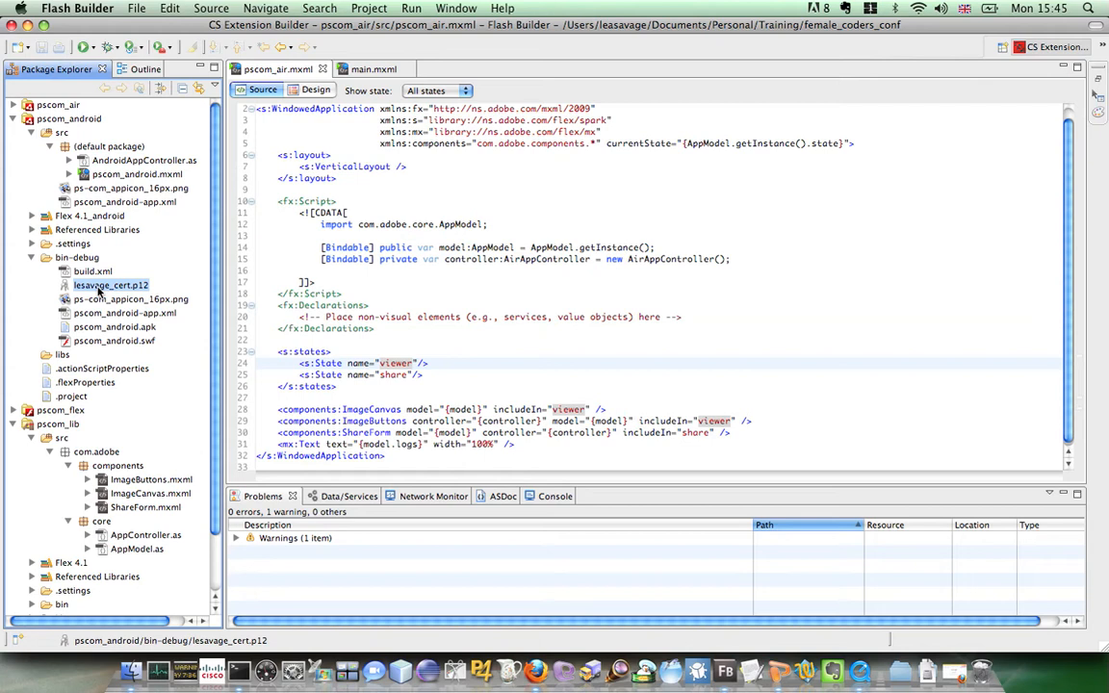
pyautogui.rightClick(91, 271)
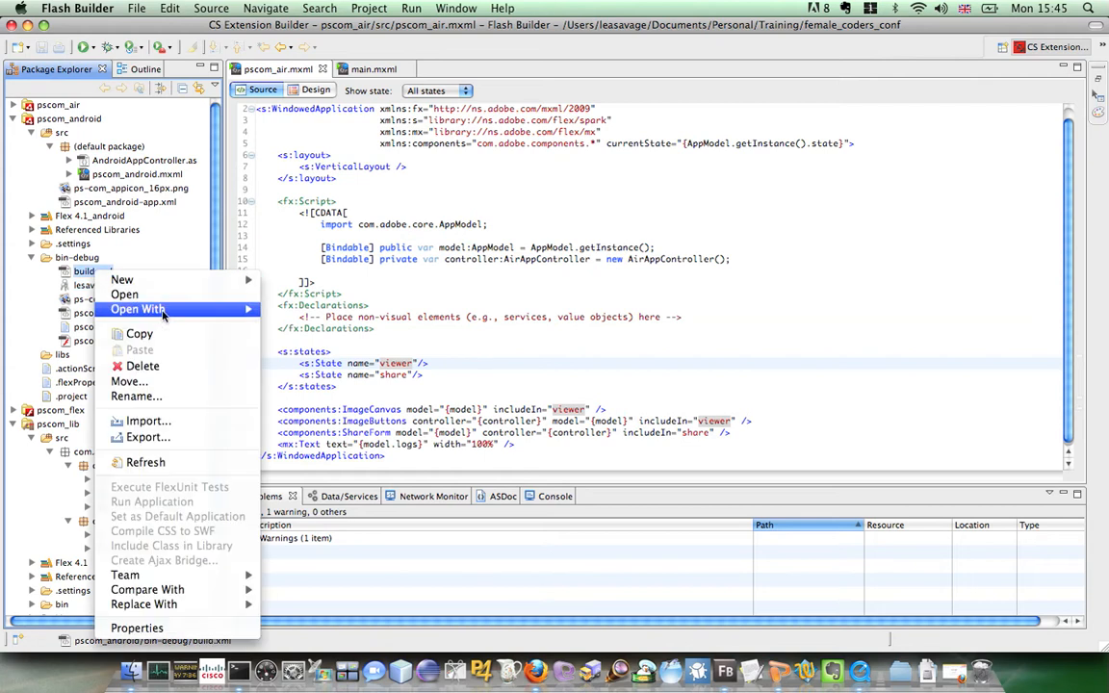
pyautogui.click(124, 294)
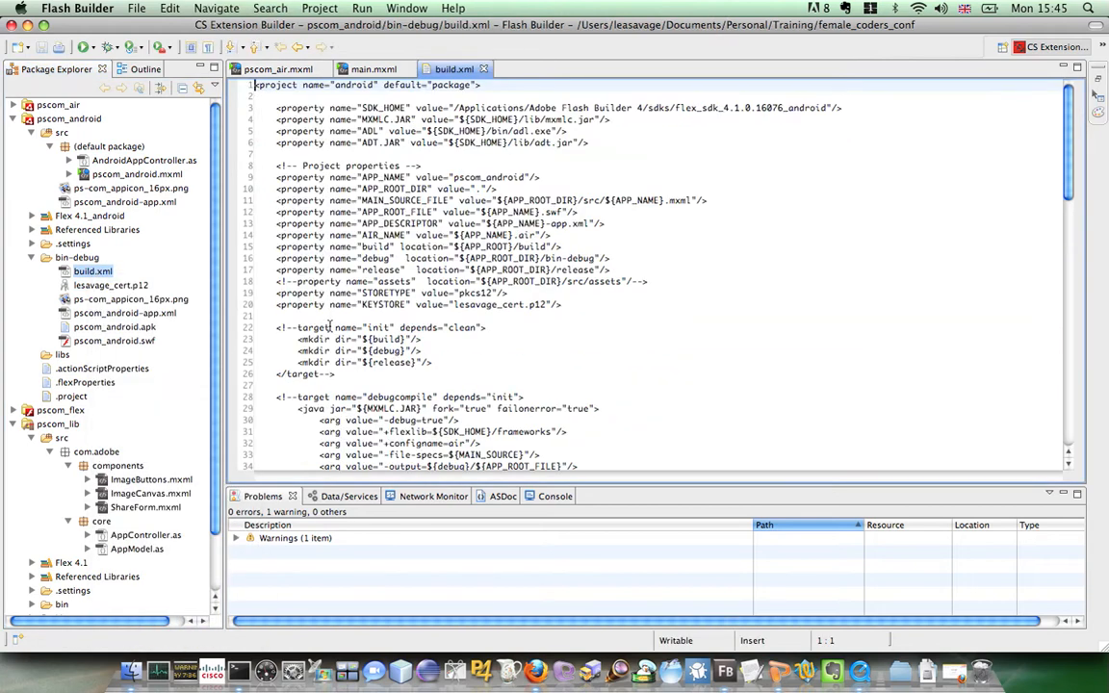
pyautogui.scroll(-3)
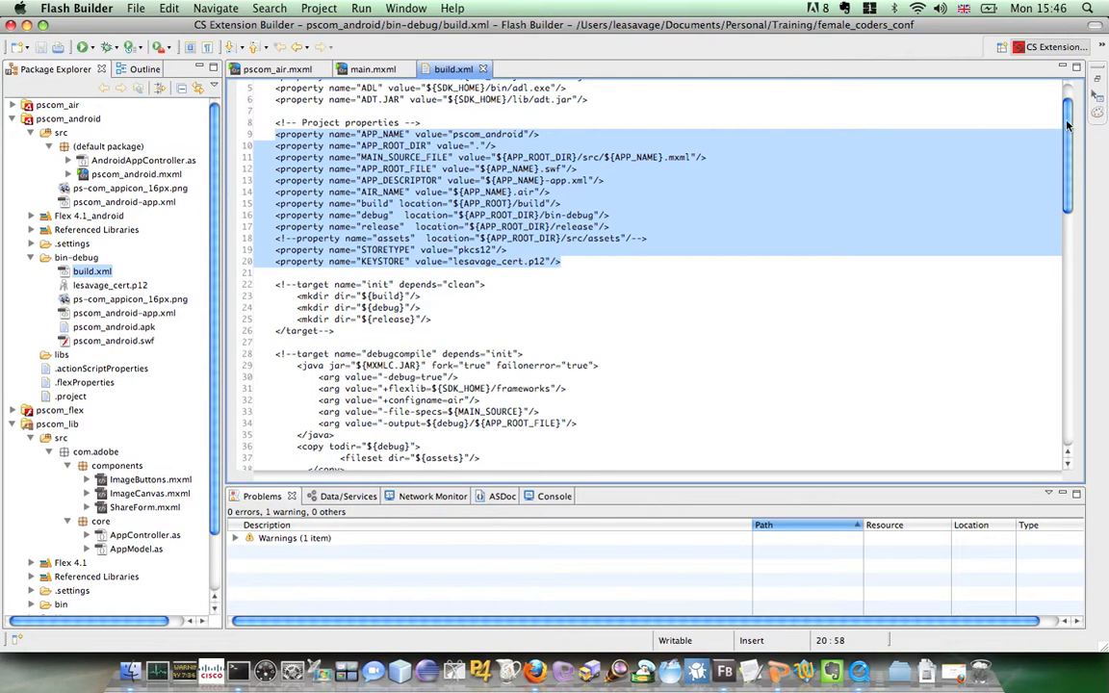
pyautogui.scroll(-3)
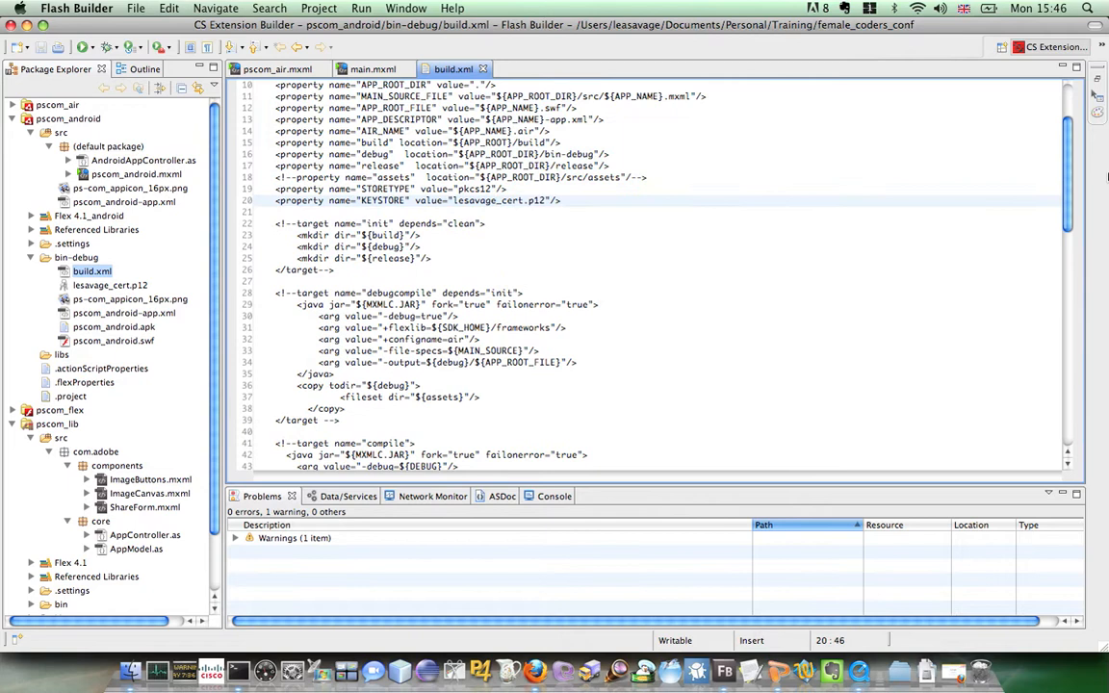
pyautogui.scroll(-3)
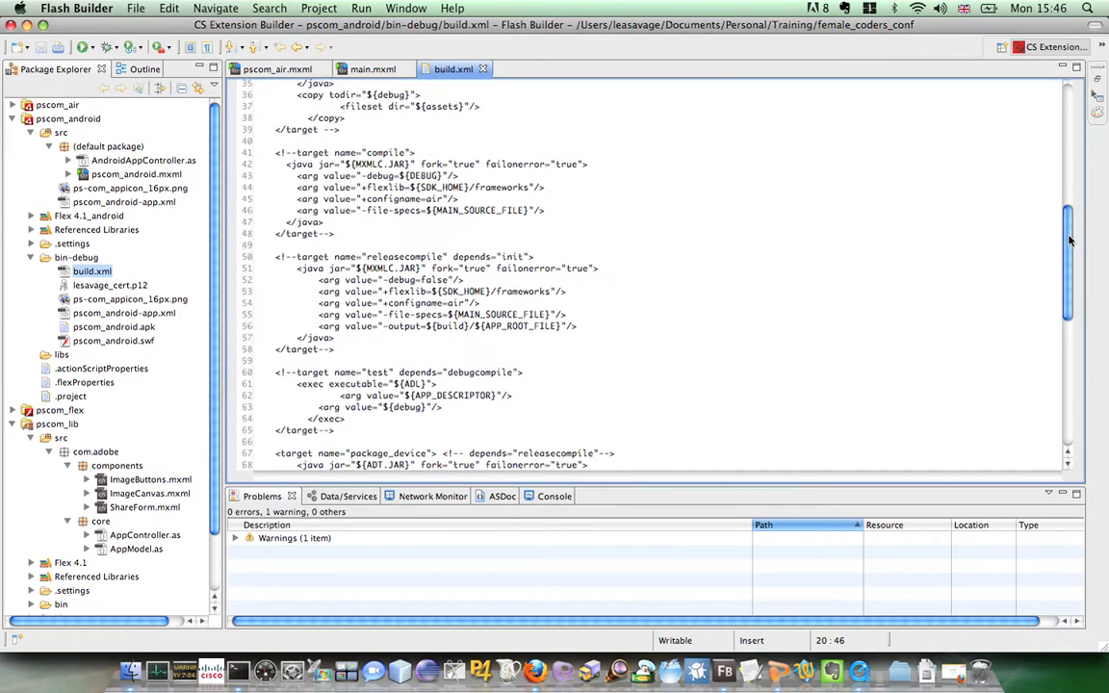
pyautogui.scroll(-3)
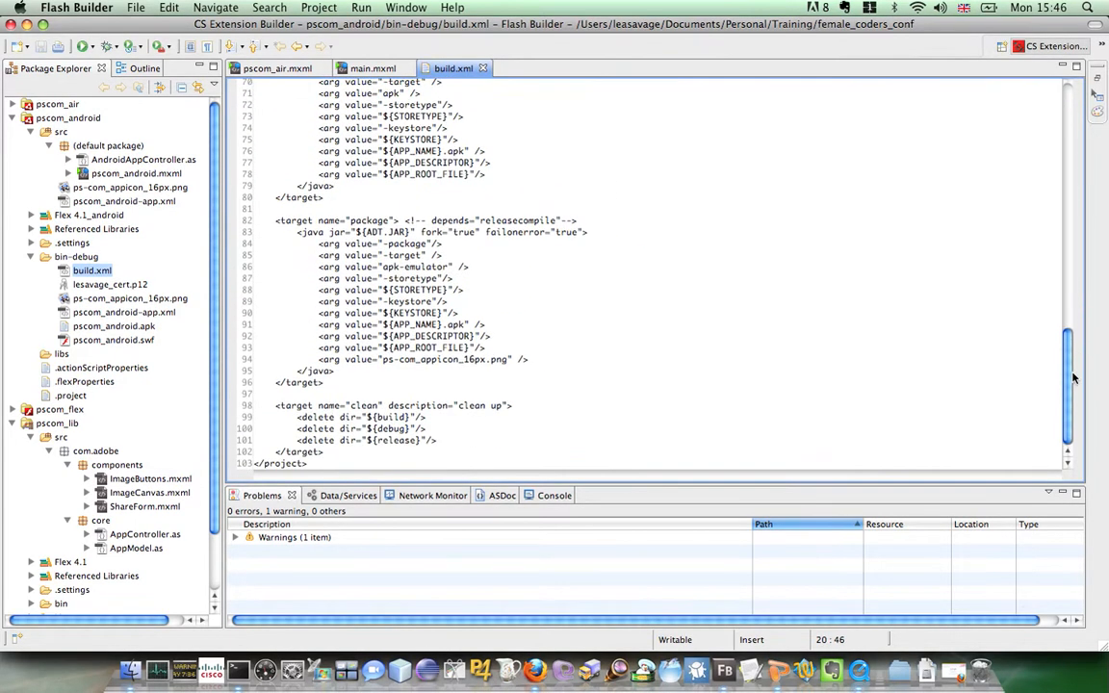
pyautogui.click(366, 243)
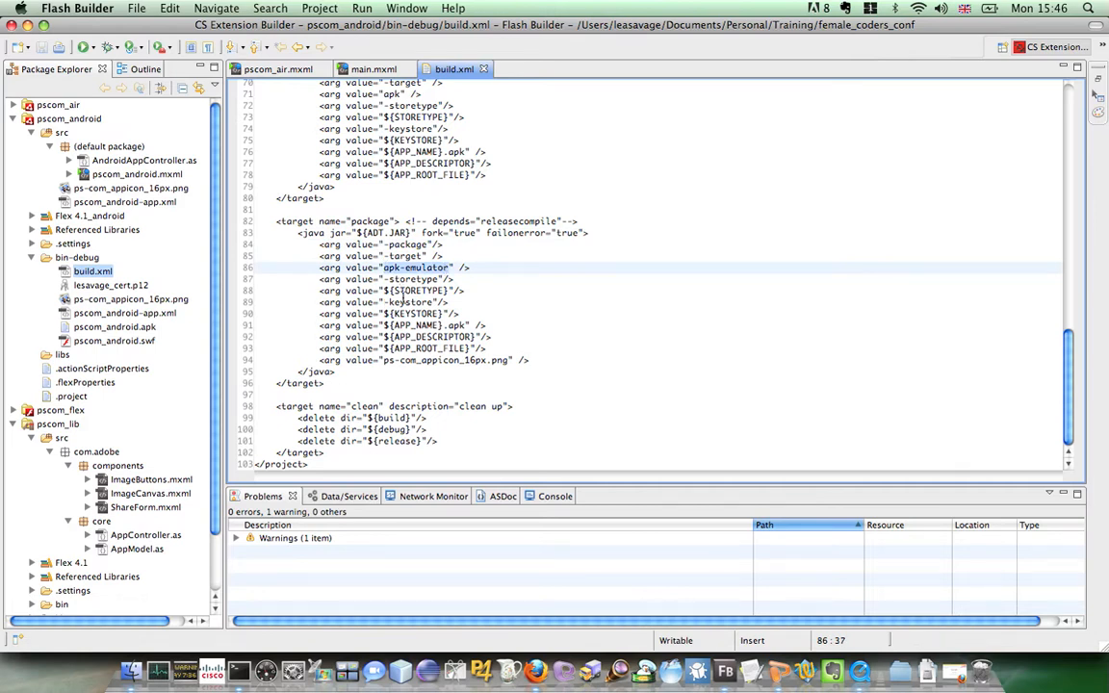
pyautogui.click(404, 302)
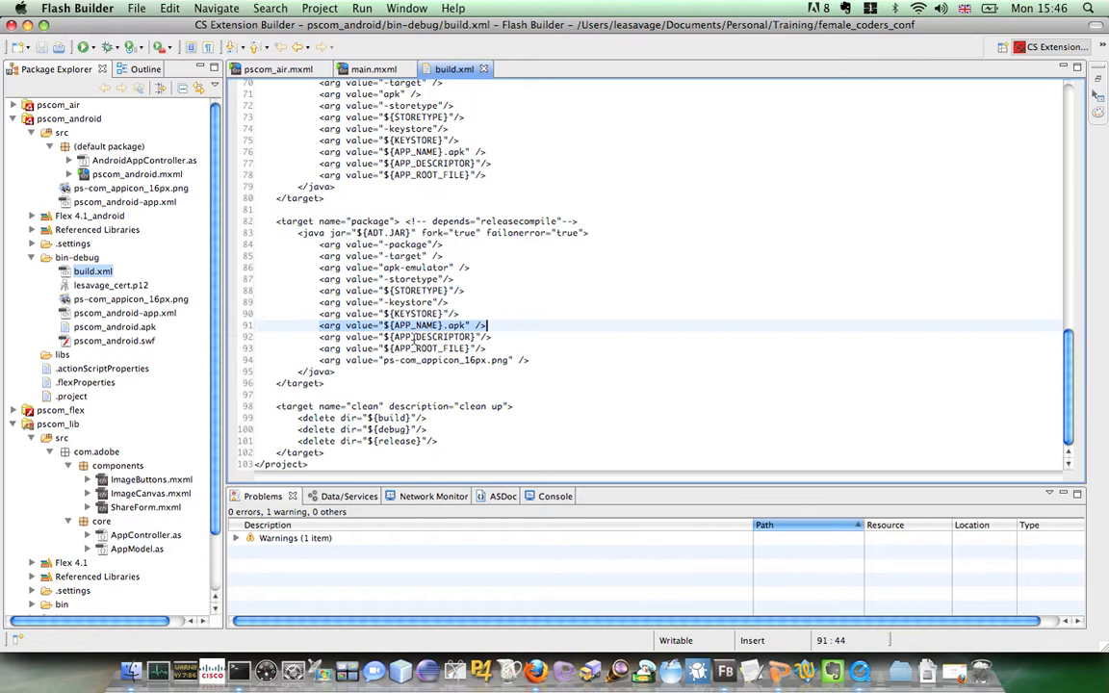
pyautogui.click(438, 336)
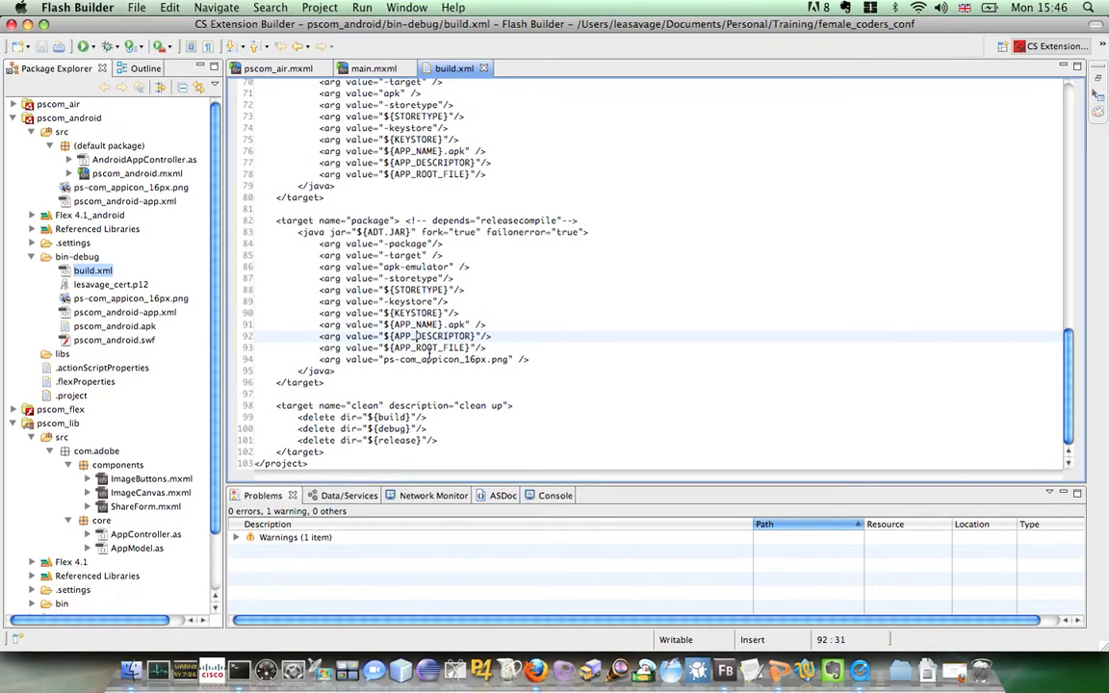
pyautogui.click(432, 359)
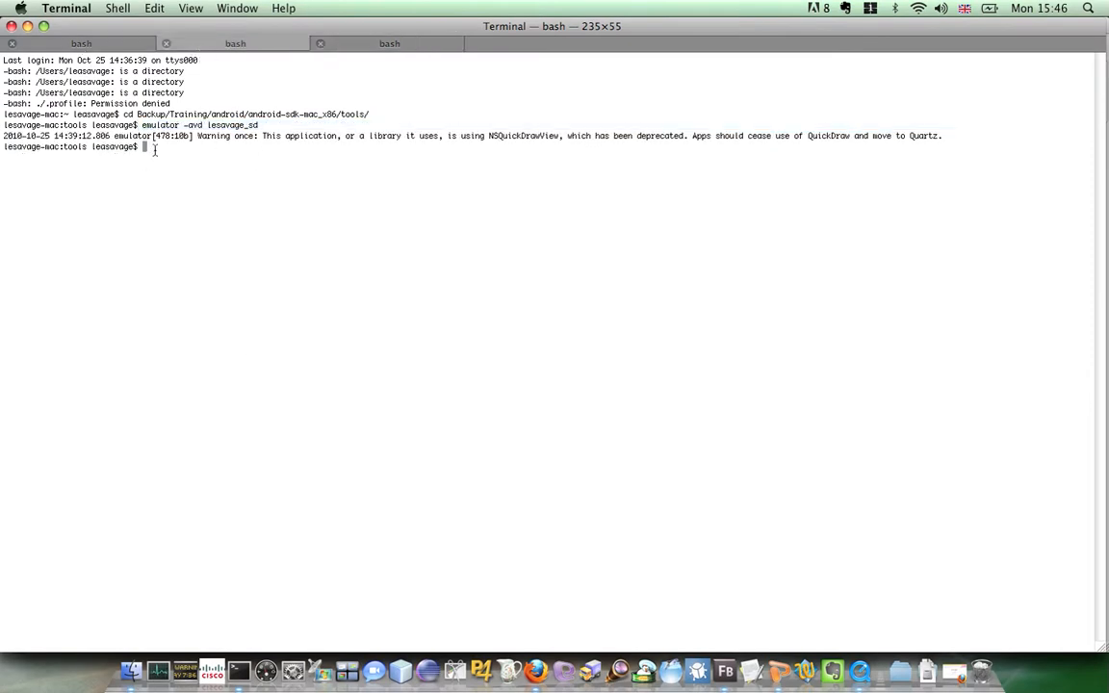
# Start the emulator with 'emulator -avd leasavage_sd' and switch to the project-folder shell.
pyautogui.write('emulator -avd leasavage_sd')
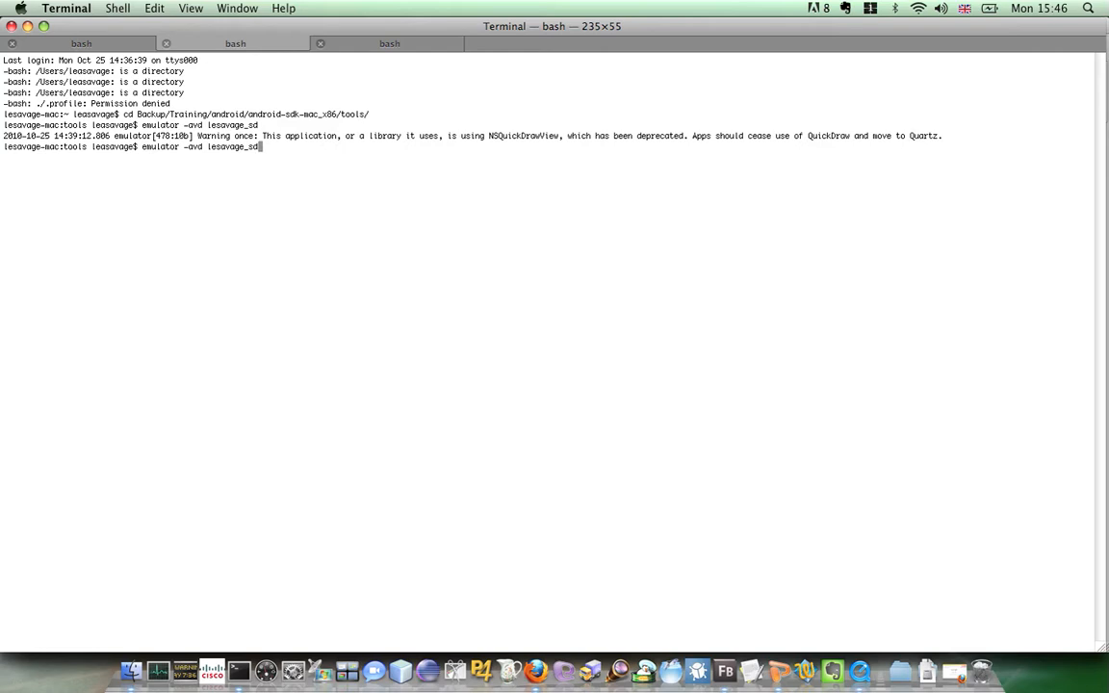
pyautogui.press('Return')
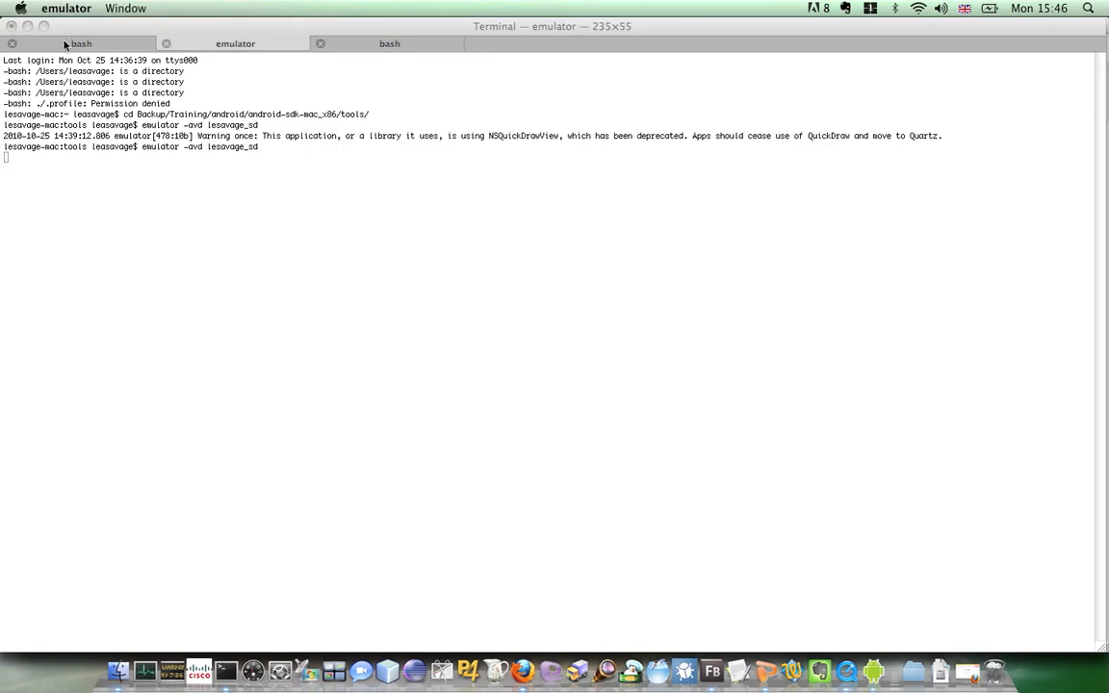
pyautogui.click(80, 44)
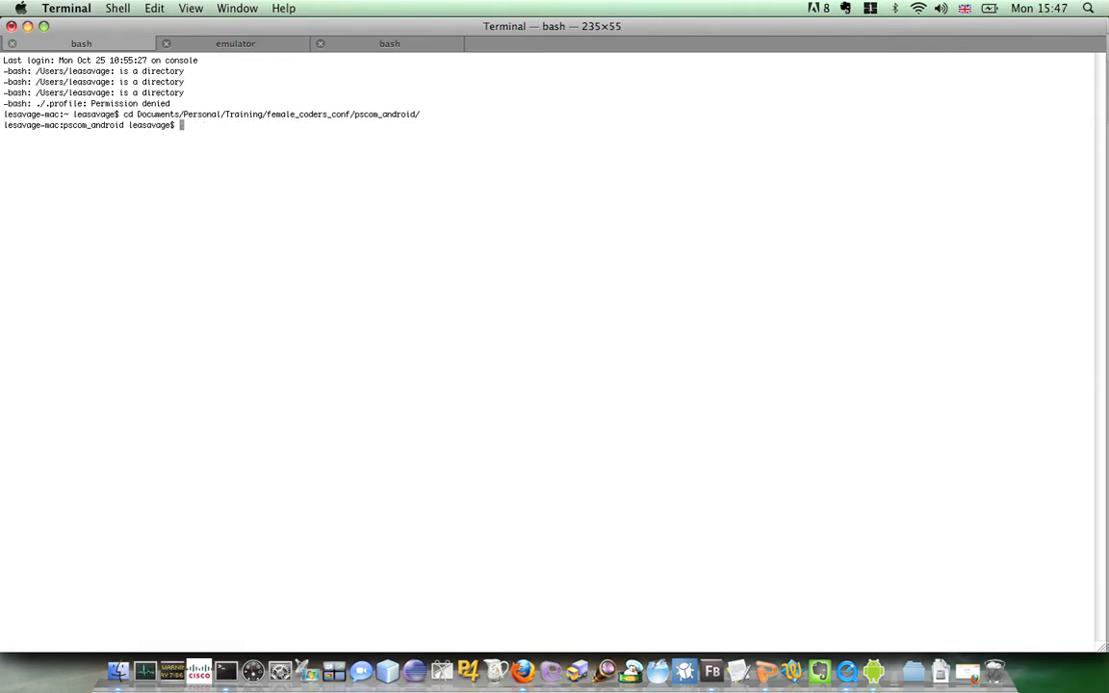
# Move into bin-debug, build the Android package with ant, then switch to the third shell.
pyautogui.write('ant')
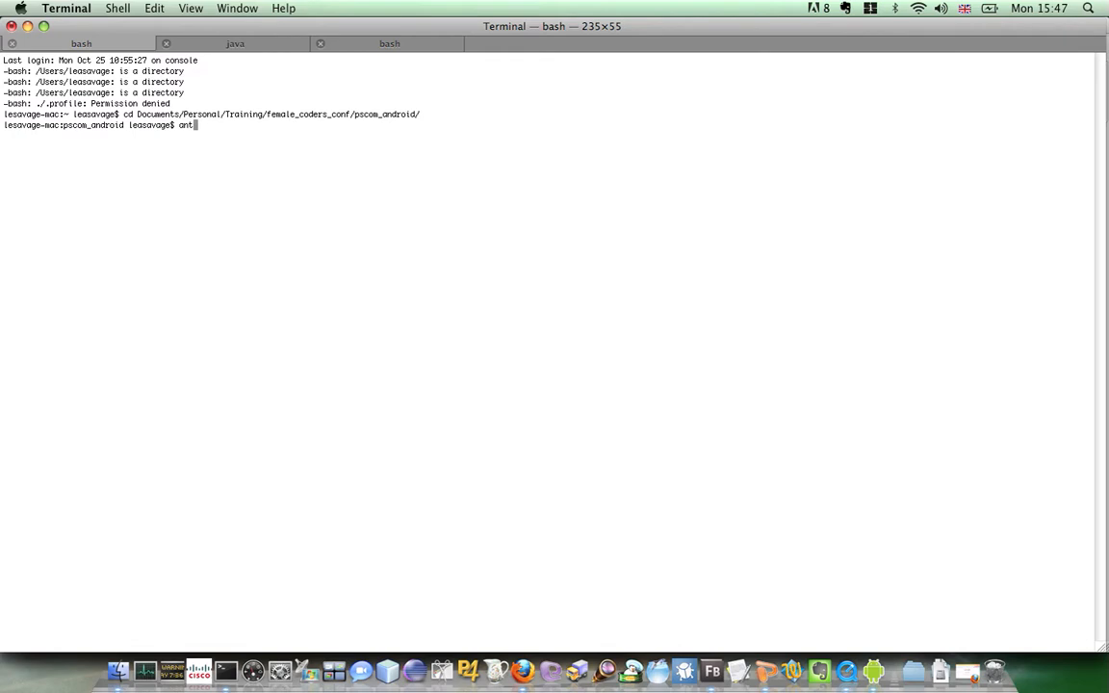
pyautogui.write('cd bn')
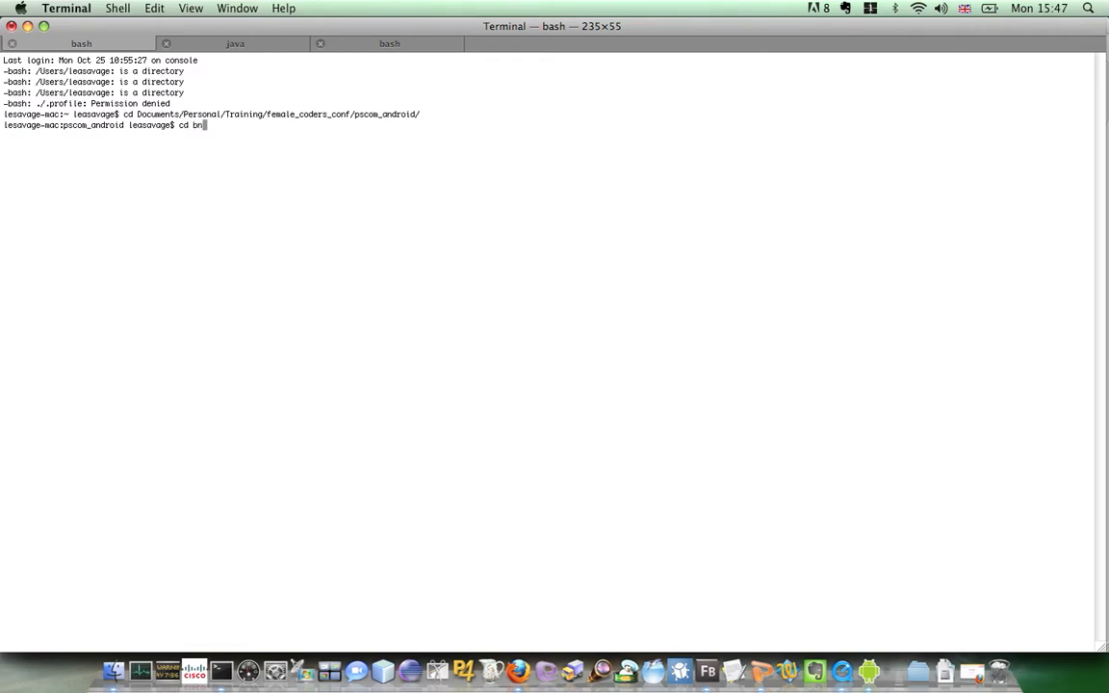
pyautogui.press('Return')
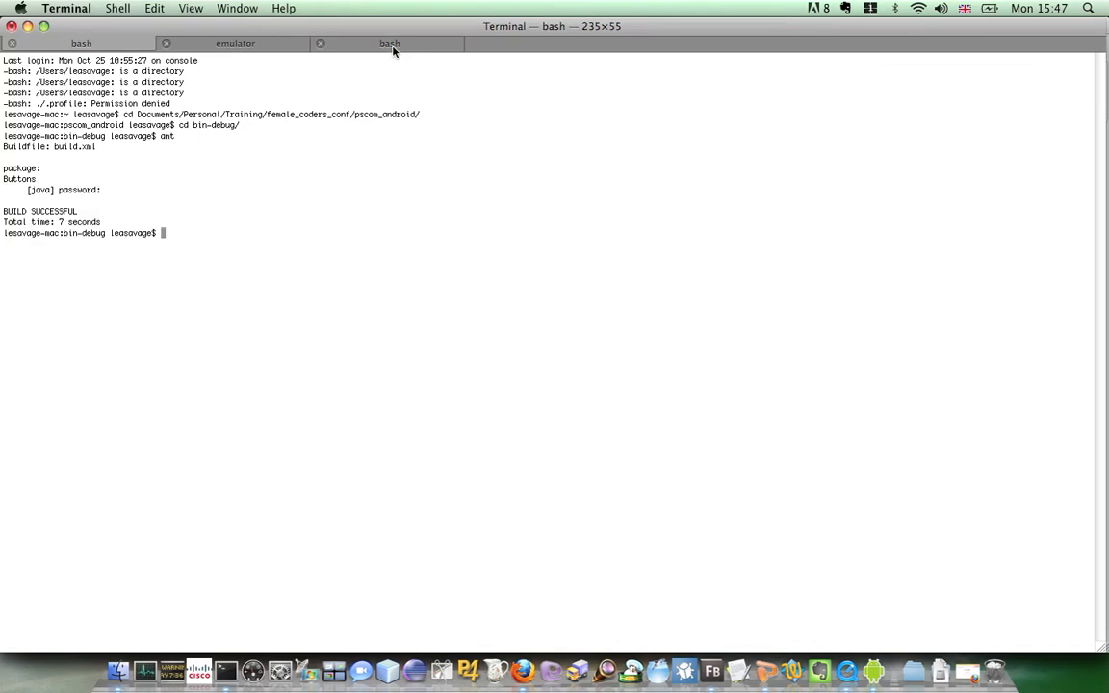
pyautogui.click(389, 44)
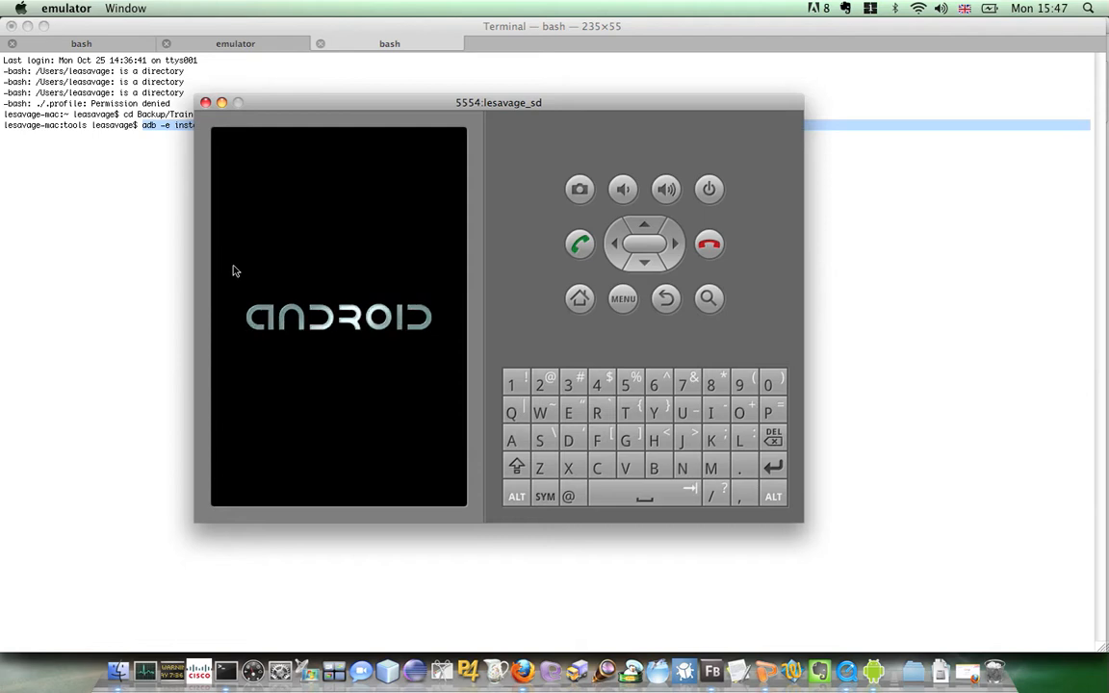
pyautogui.moveTo(149, 130)
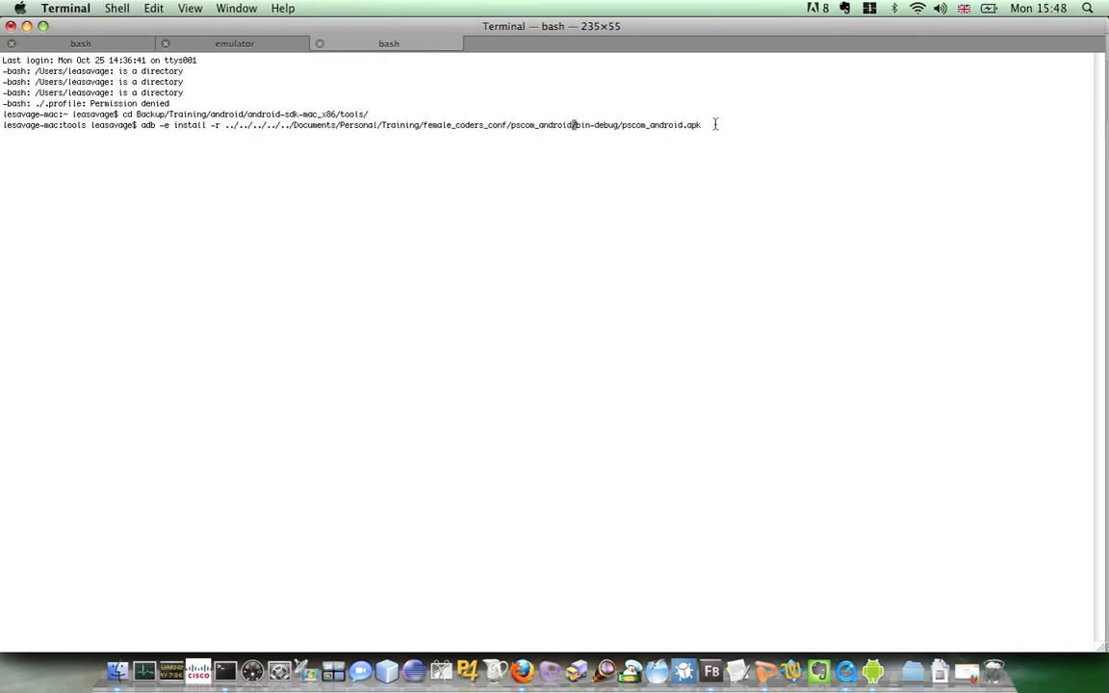
pyautogui.moveTo(701, 125)
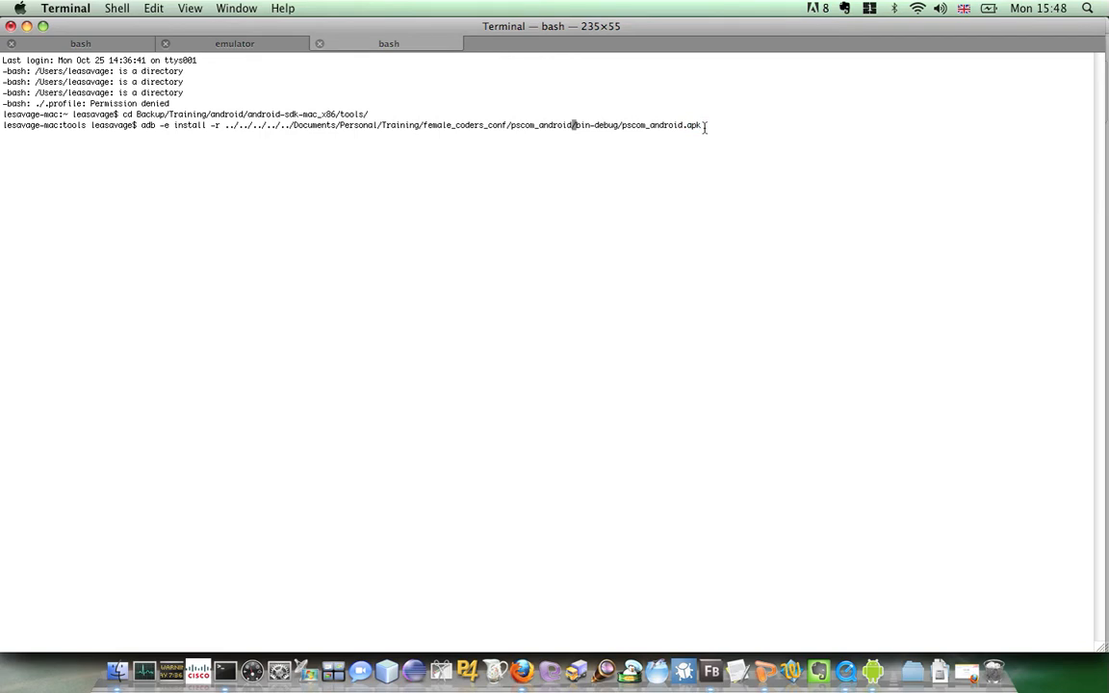
# Install pscom_android.apk on the emulator with adb -e install -r, retrying after device-offline errors.
pyautogui.press('Return')
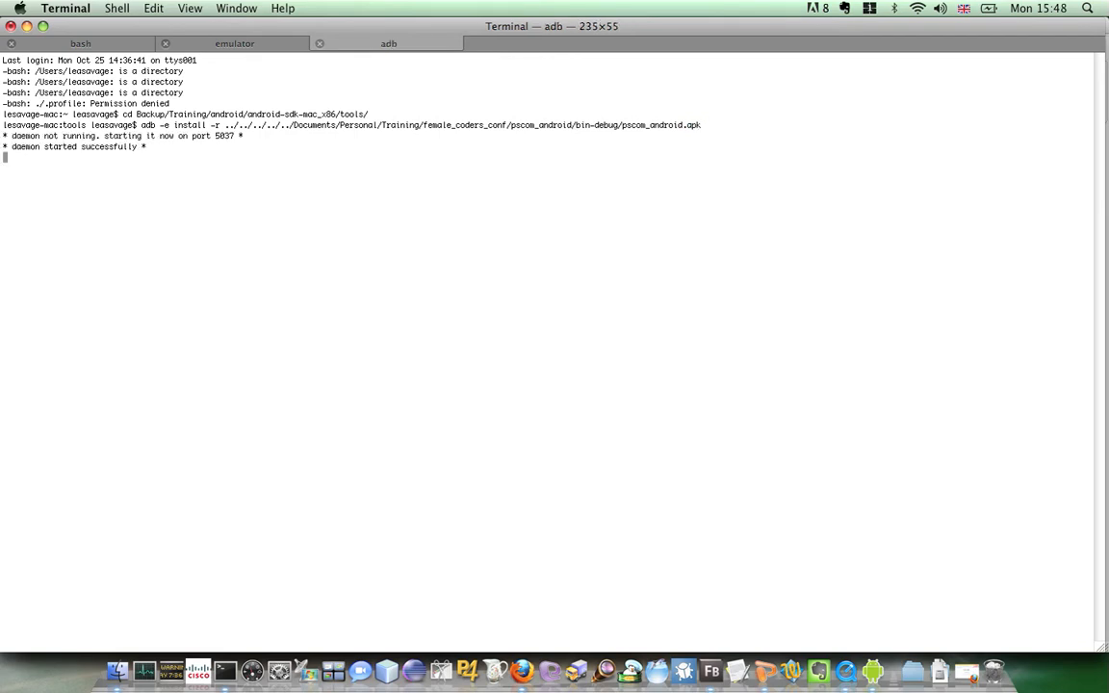
pyautogui.press('Return')
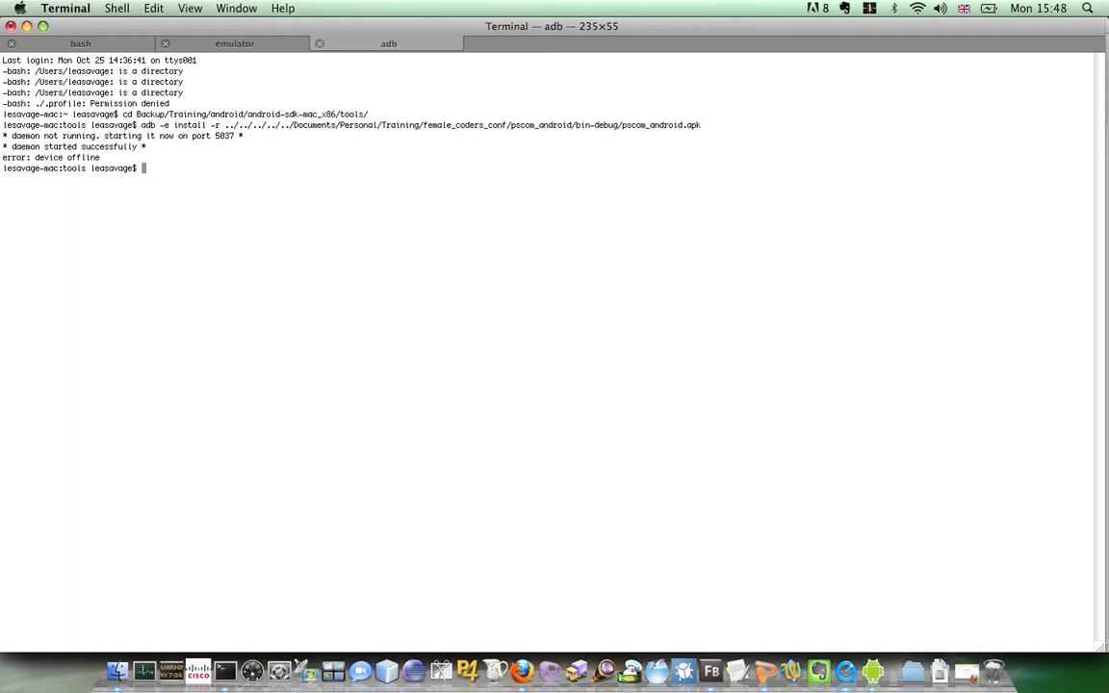
pyautogui.press('Return')
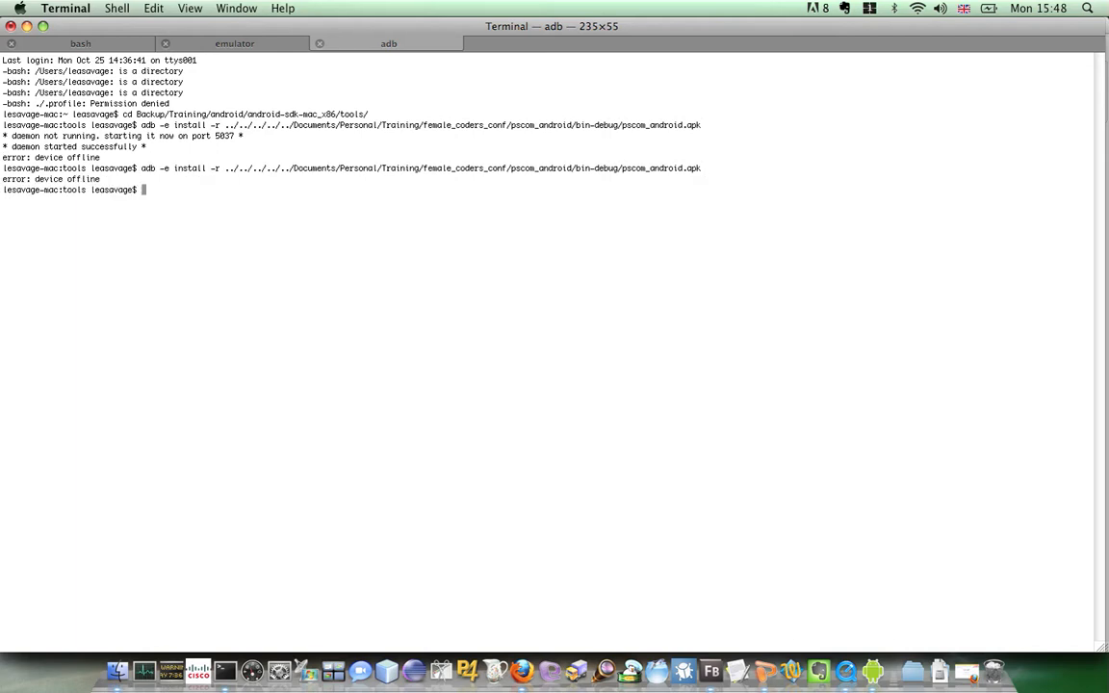
pyautogui.moveTo(871, 671)
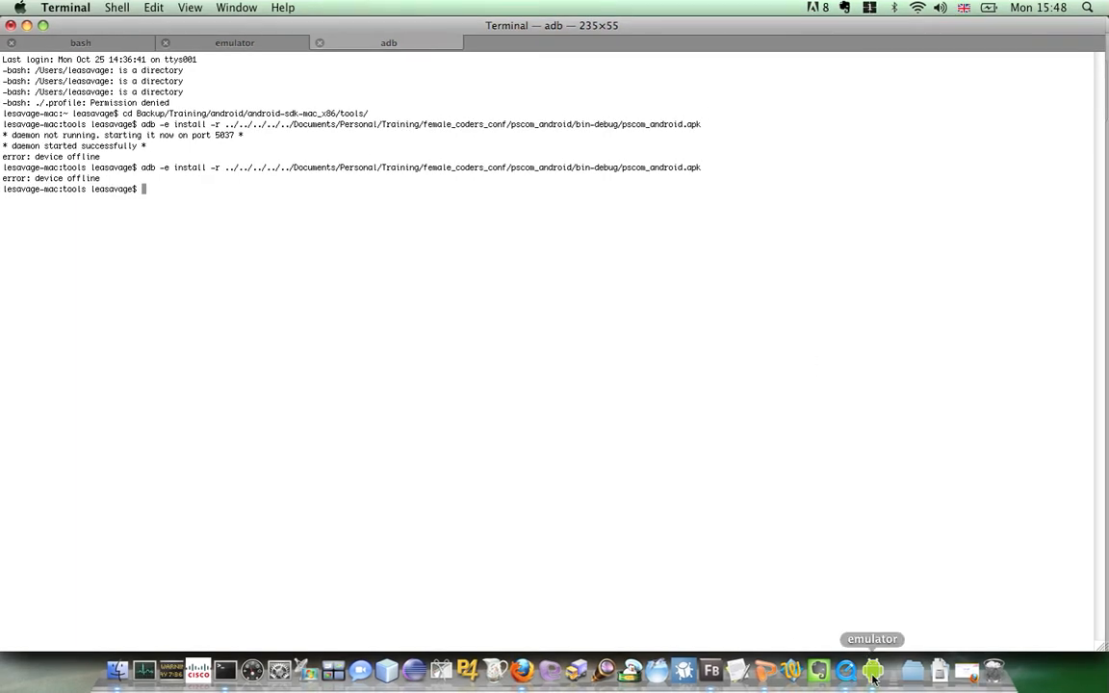
pyautogui.click(872, 671)
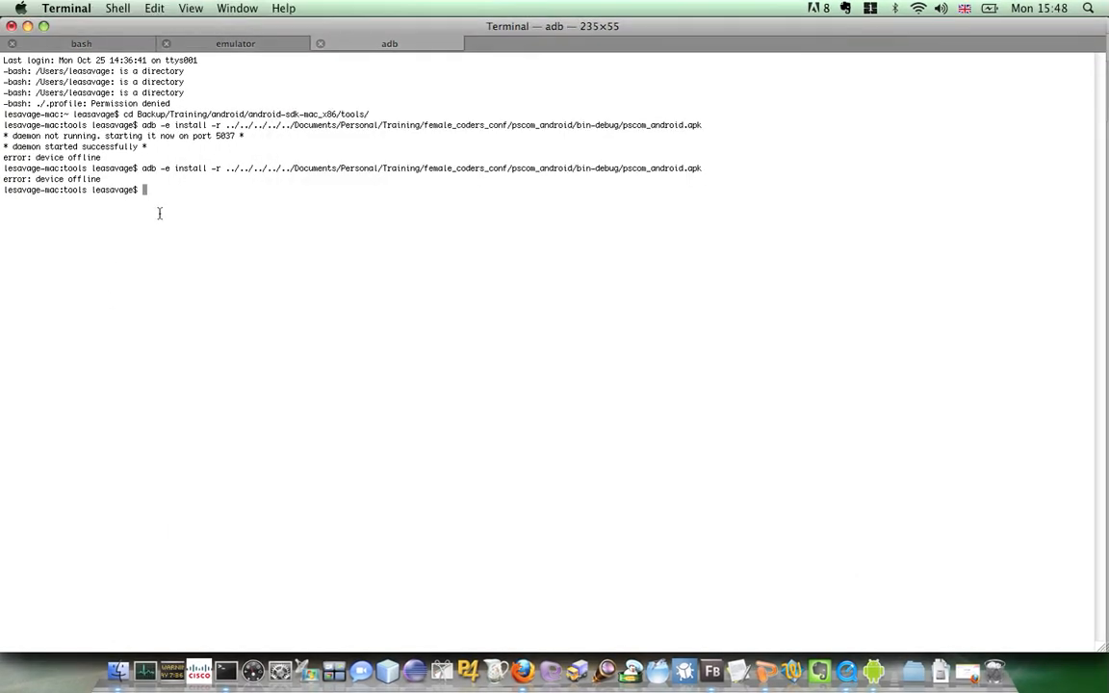
pyautogui.press('Return')
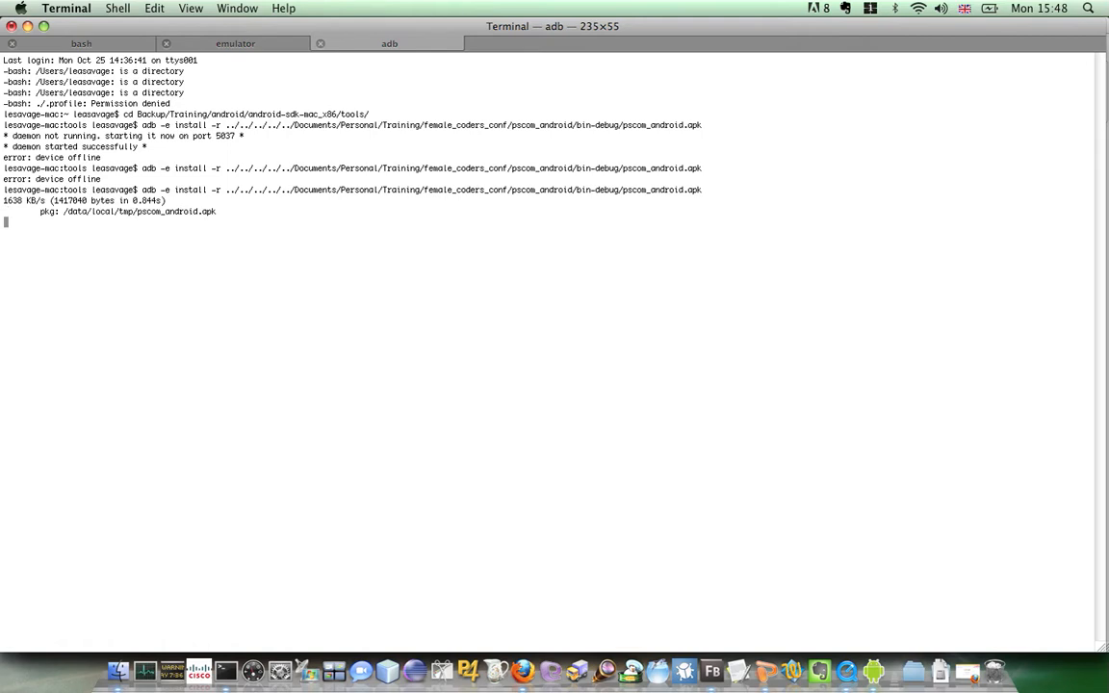
pyautogui.press('Return')
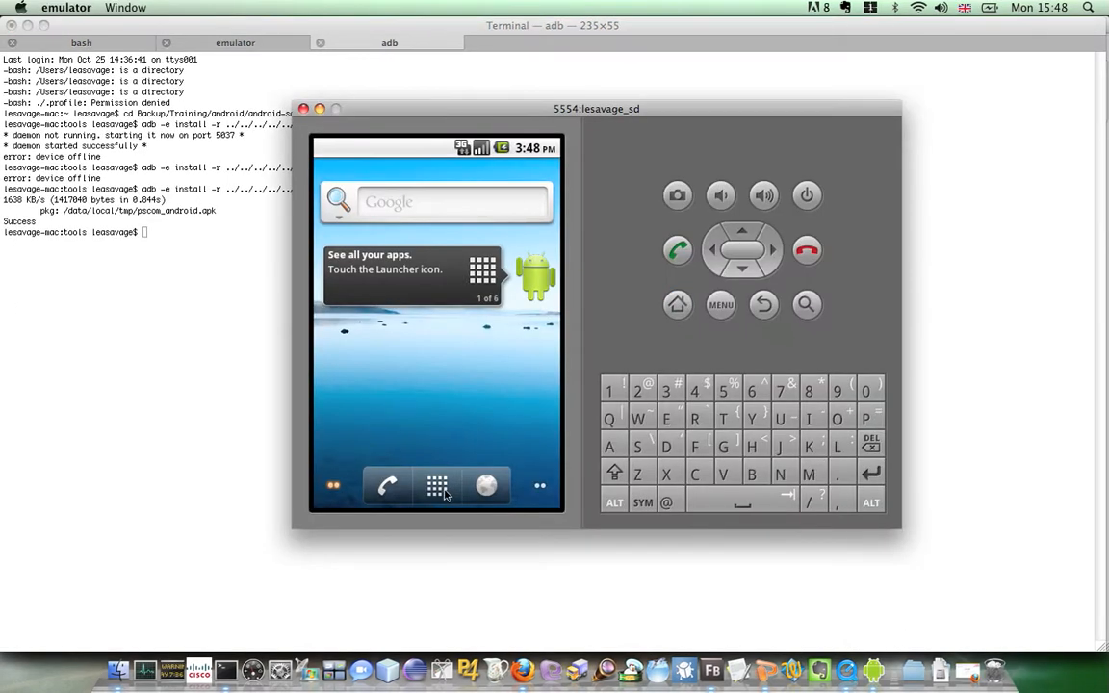
# Launch the installed pscom_android app from the emulator's app list.
pyautogui.click(436, 485)
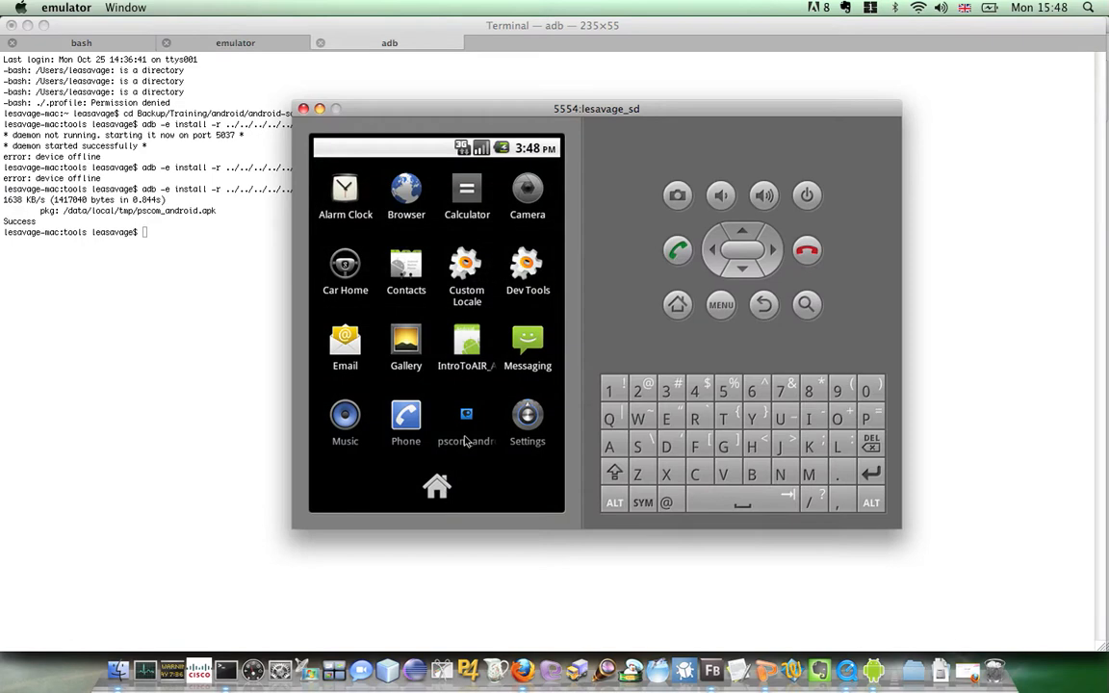
pyautogui.click(467, 419)
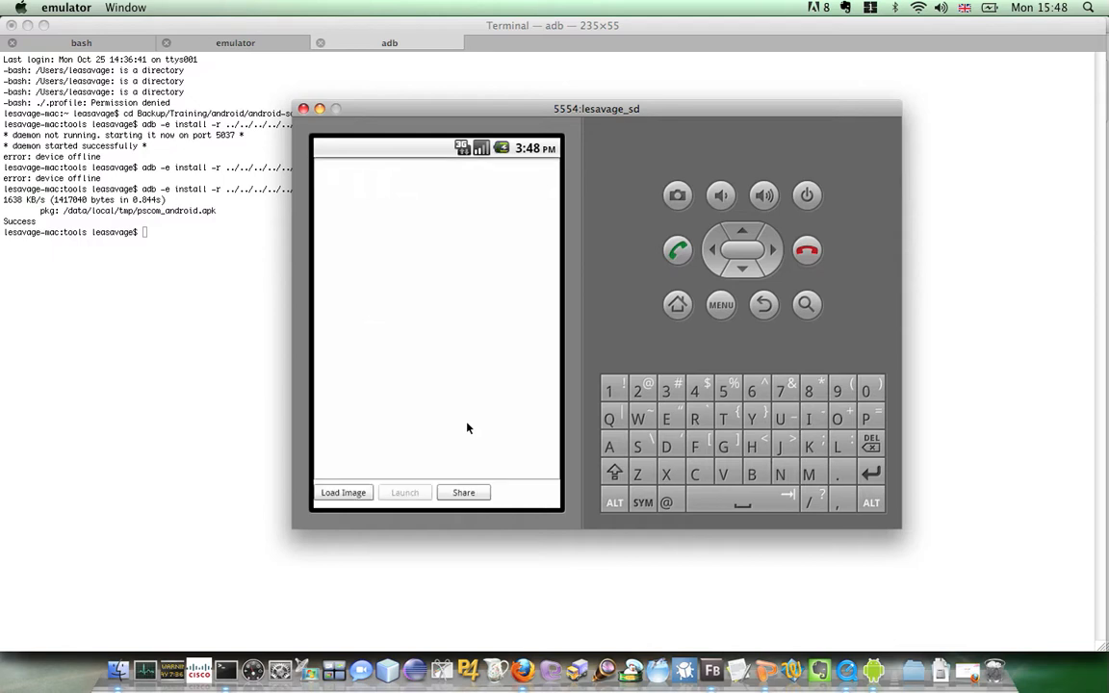
pyautogui.moveTo(413, 391)
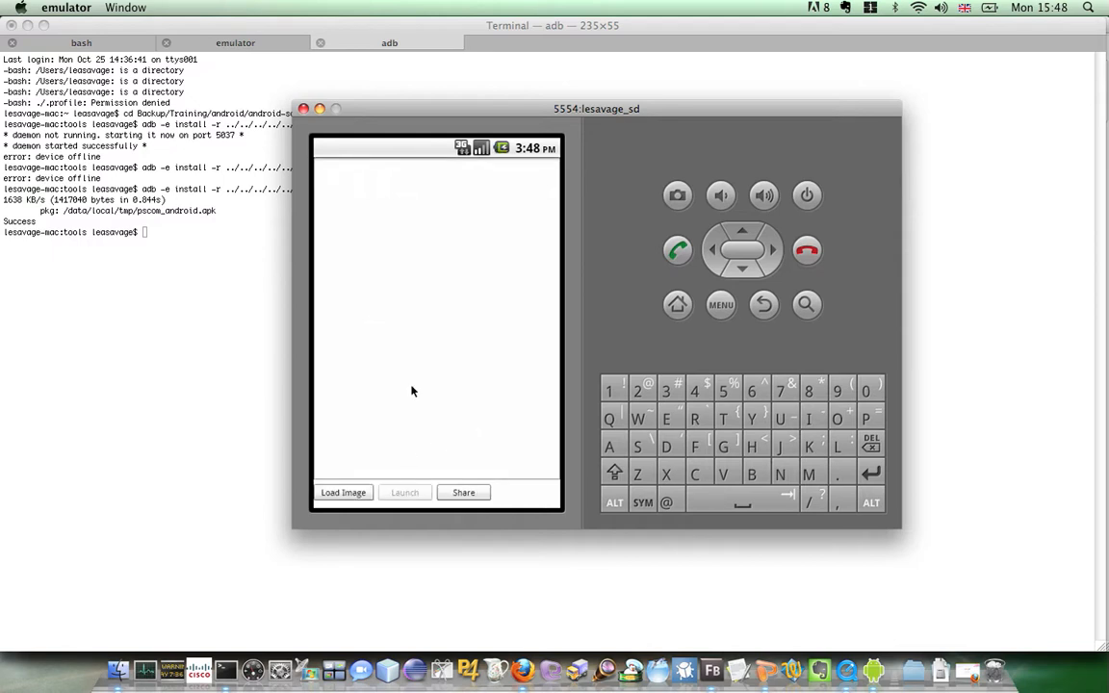
pyautogui.moveTo(546, 311)
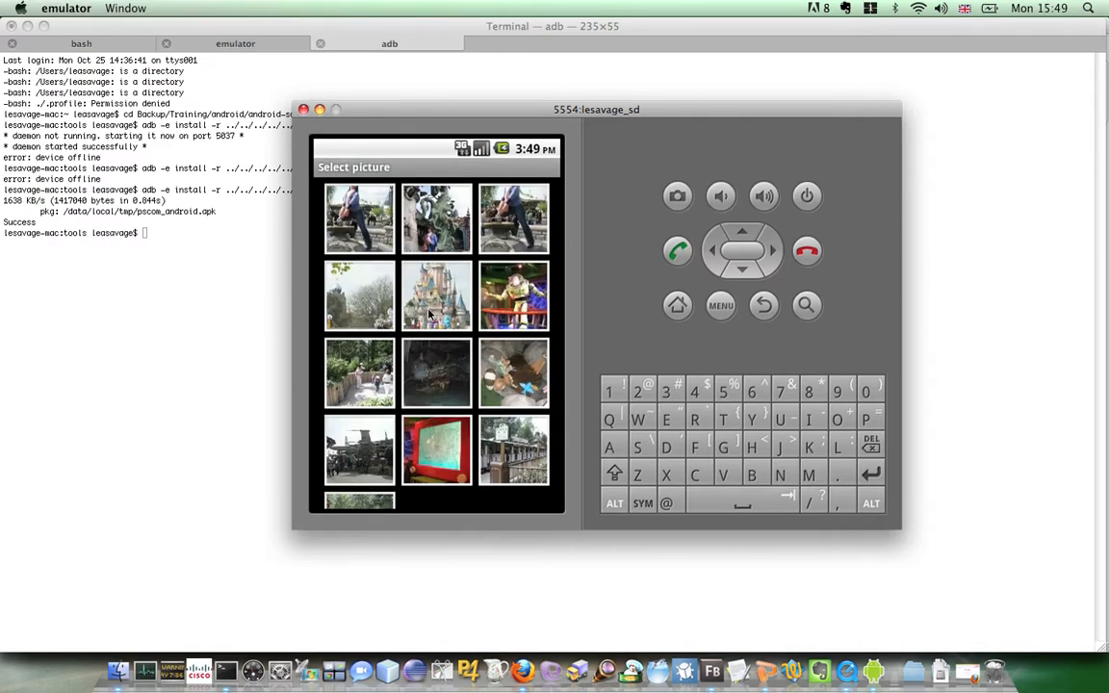
# Load the castle photo from the gallery, open the Share upload form, and focus Email Address.
pyautogui.click(431, 311)
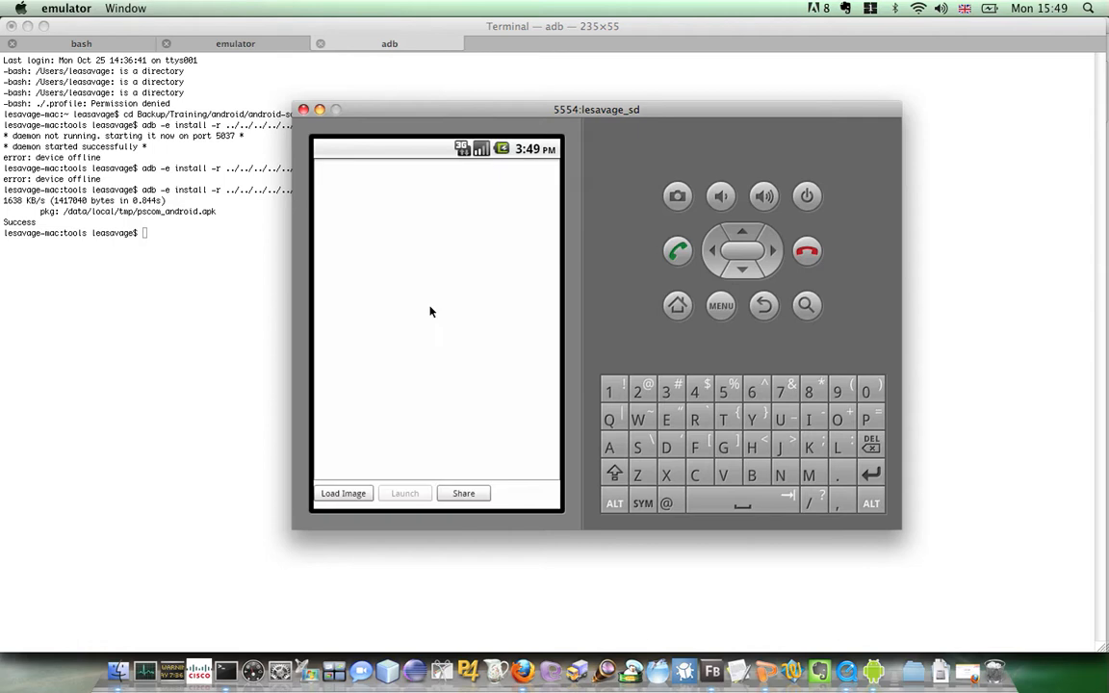
pyautogui.click(344, 493)
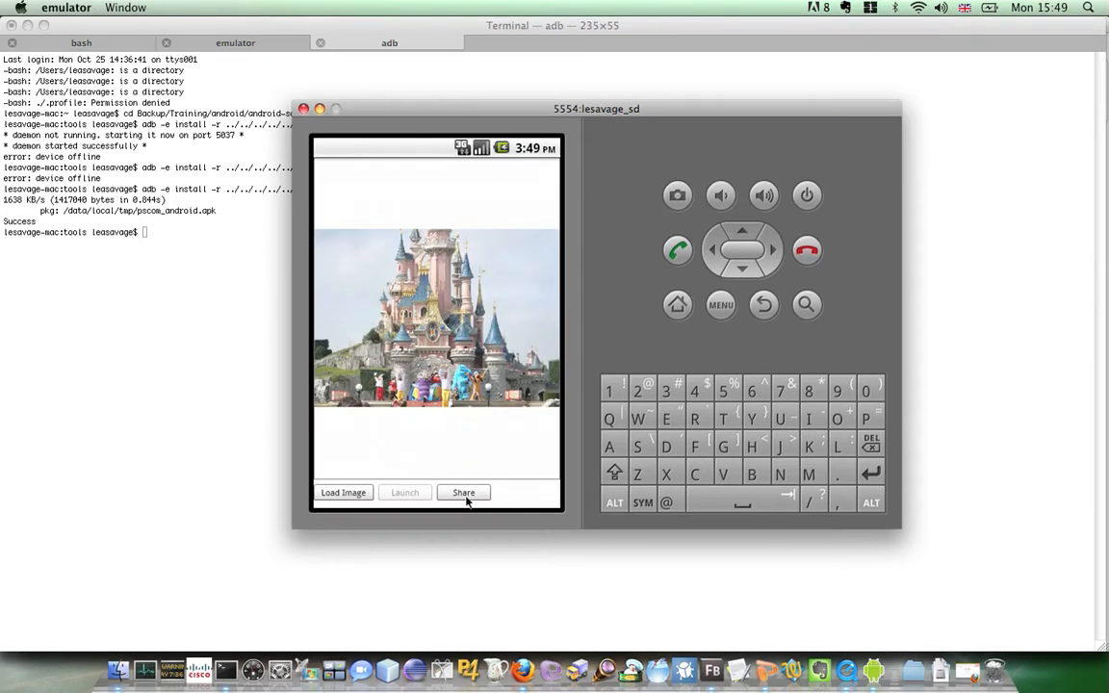
pyautogui.click(463, 492)
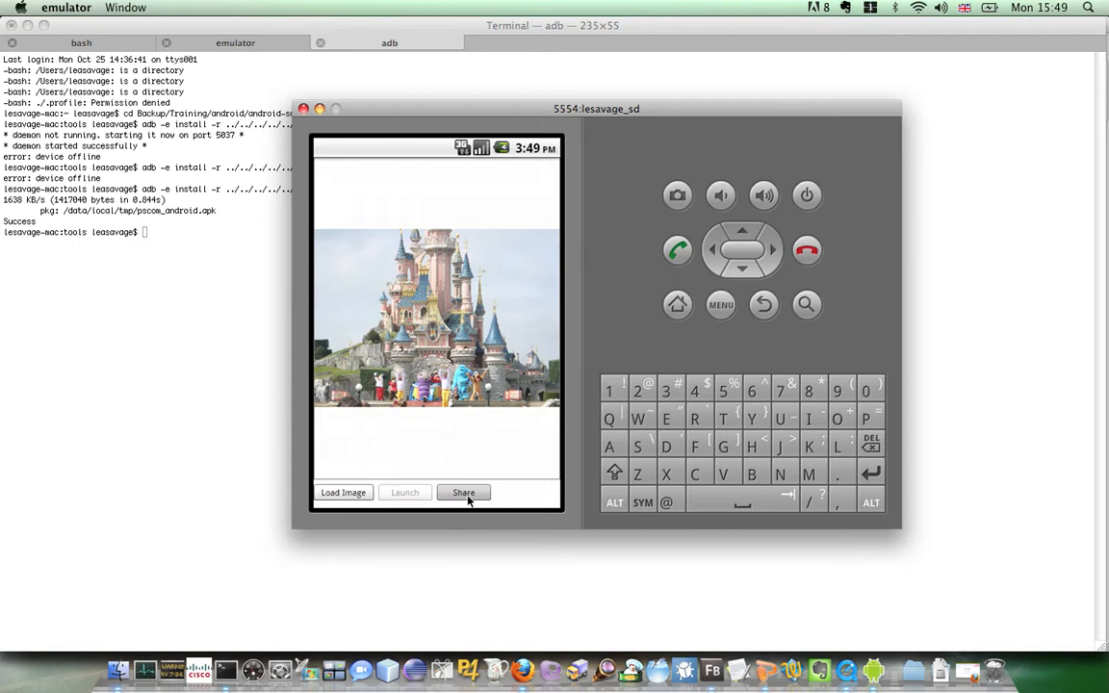
pyautogui.click(463, 492)
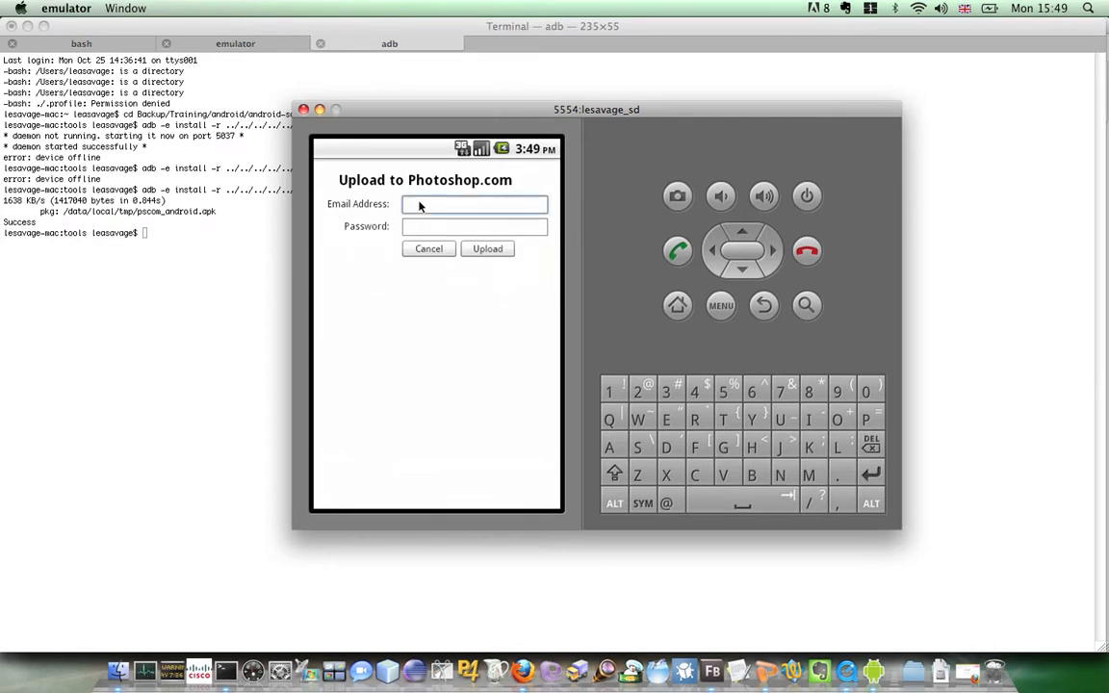
pyautogui.click(474, 203)
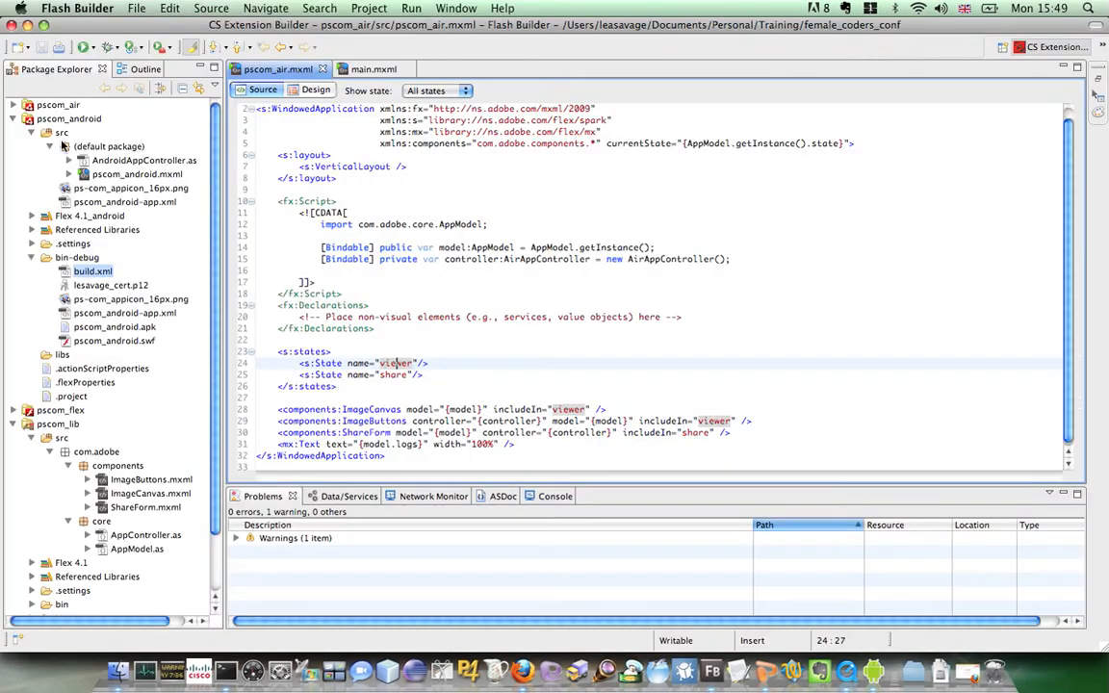
# Run pscom_flex in Firefox and open the Load Image file chooser on Paris 2010.
pyautogui.click(57, 424)
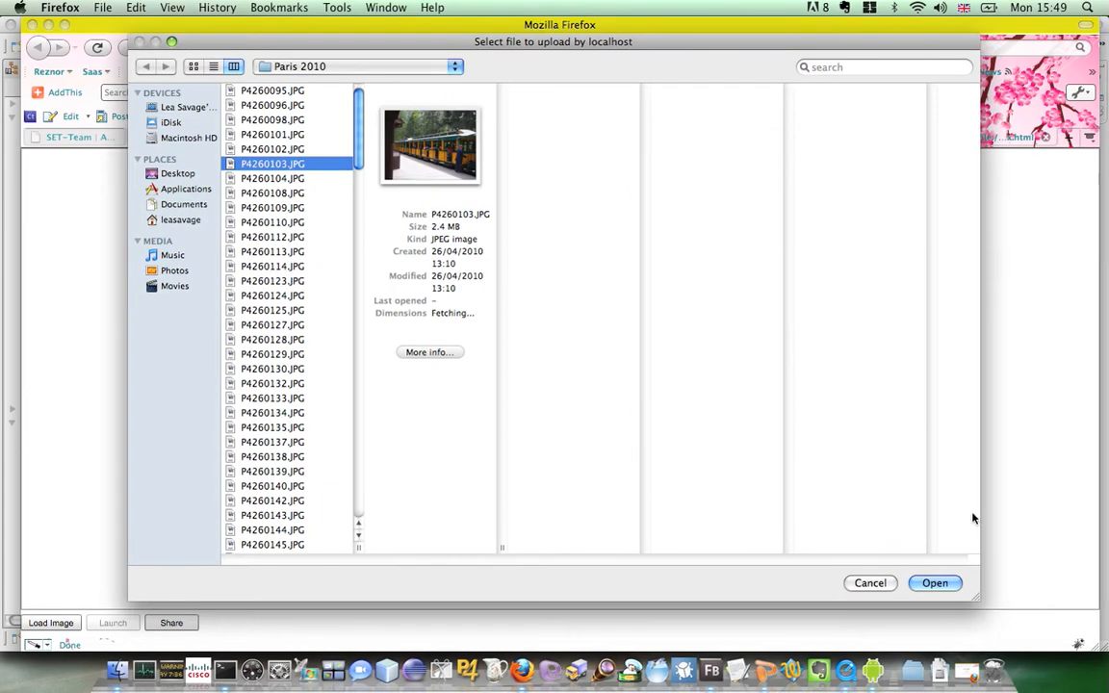
pyautogui.click(935, 582)
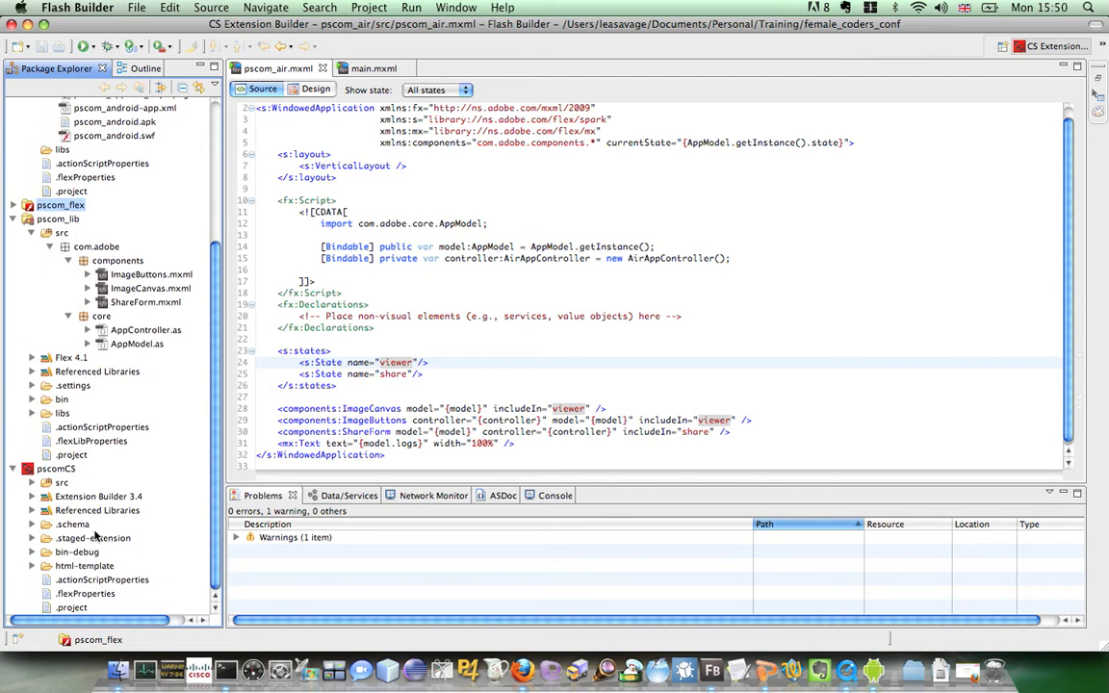
# Open pscomCSPhotoshop.as from pscomCS's default package and scroll to loadHandler and uploadImage.
pyautogui.click(32, 483)
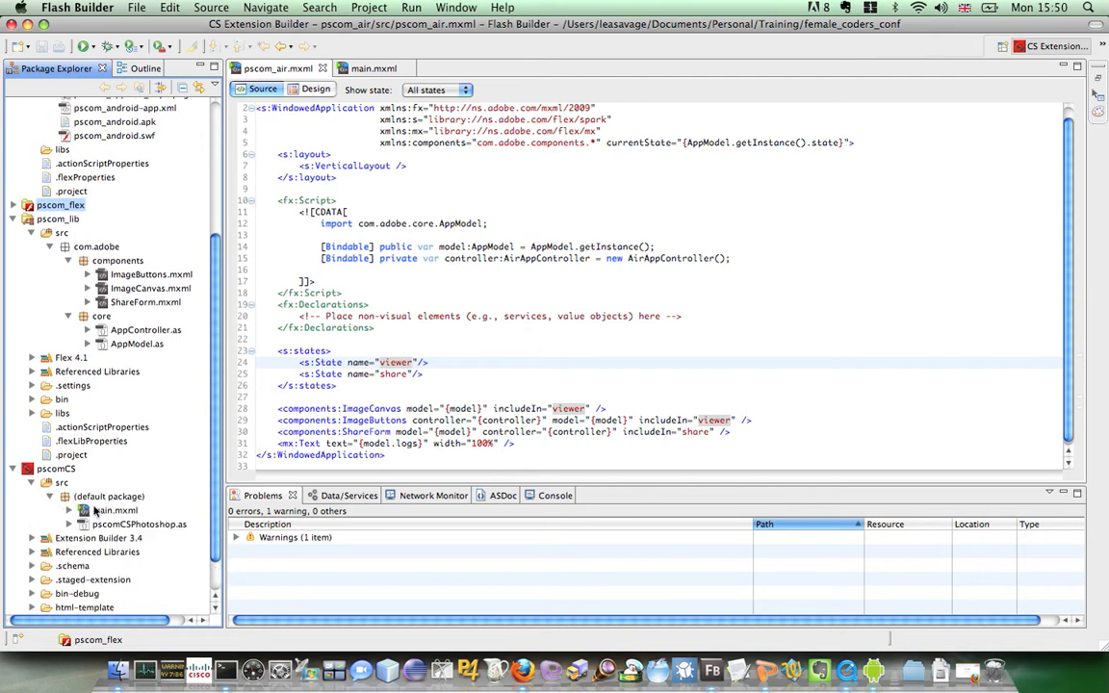
pyautogui.doubleClick(138, 524)
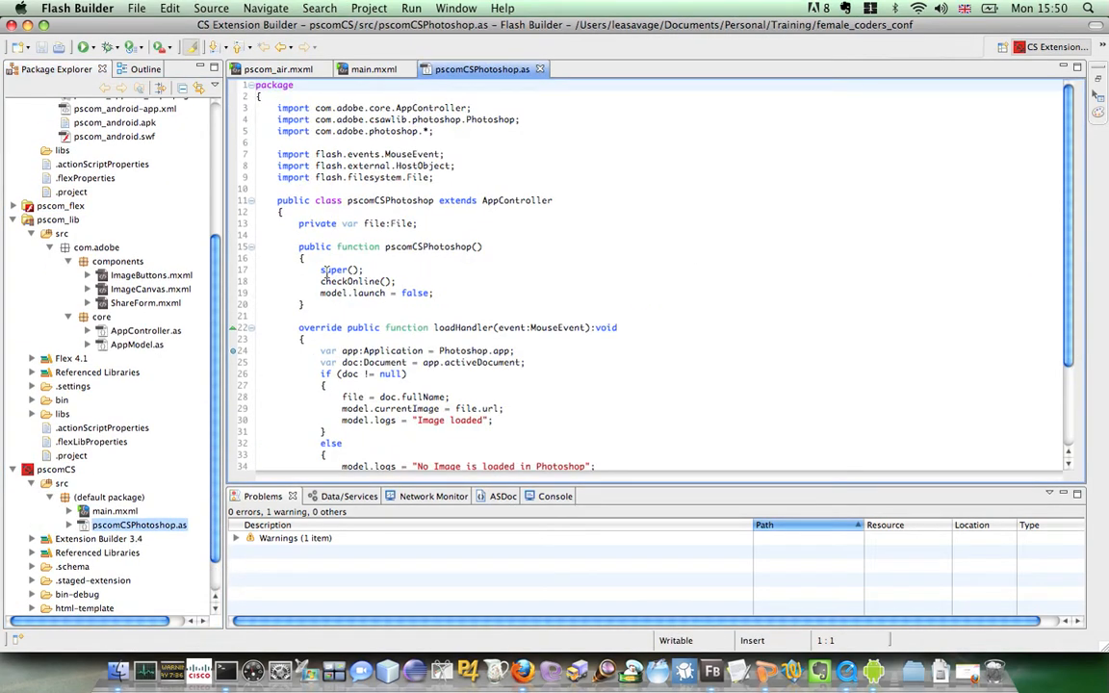
pyautogui.click(346, 282)
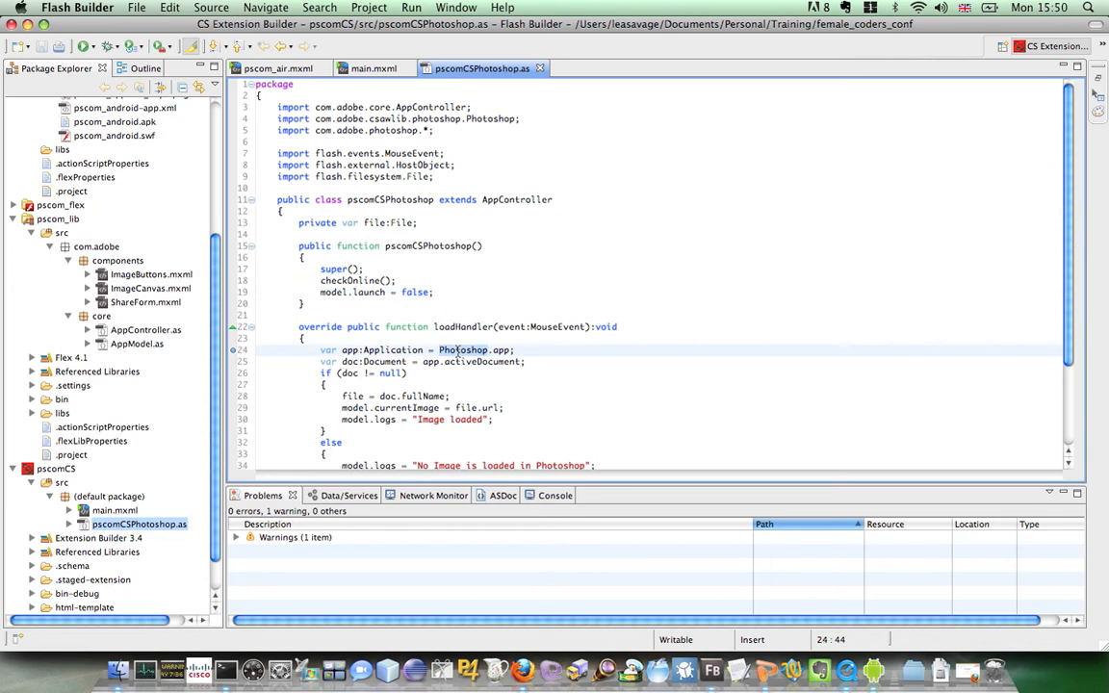
pyautogui.scroll(-3)
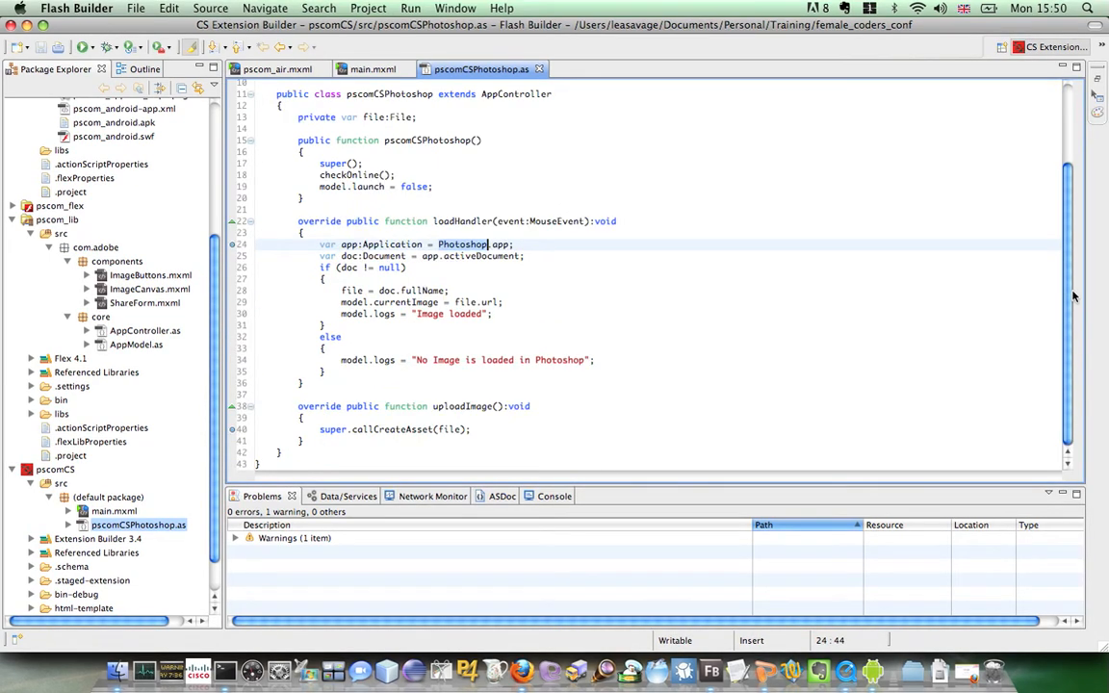
pyautogui.click(482, 257)
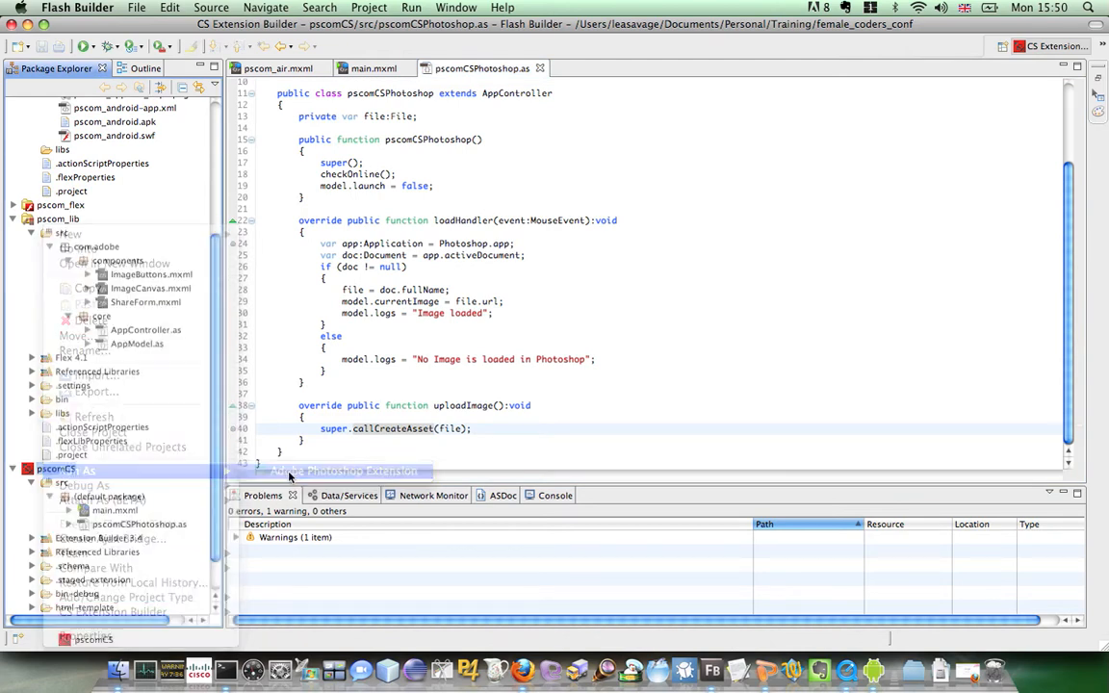
# Run pscomCS as an Adobe Photoshop Extension, launching Photoshop CS5.
pyautogui.click(289, 478)
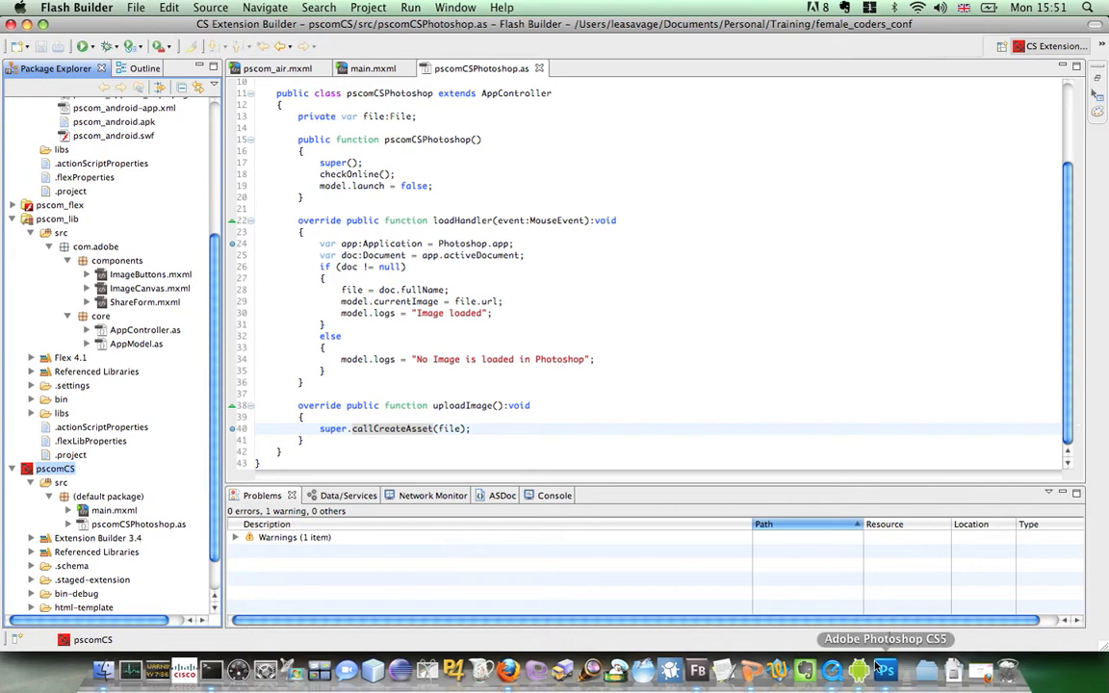
# Bring Photoshop CS5 to the front and open edinburgh.jpg through File > Open.
pyautogui.click(884, 669)
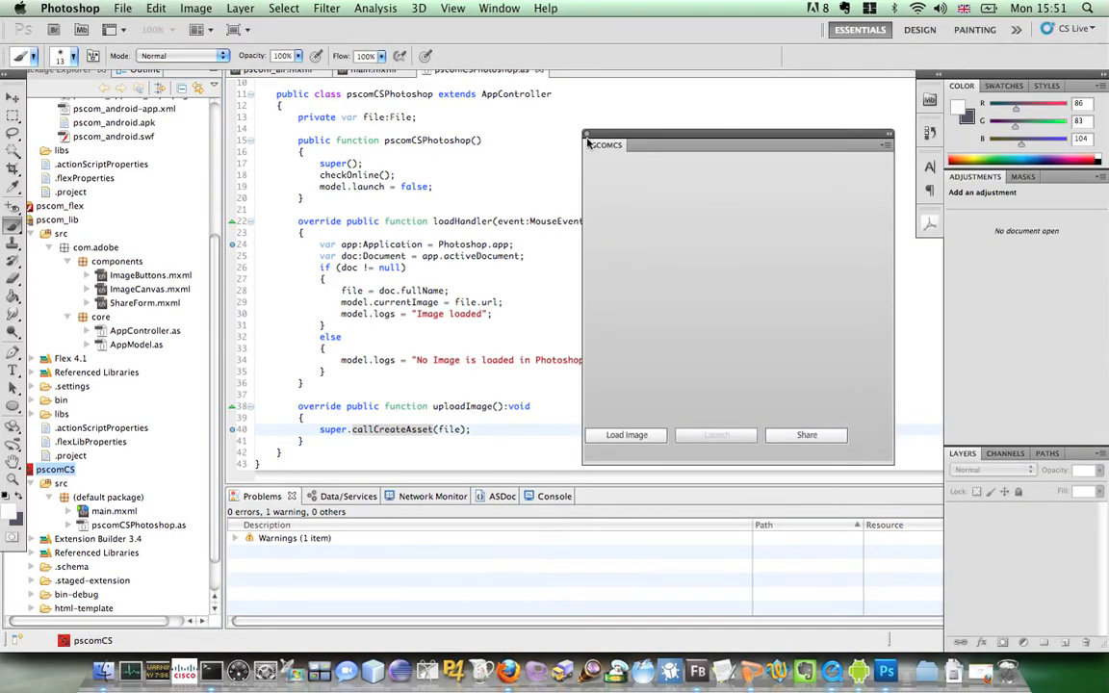
pyautogui.click(124, 8)
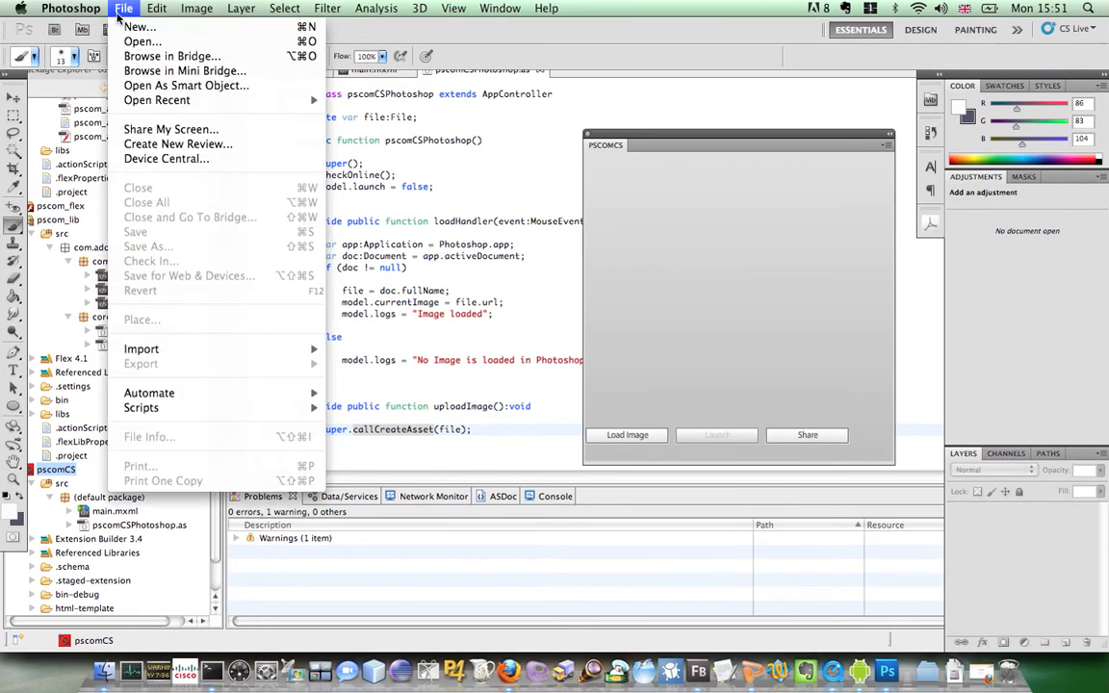
pyautogui.click(157, 100)
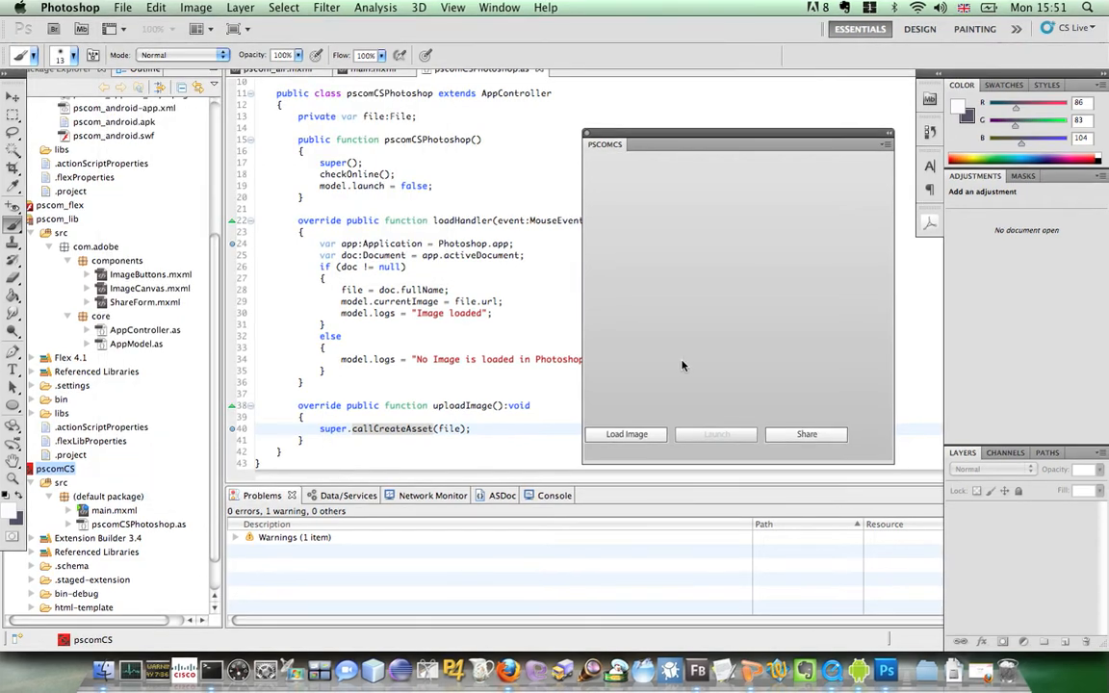
# Load the open image into the PSCOMCS panel and open its Upload to Photoshop.com form.
pyautogui.click(626, 434)
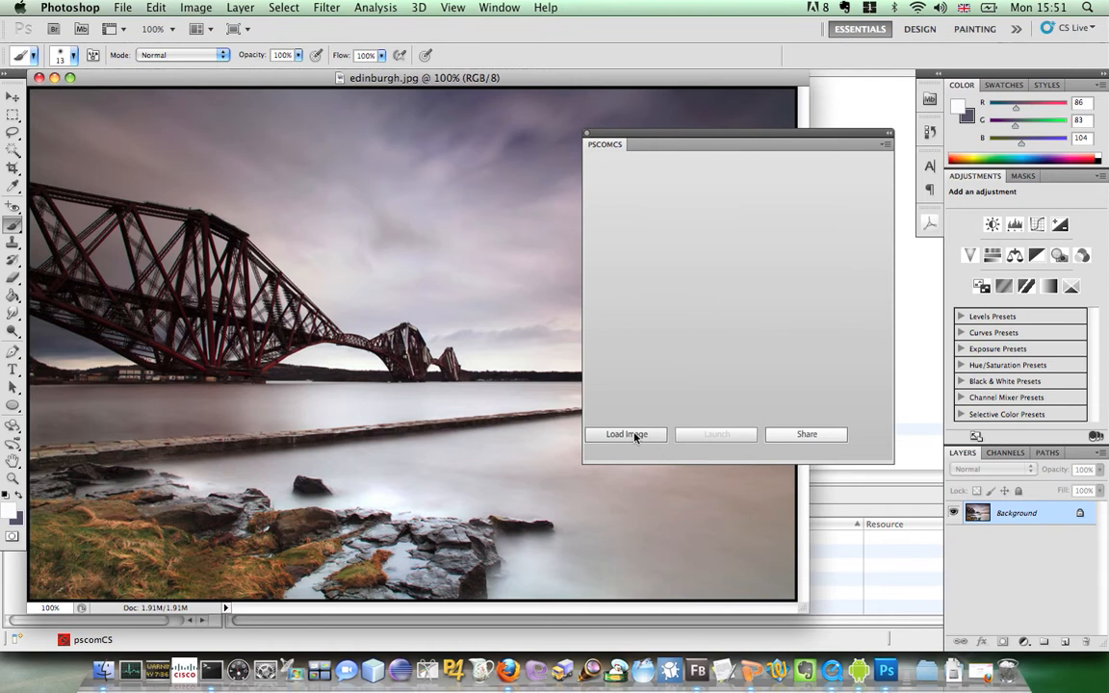
pyautogui.click(626, 434)
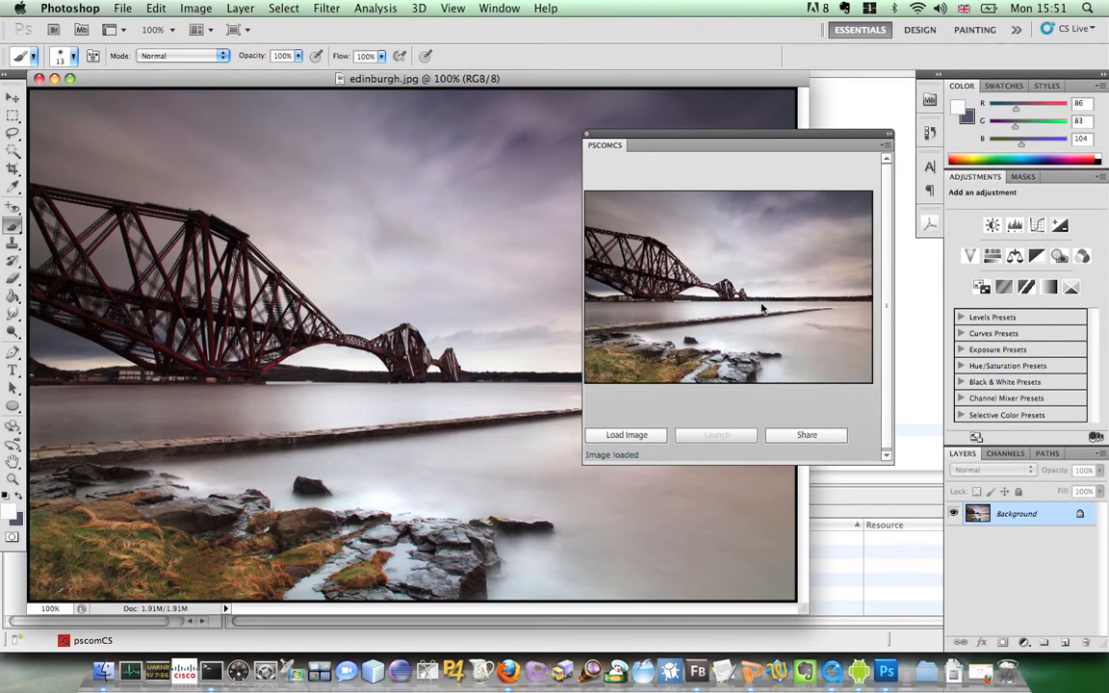
pyautogui.click(806, 434)
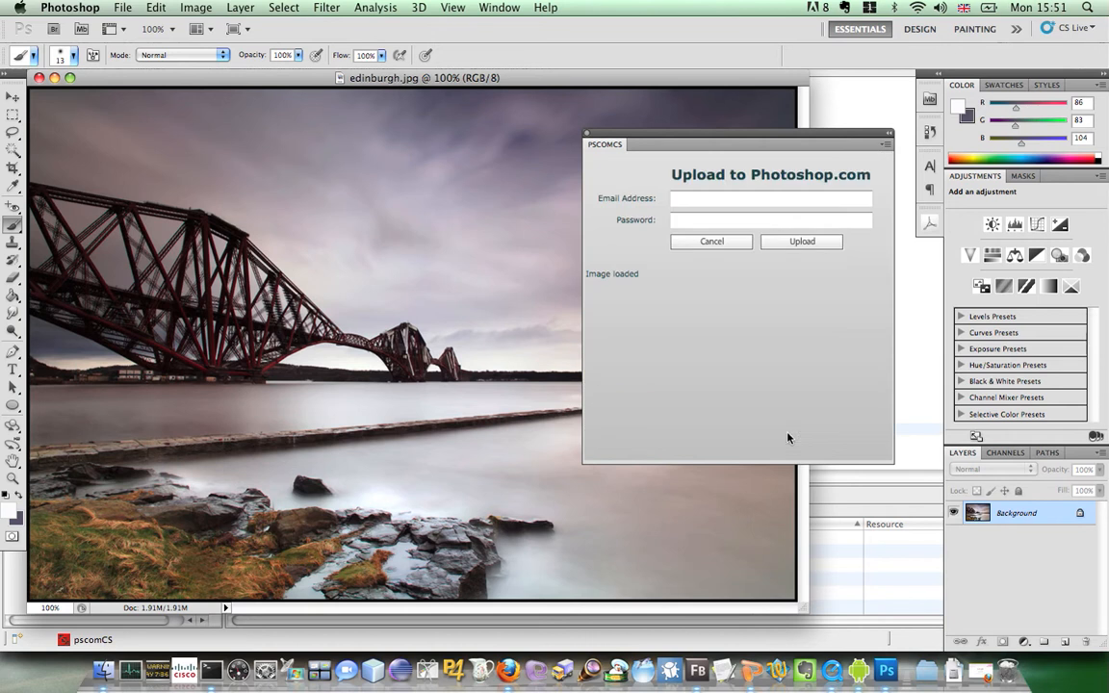
pyautogui.click(770, 199)
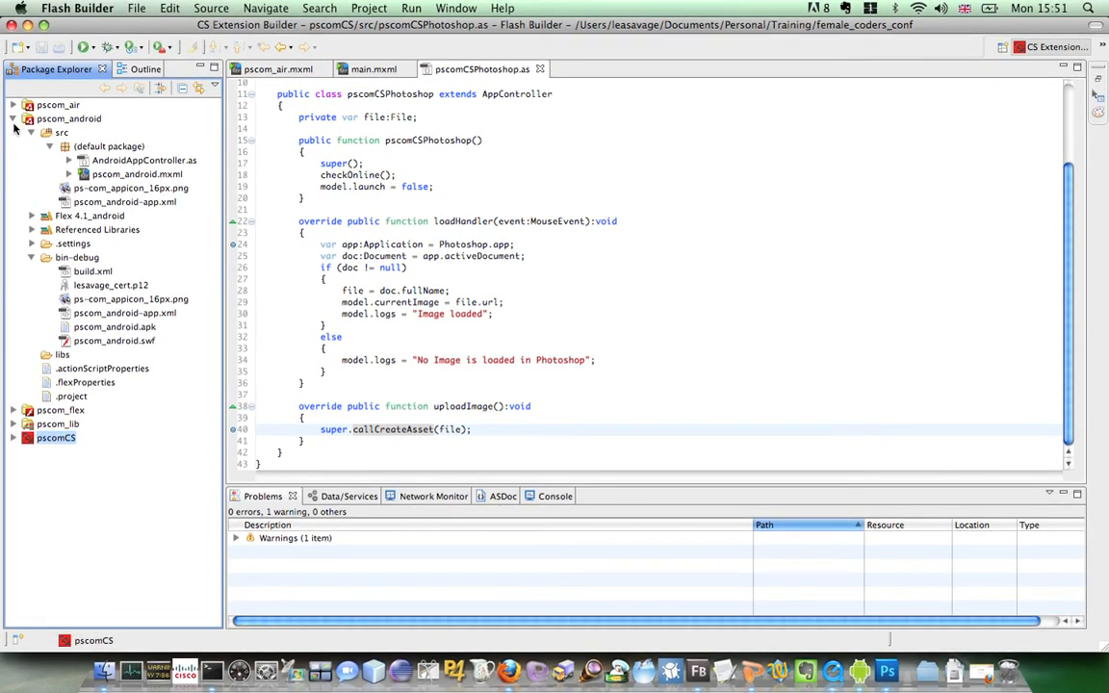
# Collapse pscom_android and drill into pscom_lib > src > com.adobe to reveal components and core.
pyautogui.click(14, 118)
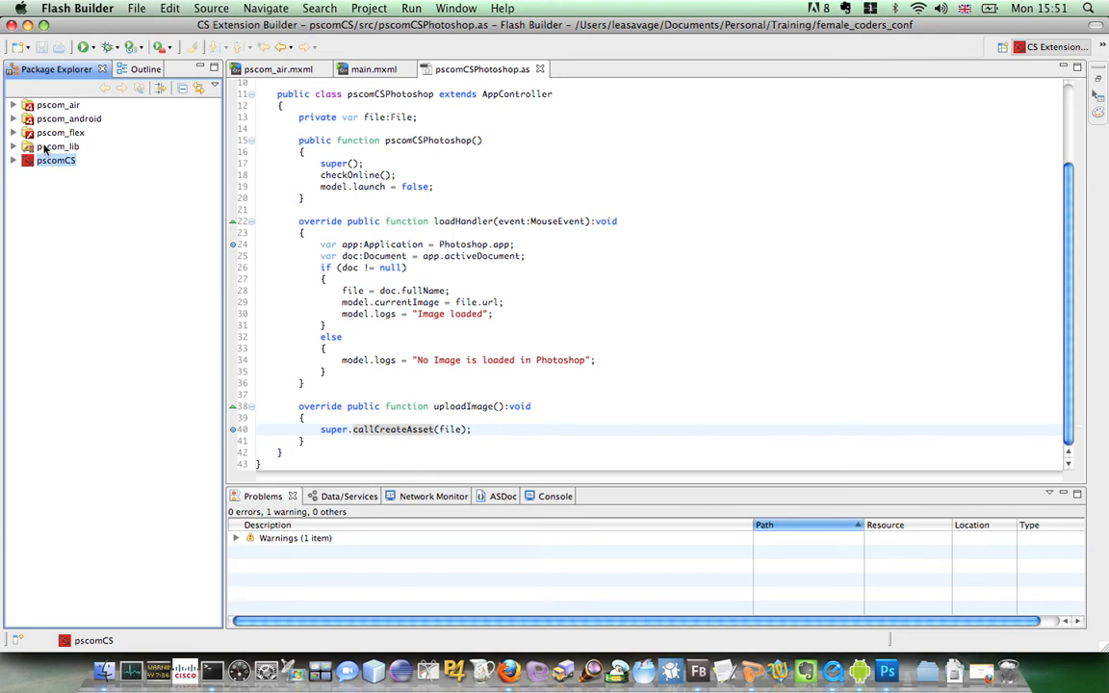
pyautogui.moveTo(42, 142)
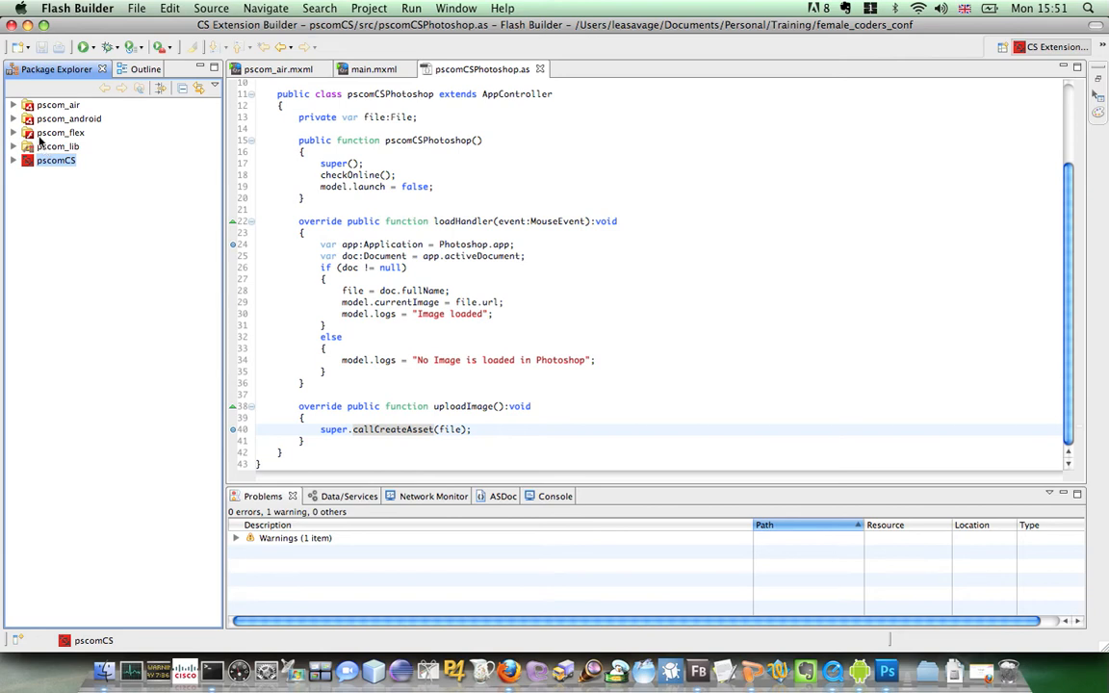
pyautogui.click(14, 147)
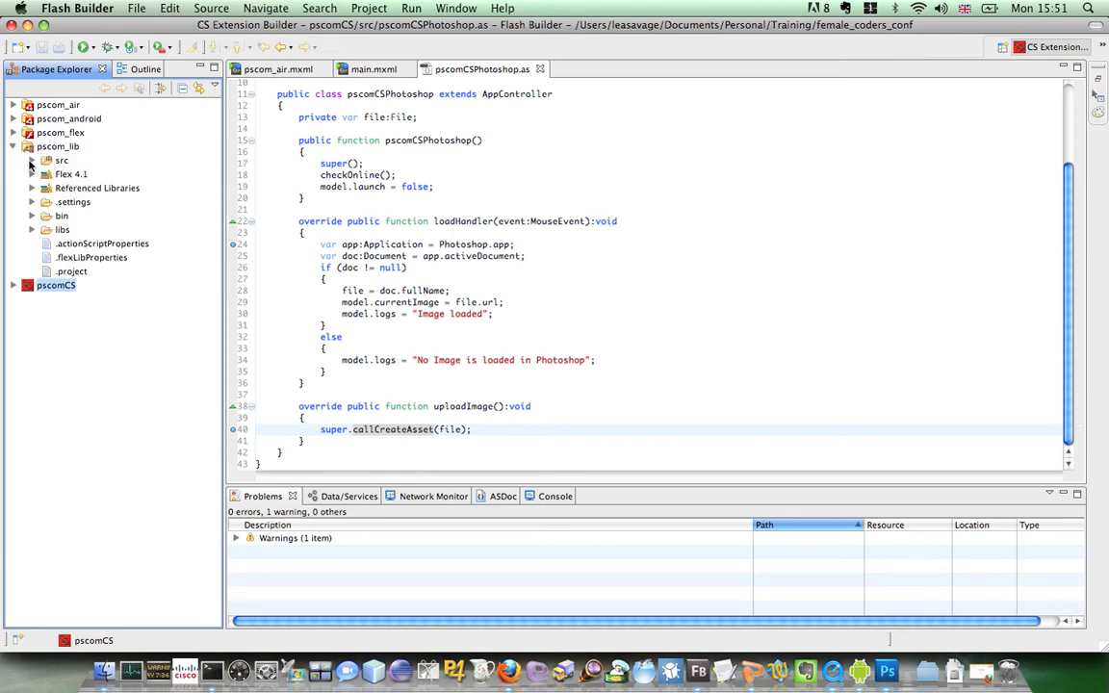
pyautogui.click(32, 160)
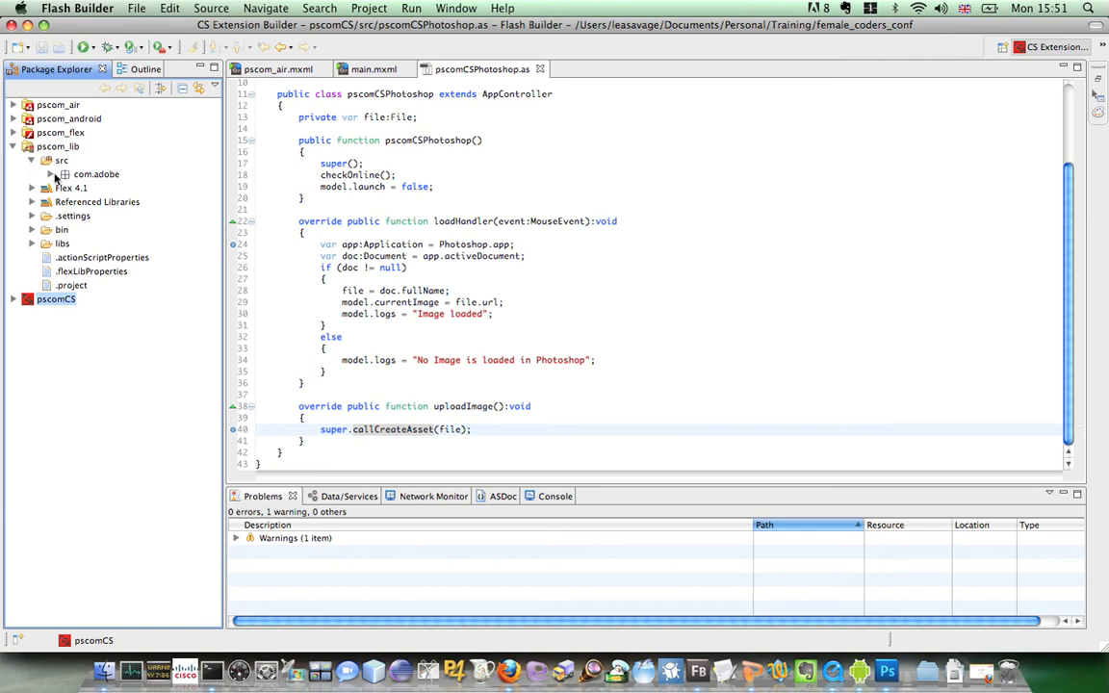
pyautogui.click(51, 174)
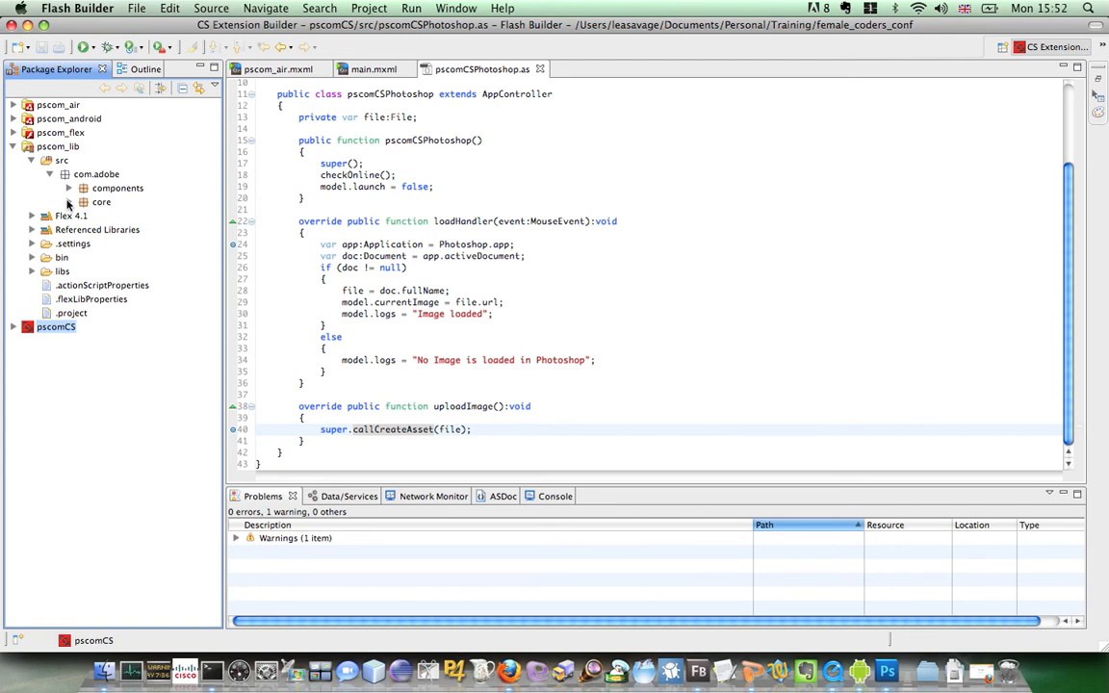
pyautogui.moveTo(73, 123)
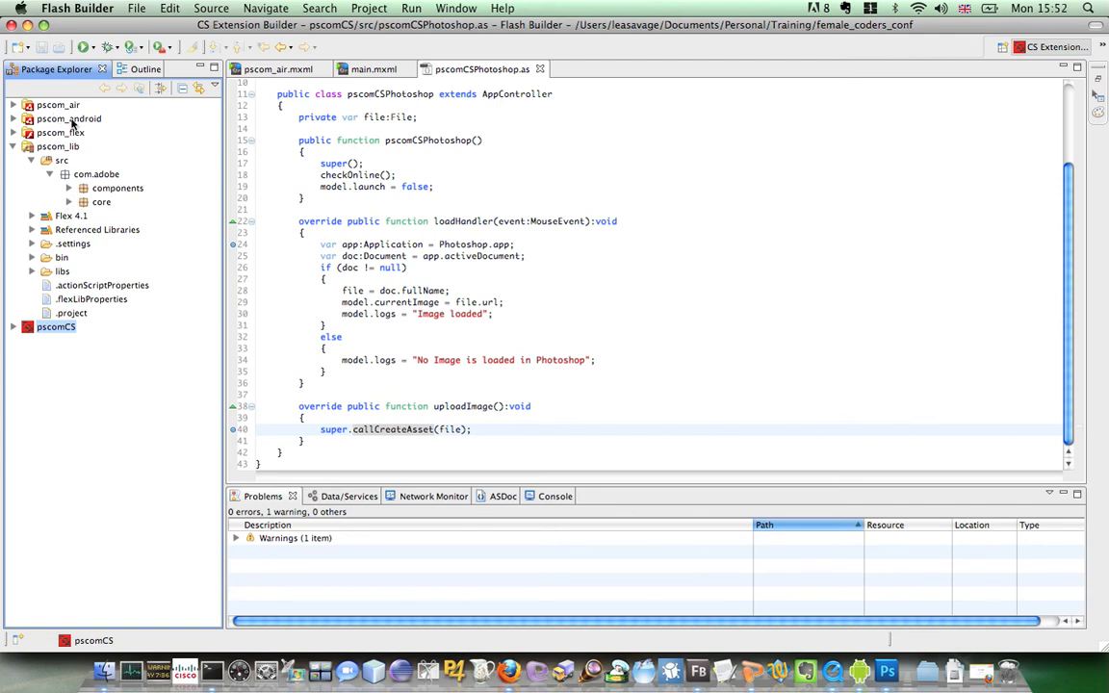